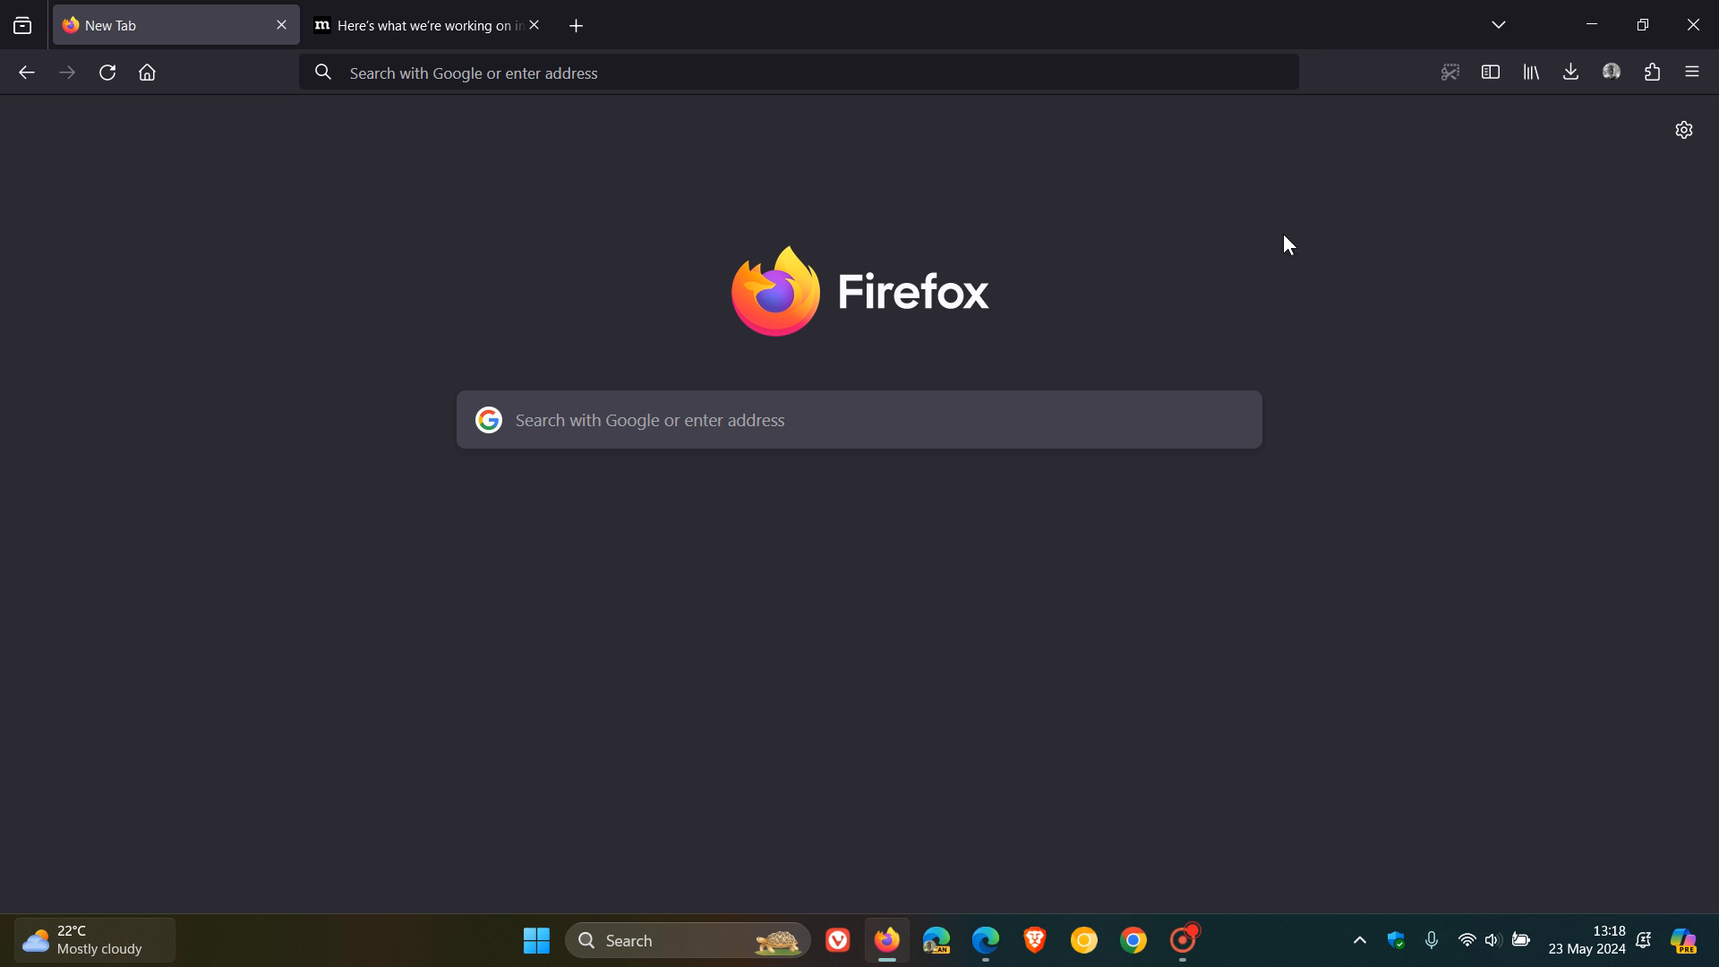
mouse_move(1461, 534)
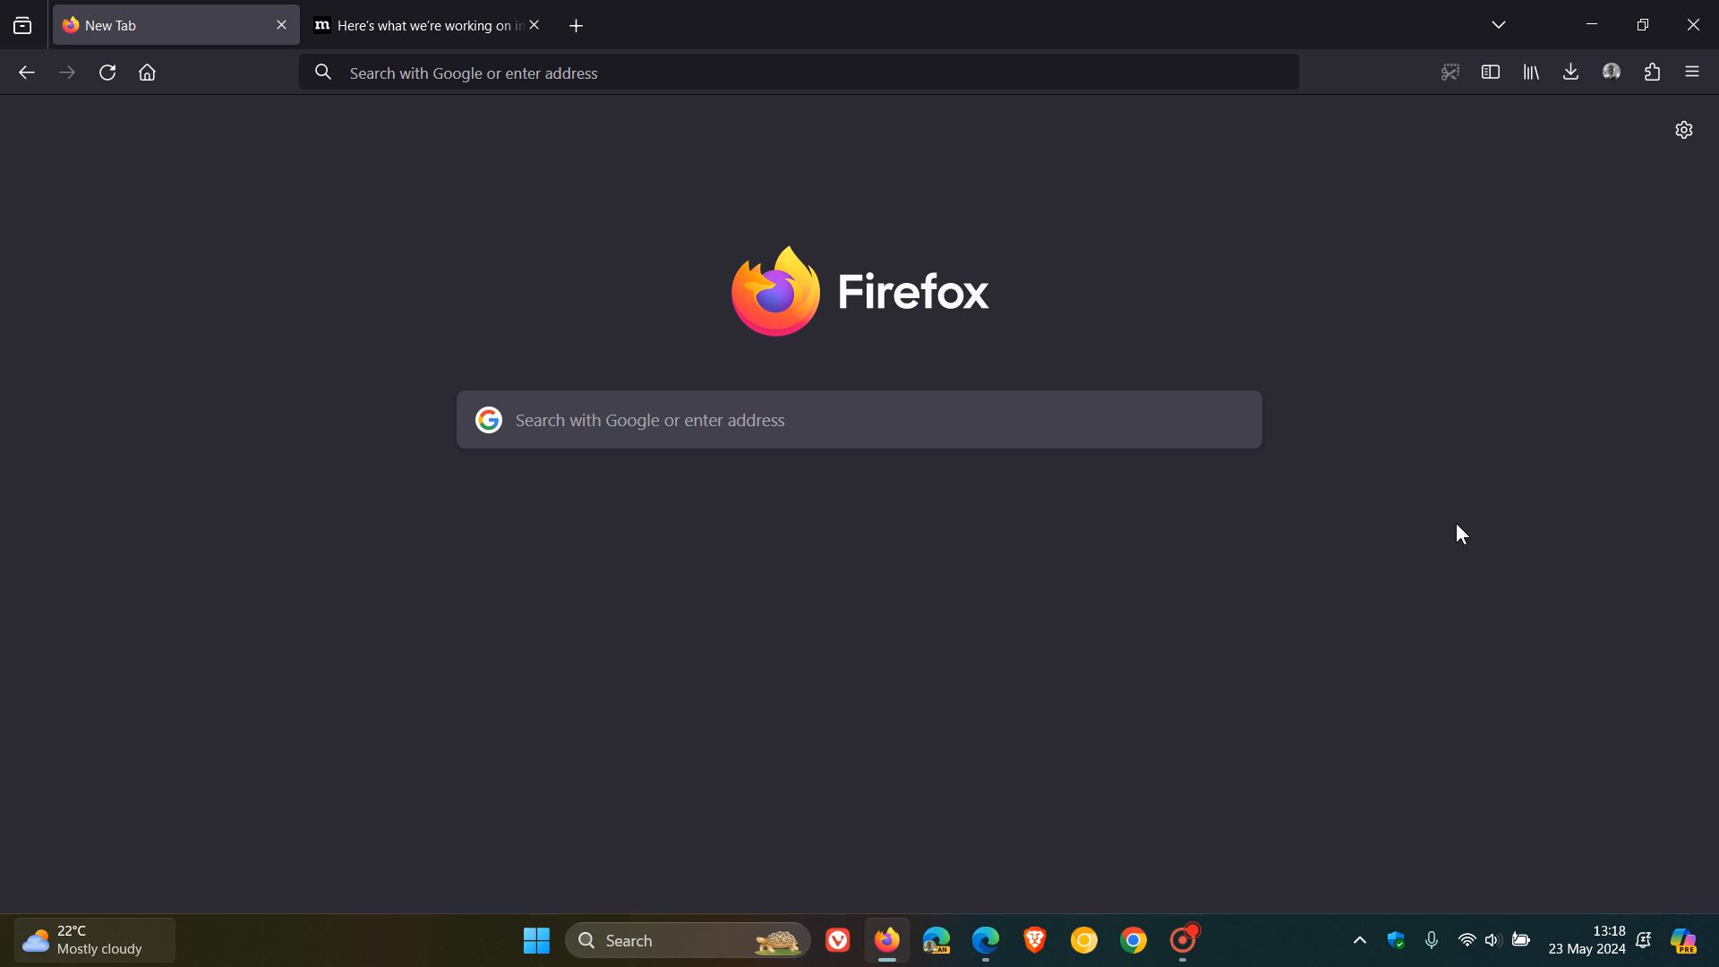
mouse_move(96, 325)
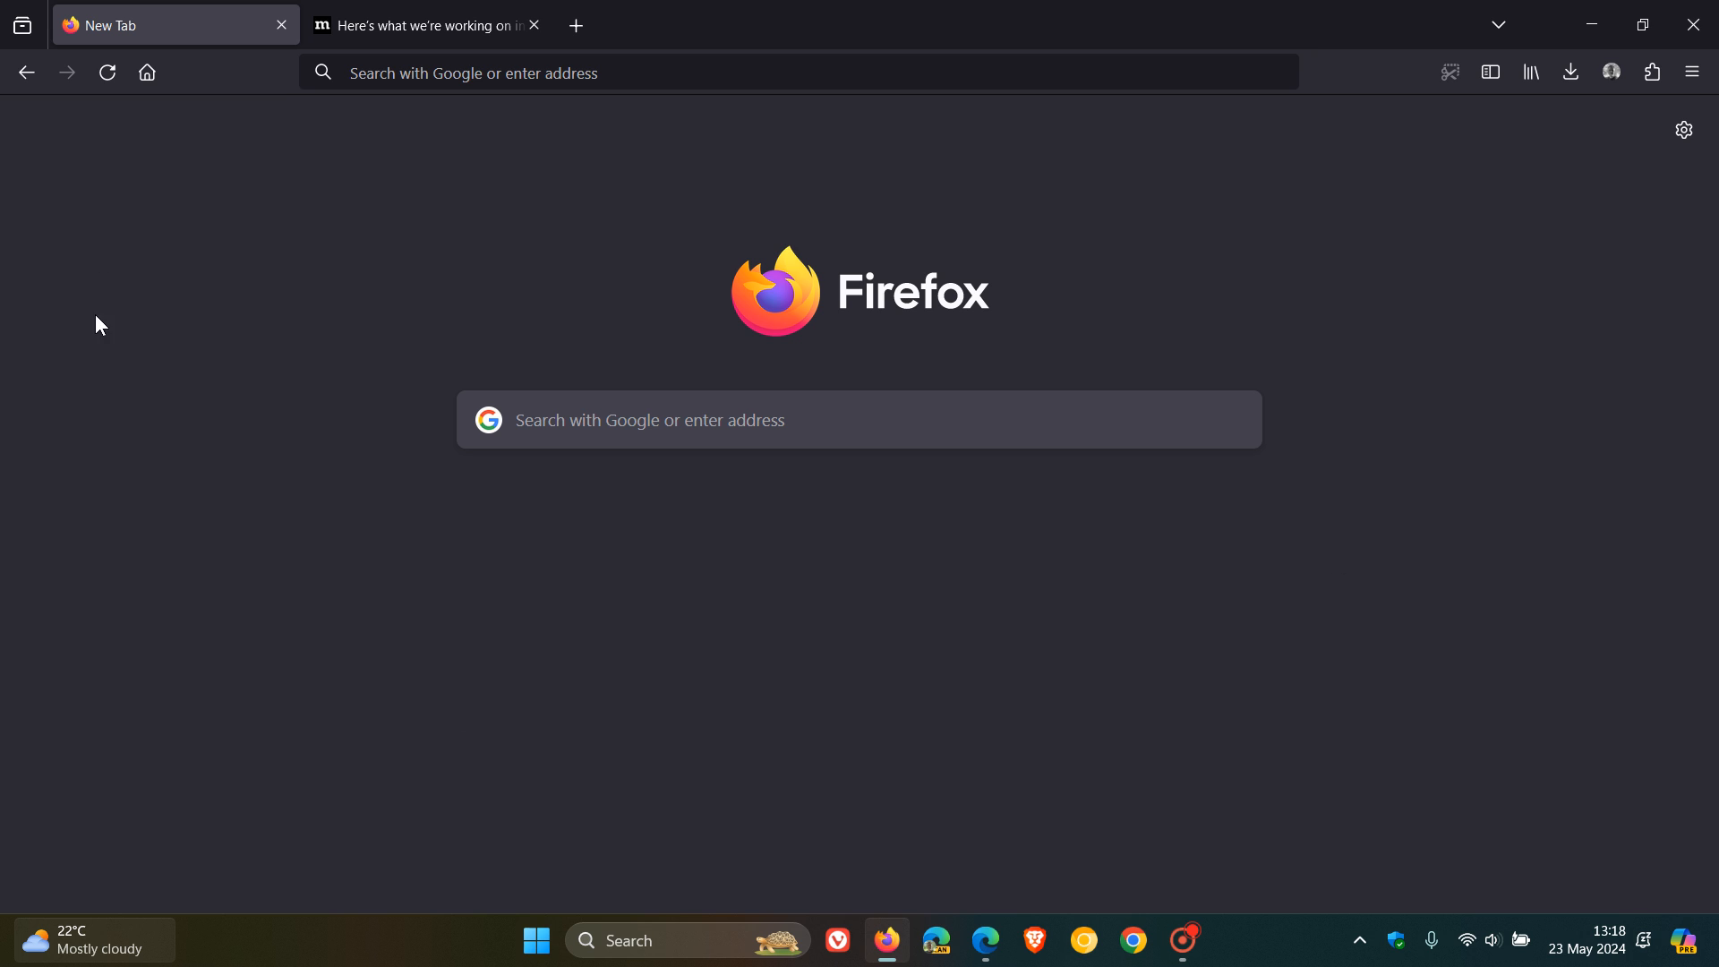
mouse_move(85, 810)
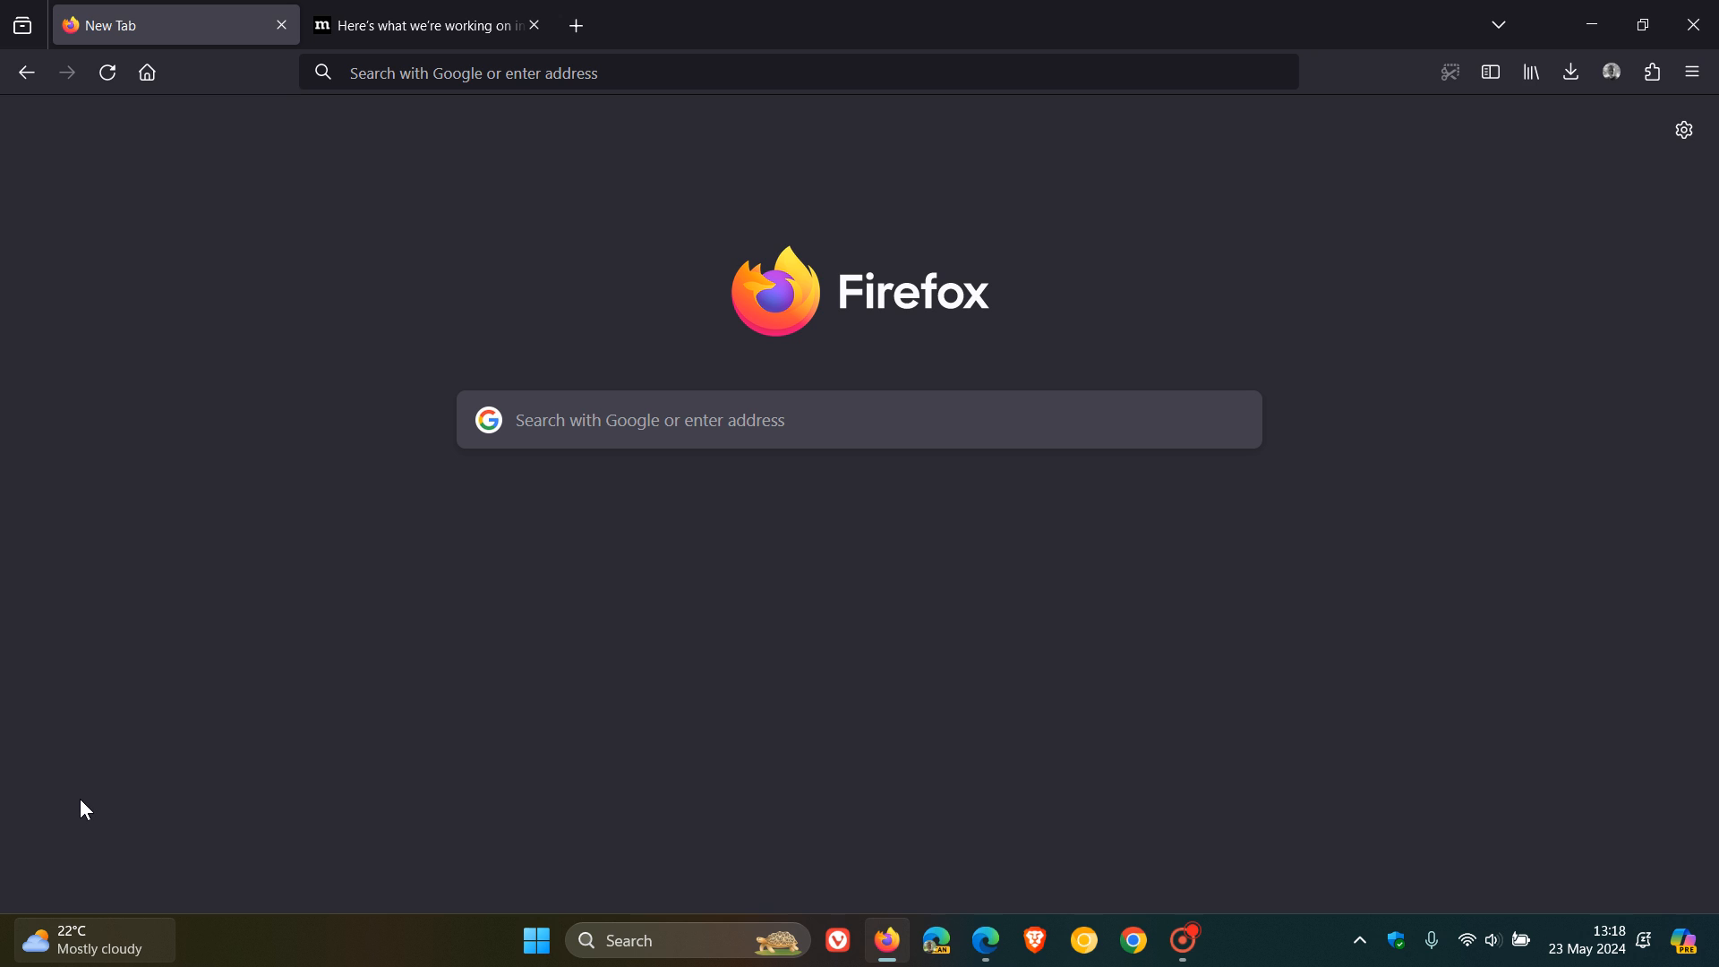
mouse_move(970, 624)
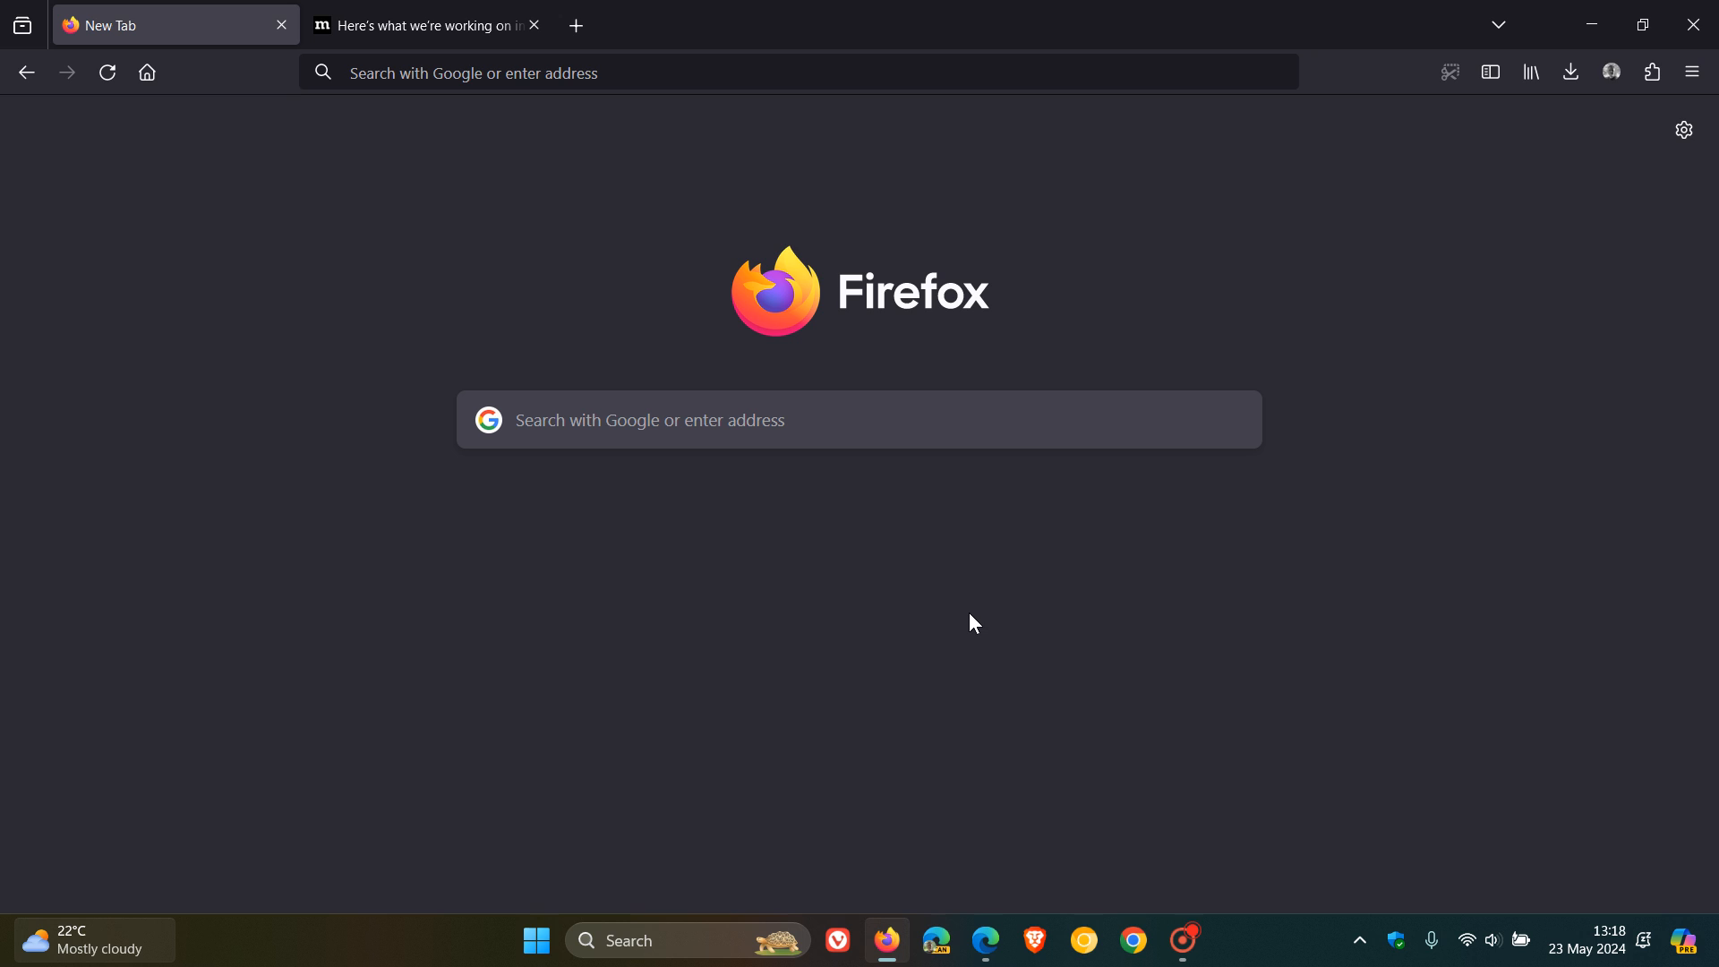
mouse_move(1085, 612)
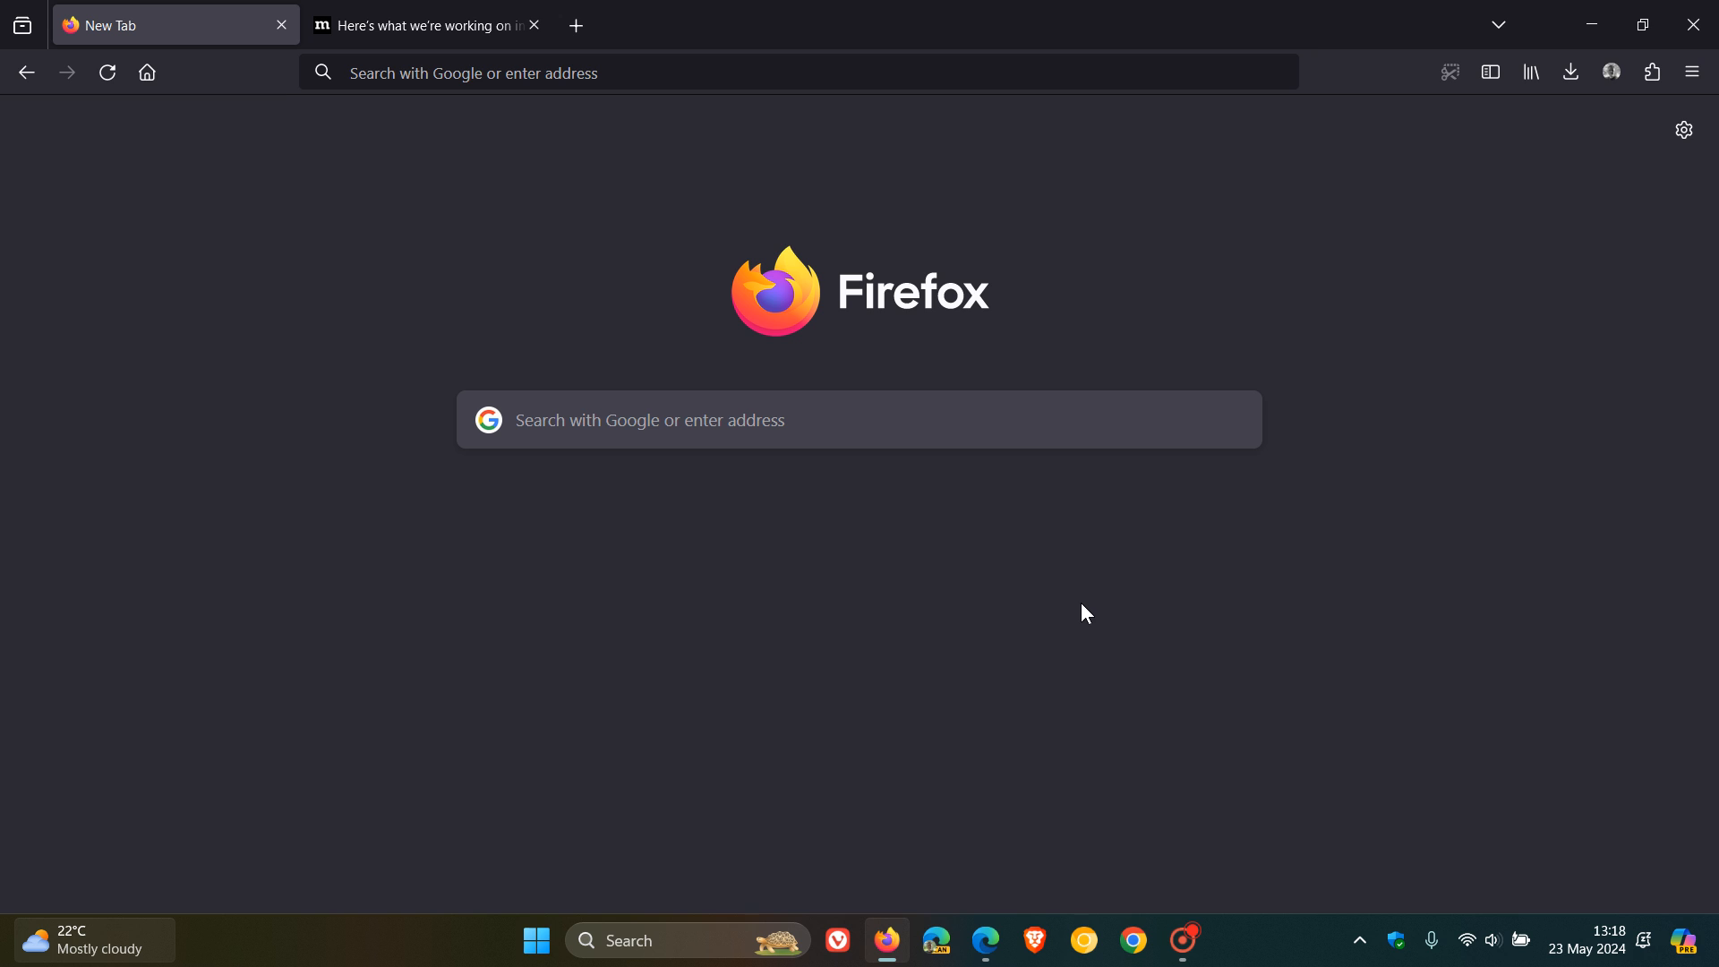
mouse_move(1090, 694)
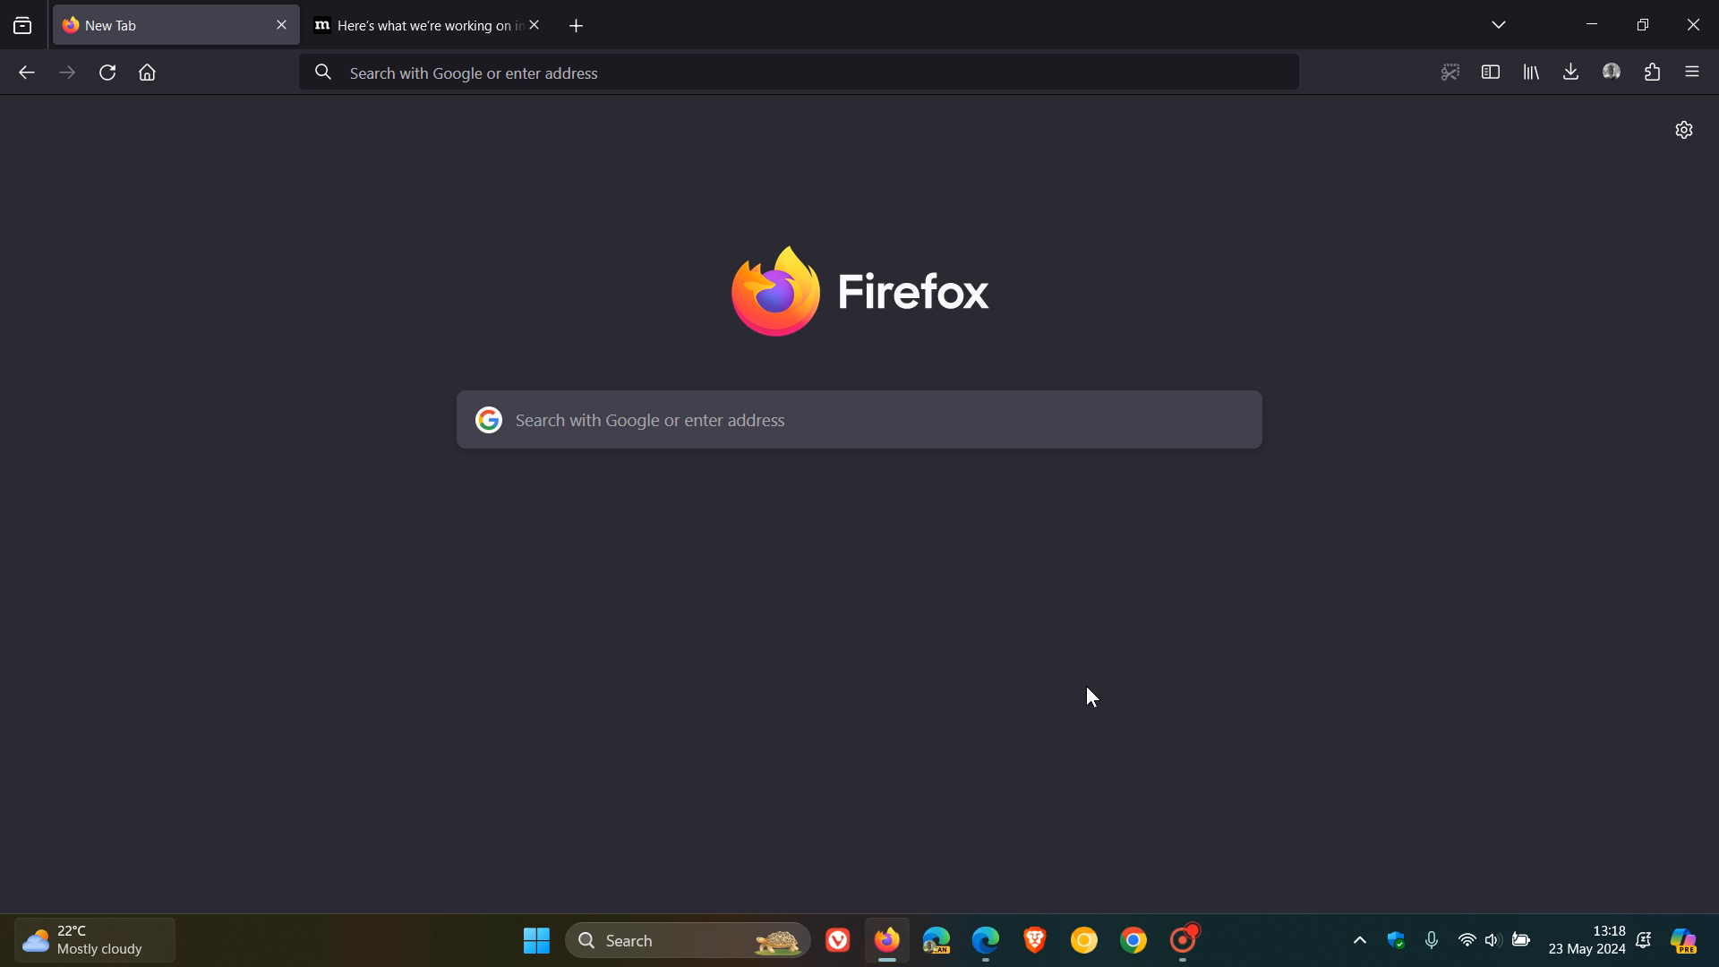
mouse_move(1206, 599)
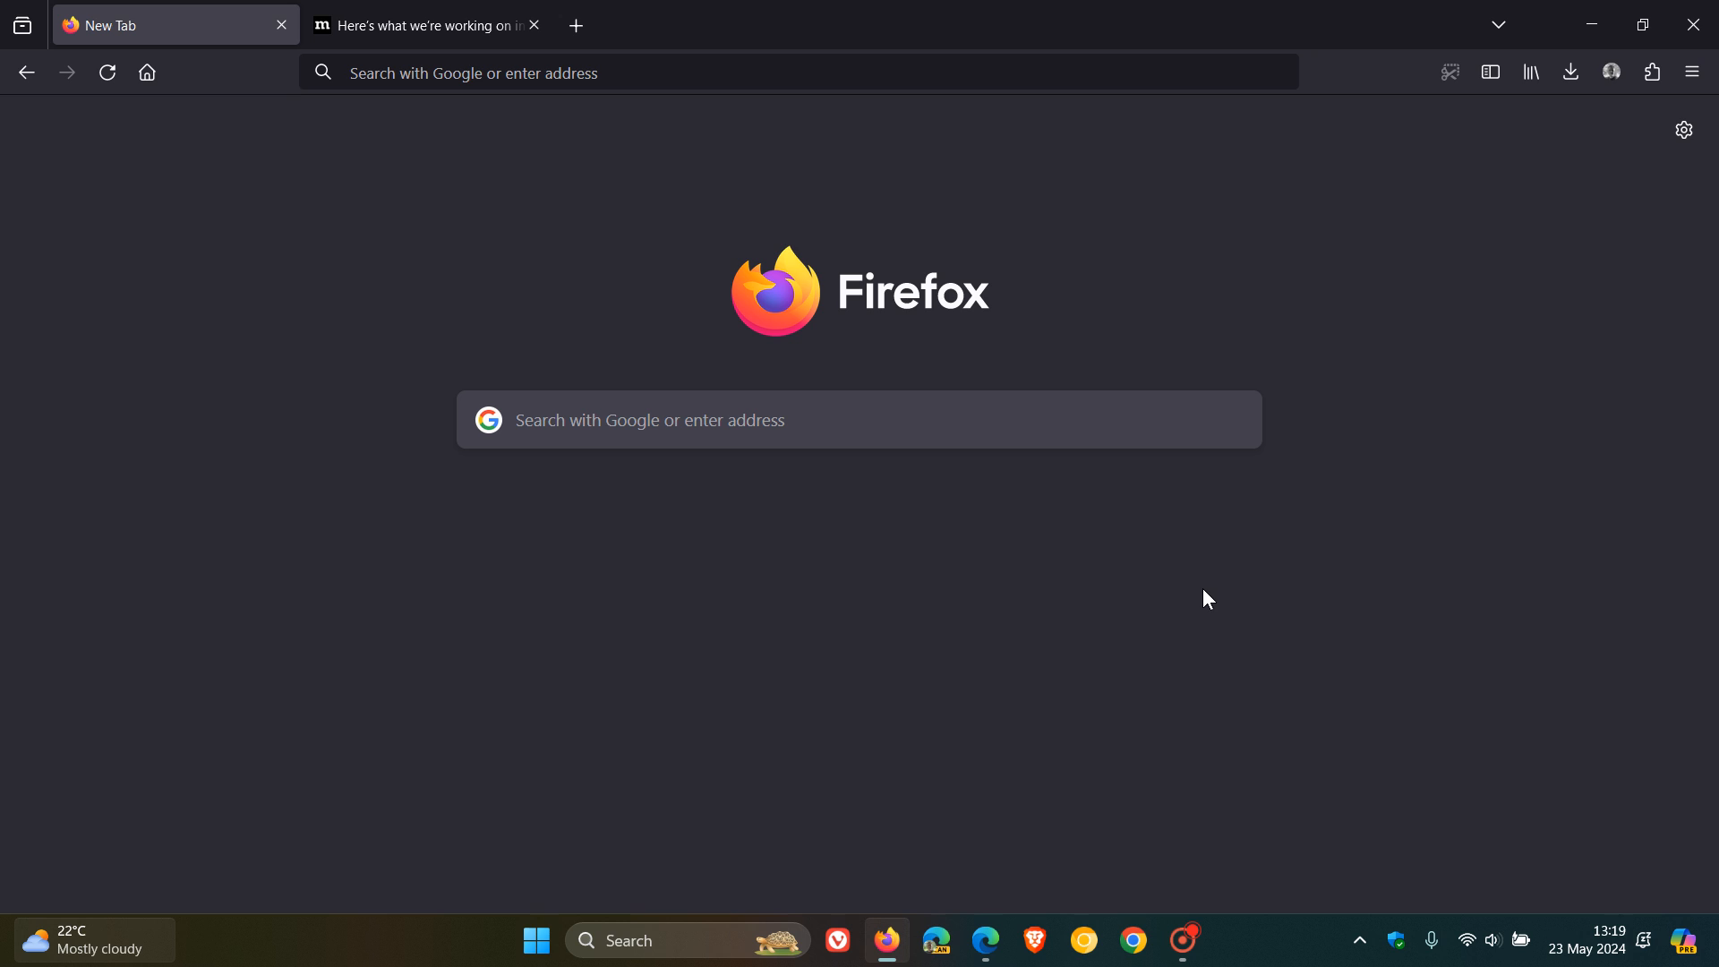
mouse_move(131, 377)
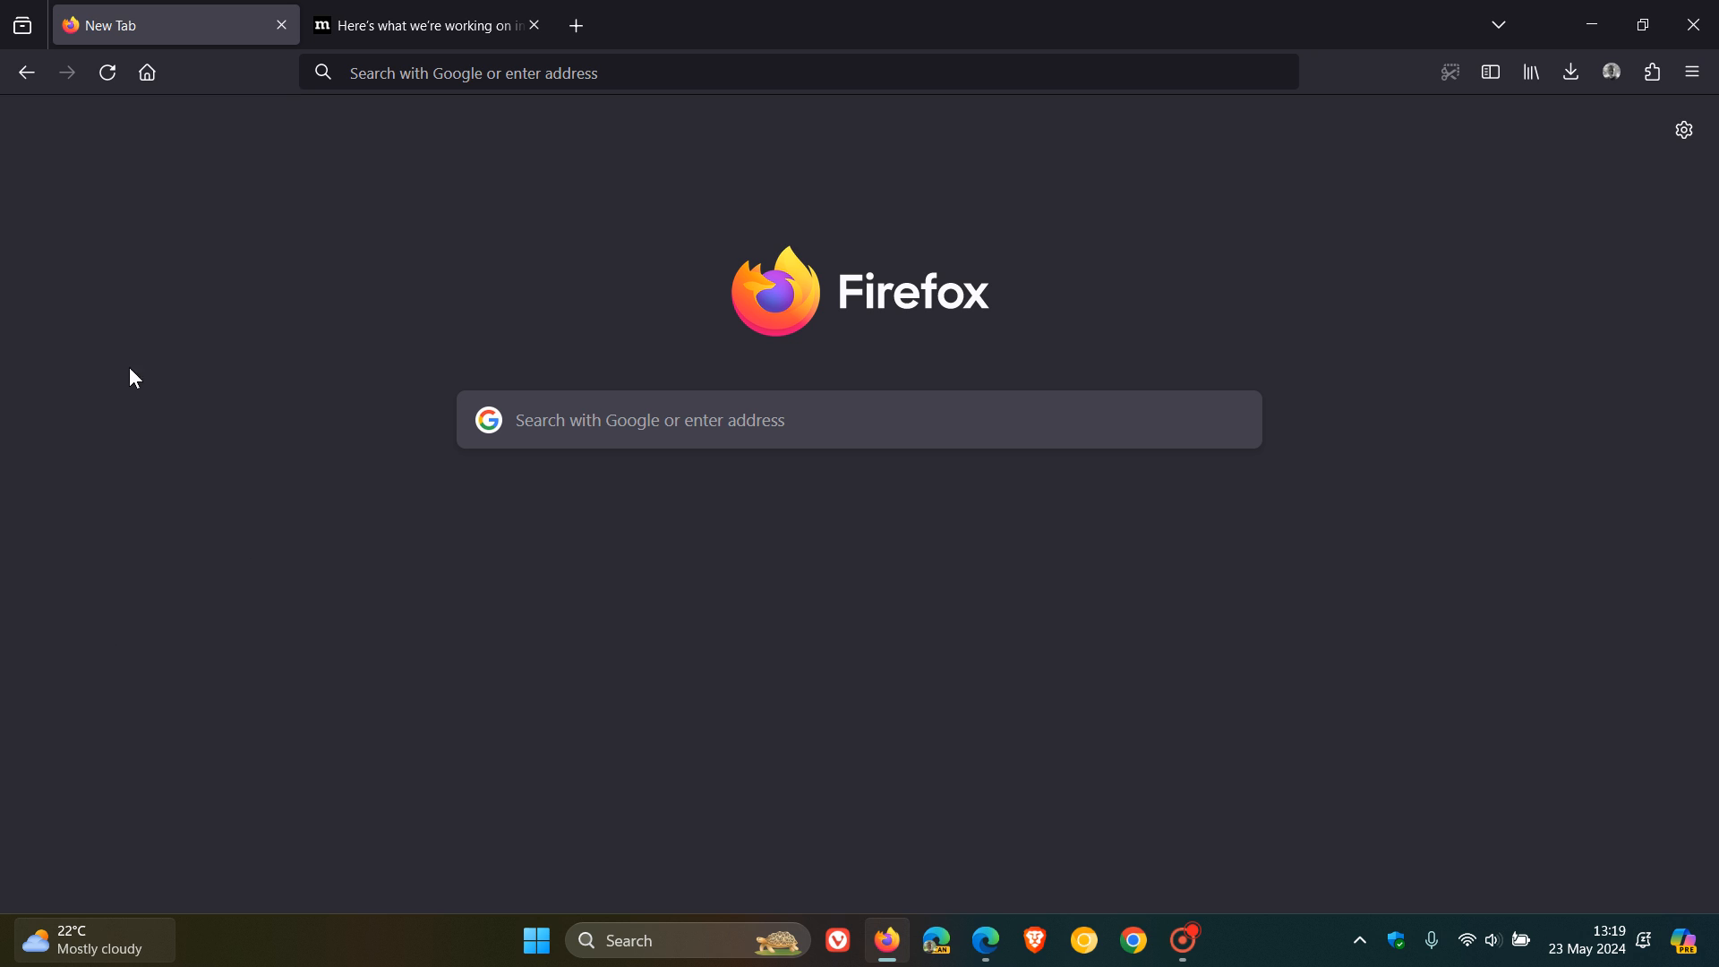
mouse_move(1308, 584)
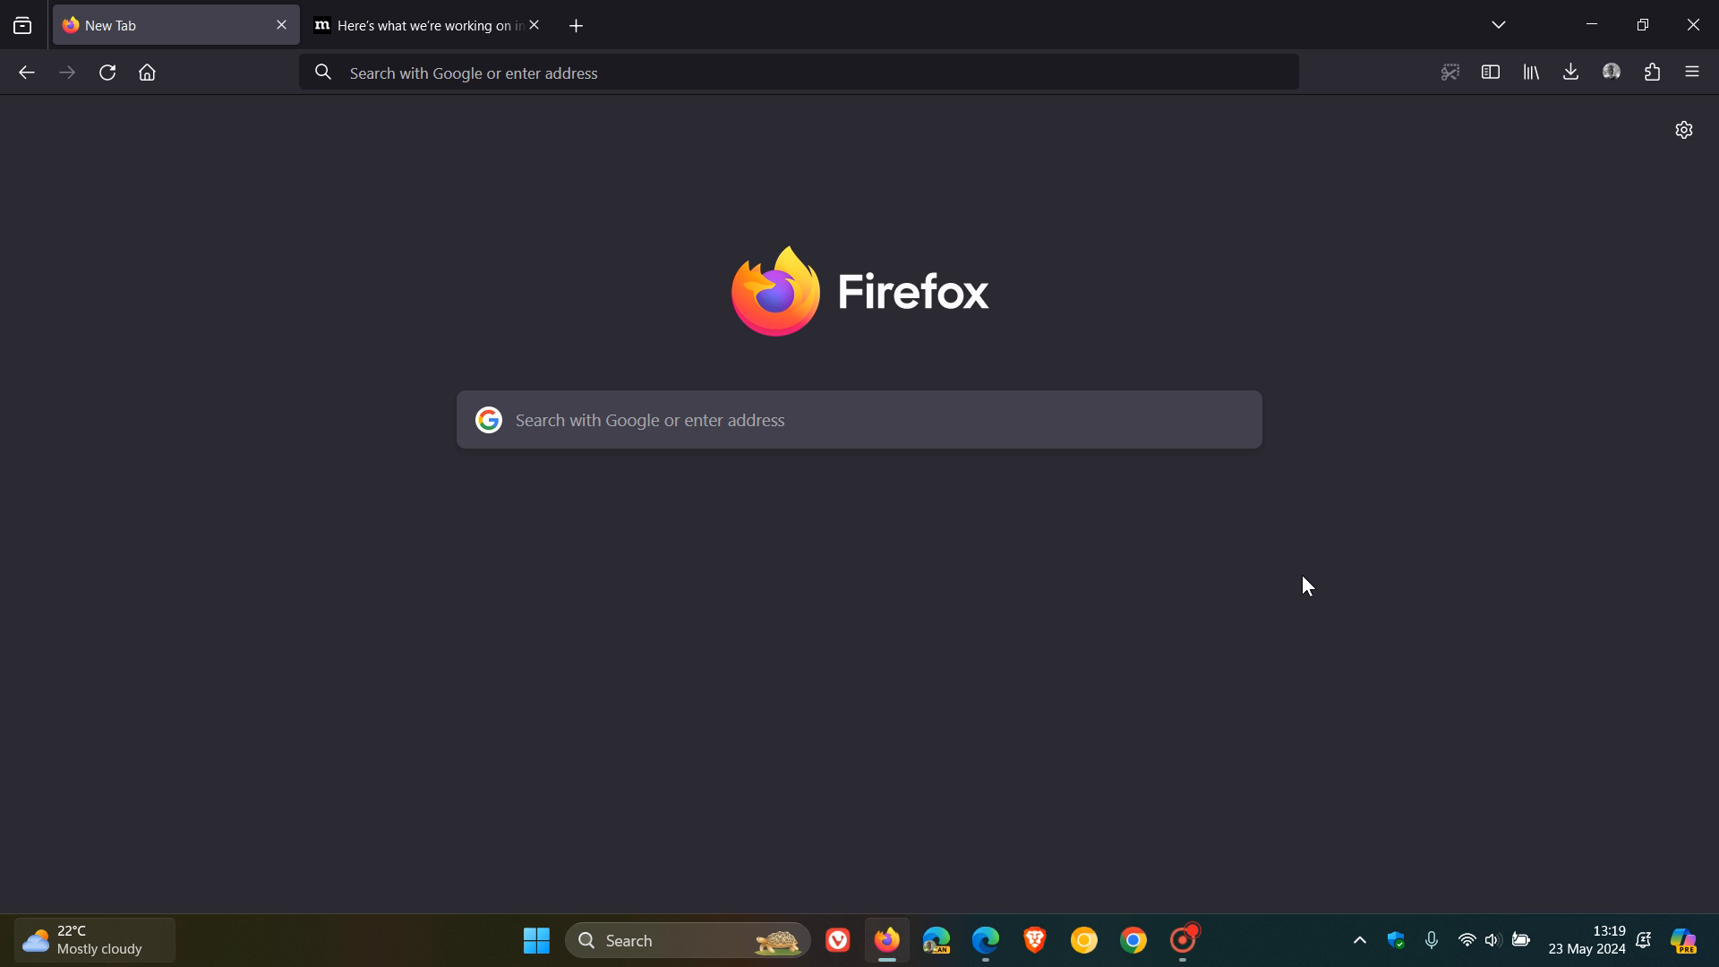
mouse_move(1187, 698)
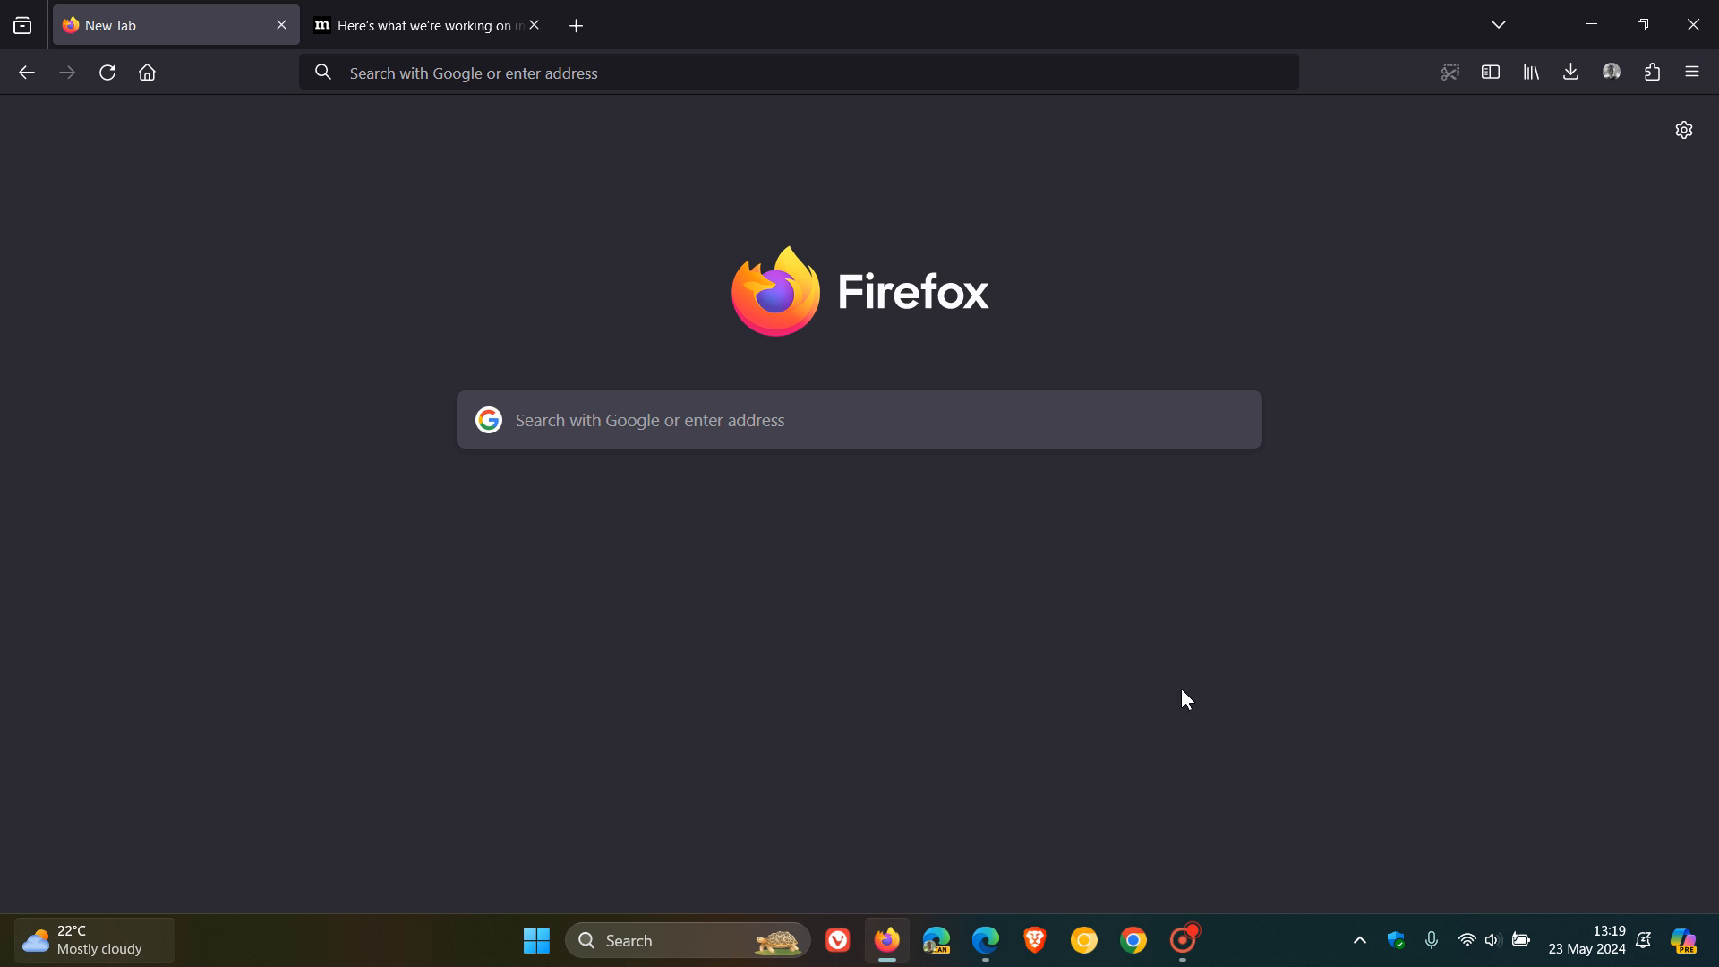
mouse_move(1313, 571)
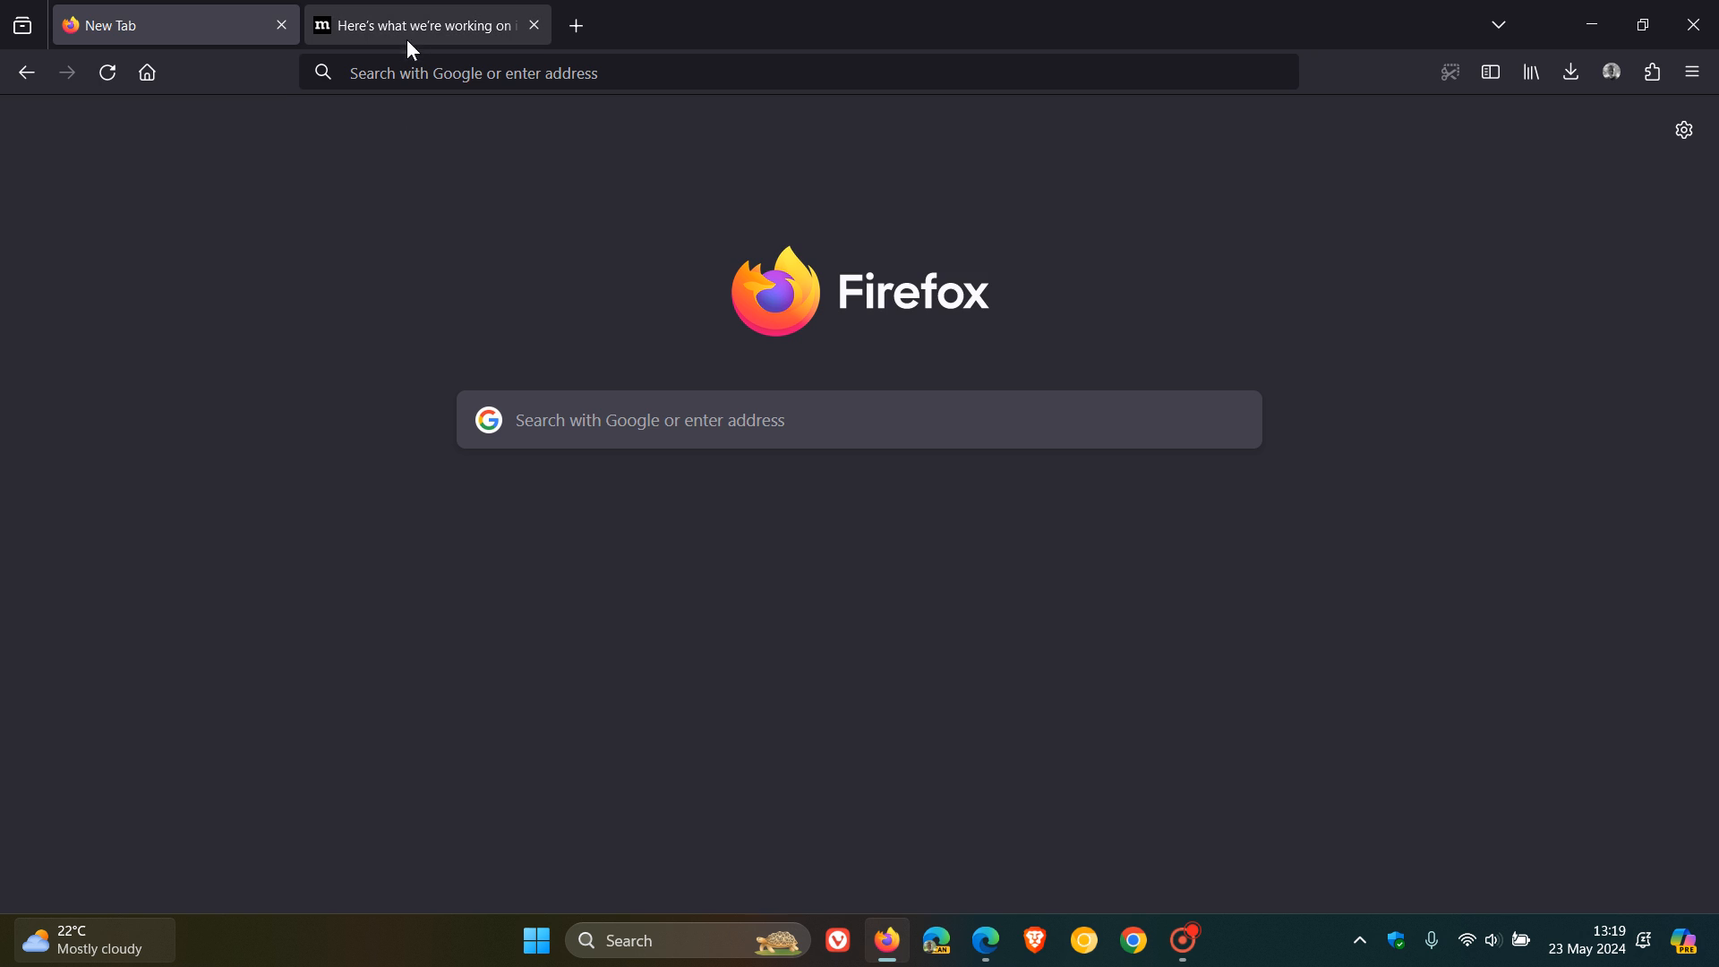
- Highlight the 'Bringing You the Features' heading and the phrase about listening to feedback in the roadmap post
left_click(427, 24)
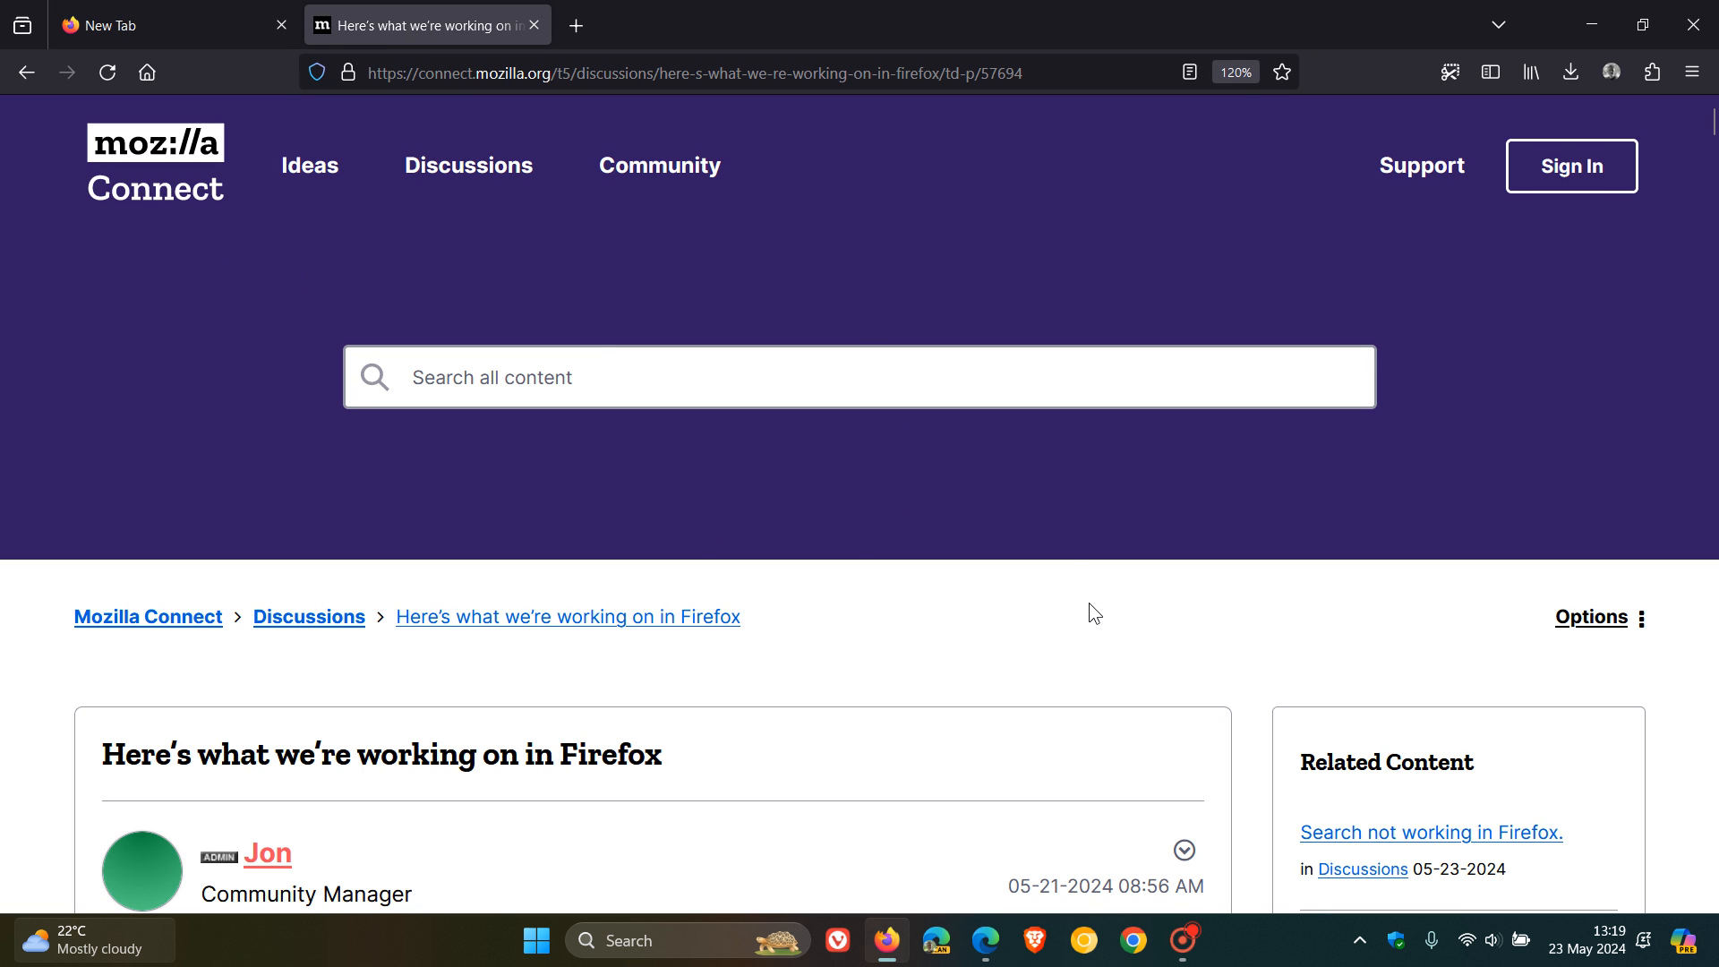
scroll("down", 3)
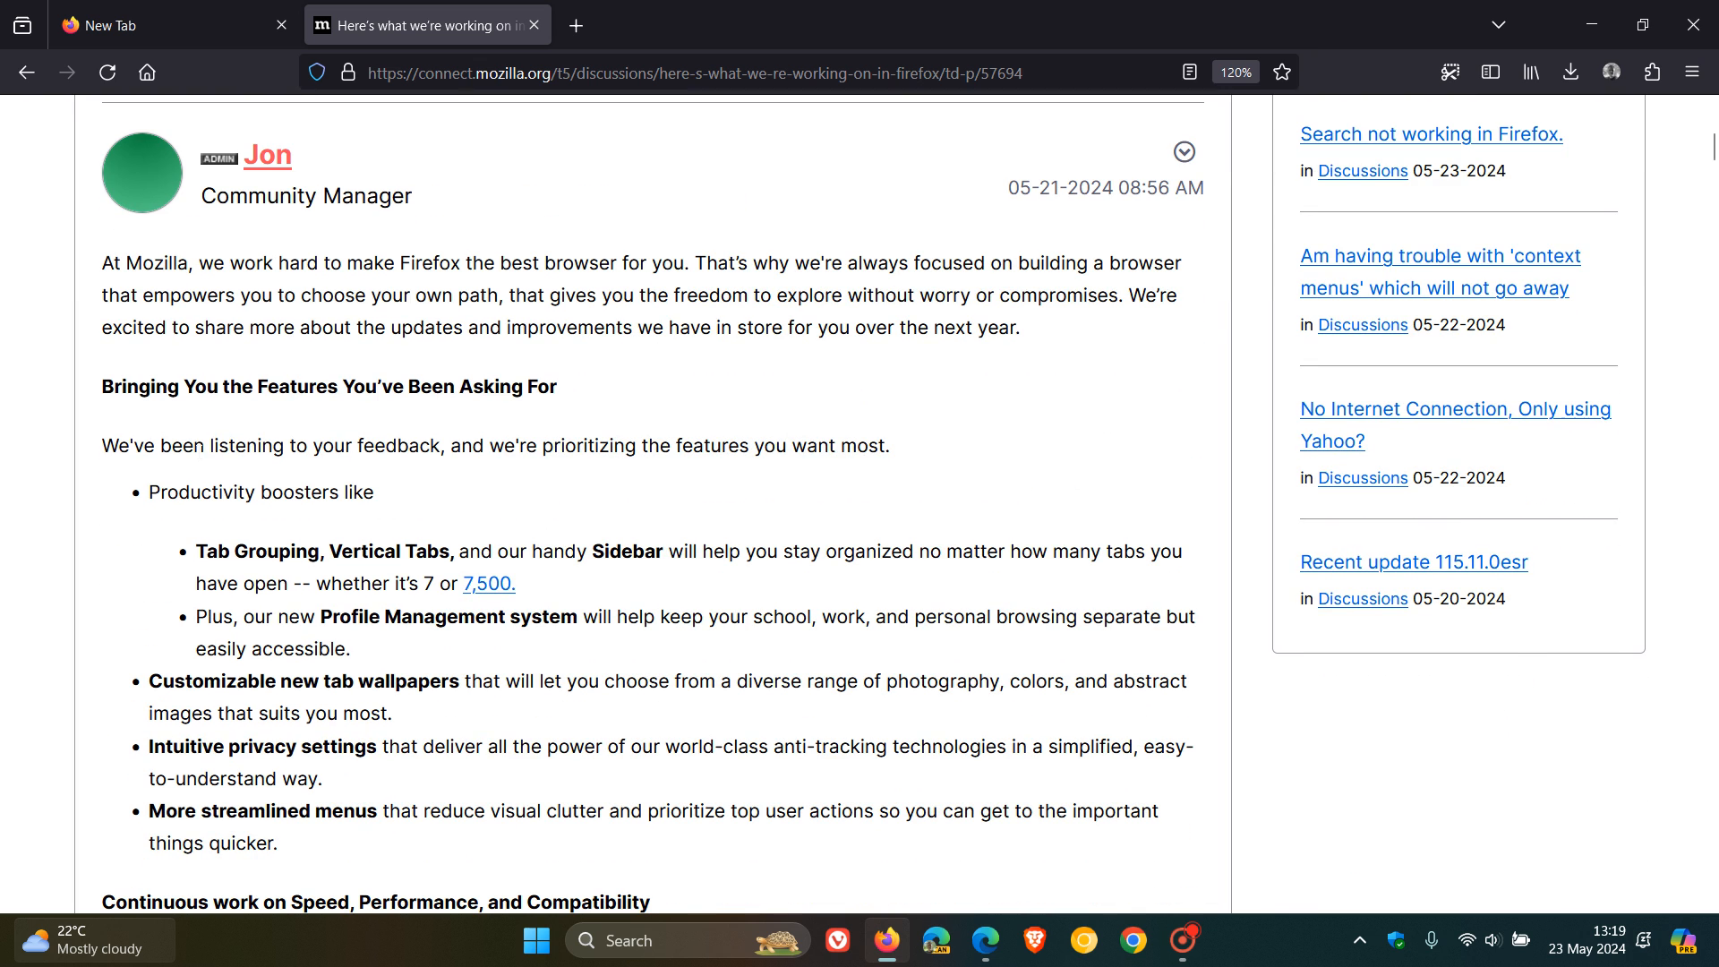
left_click_drag(120, 386, 510, 387)
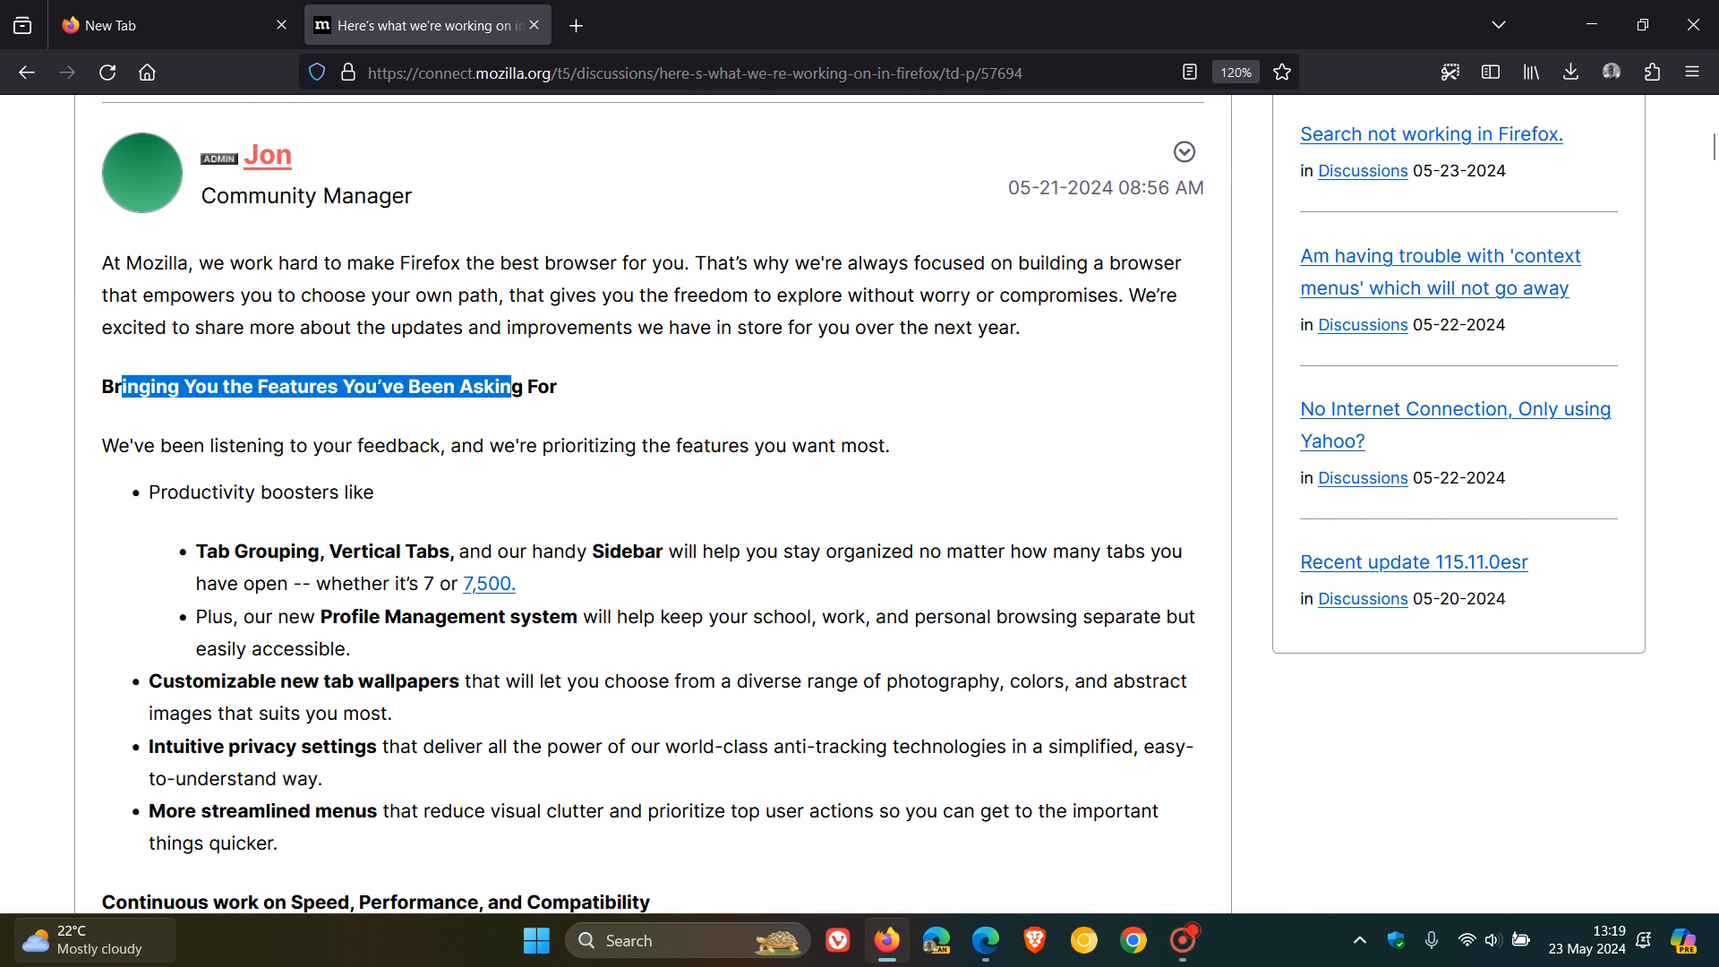
left_click_drag(507, 387, 555, 386)
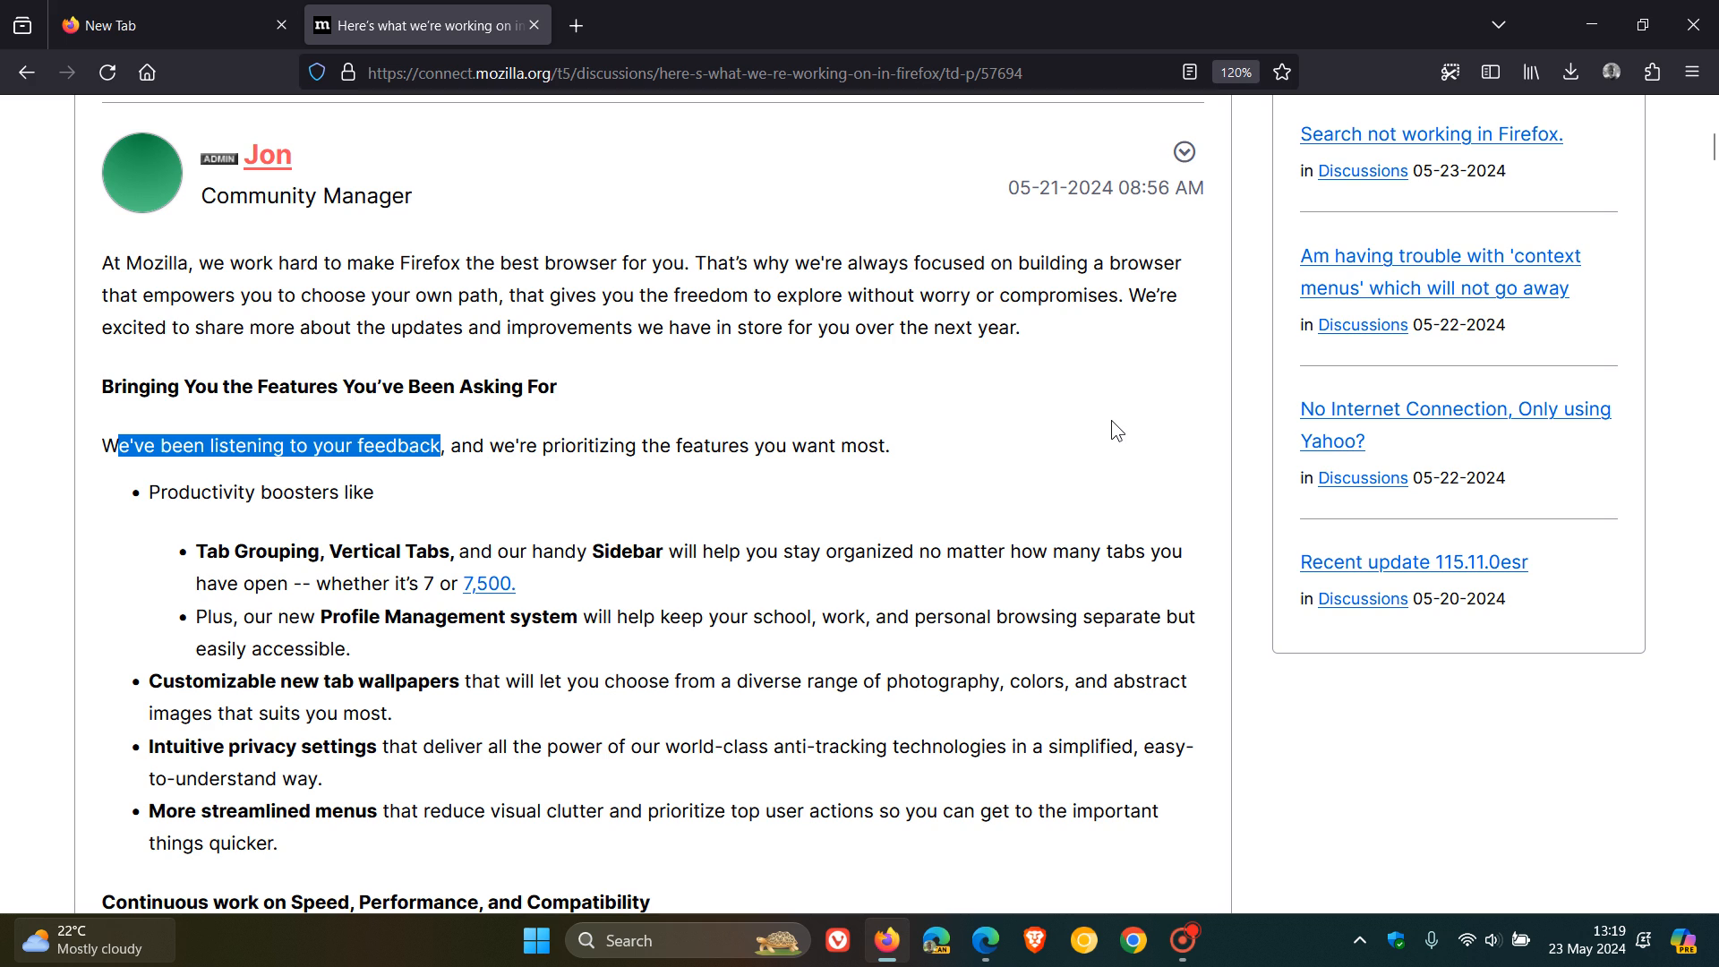
mouse_move(1102, 427)
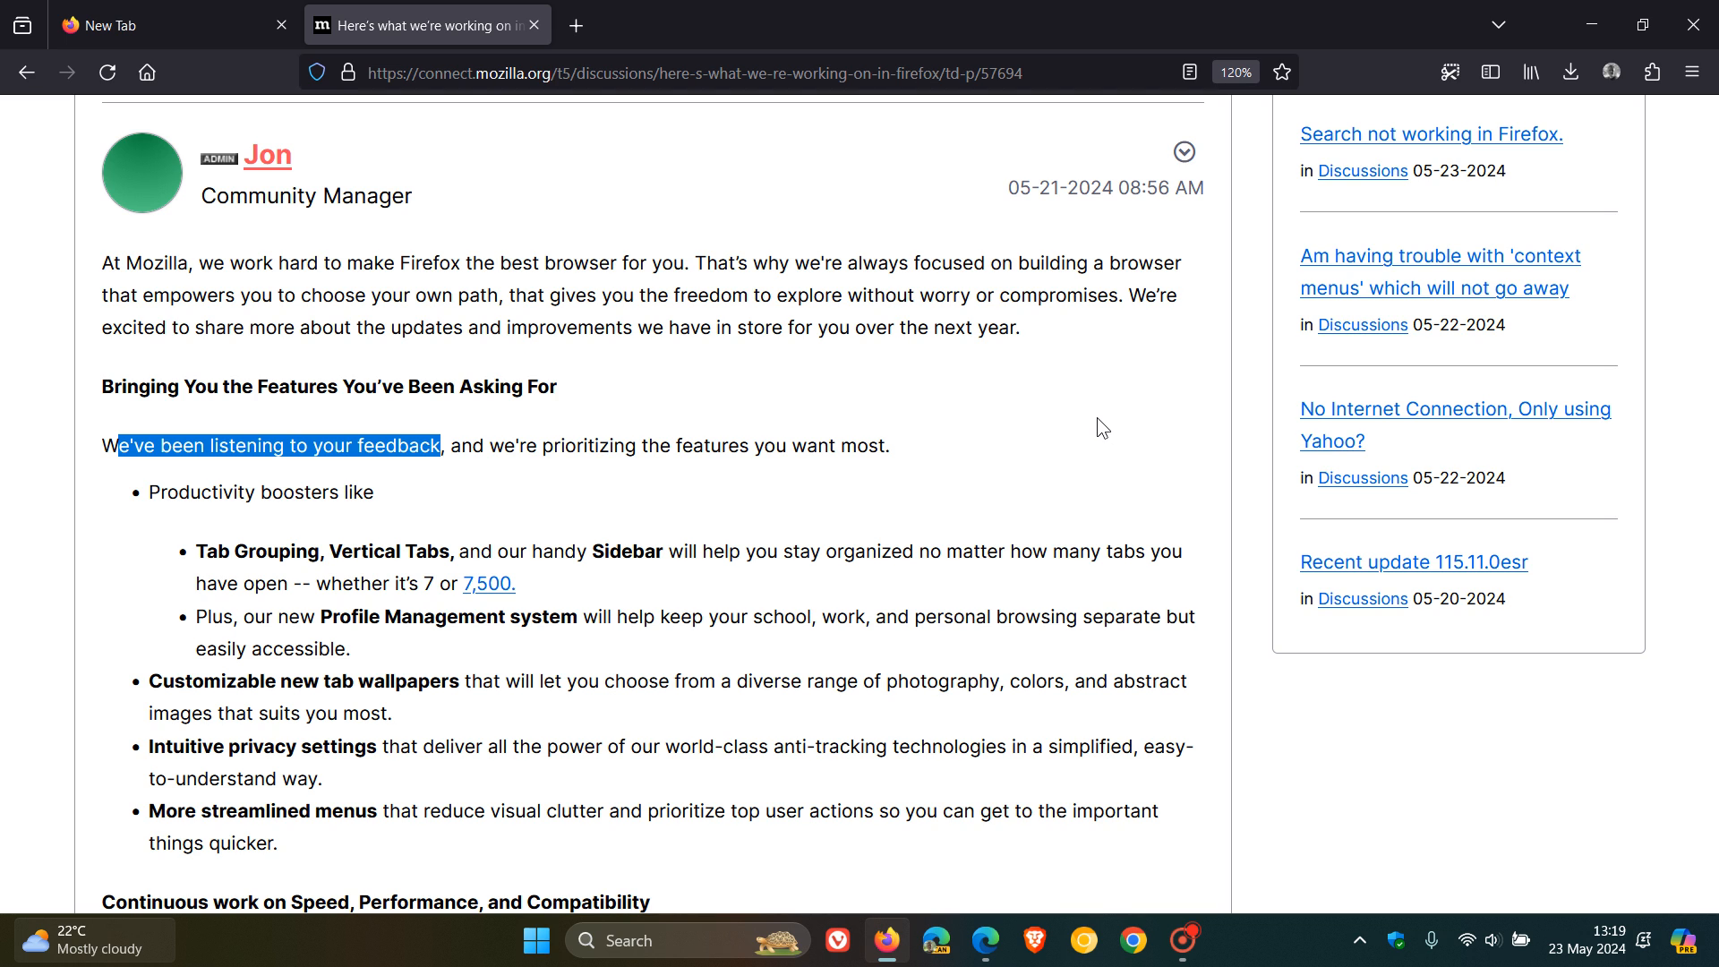
scroll("down", 3)
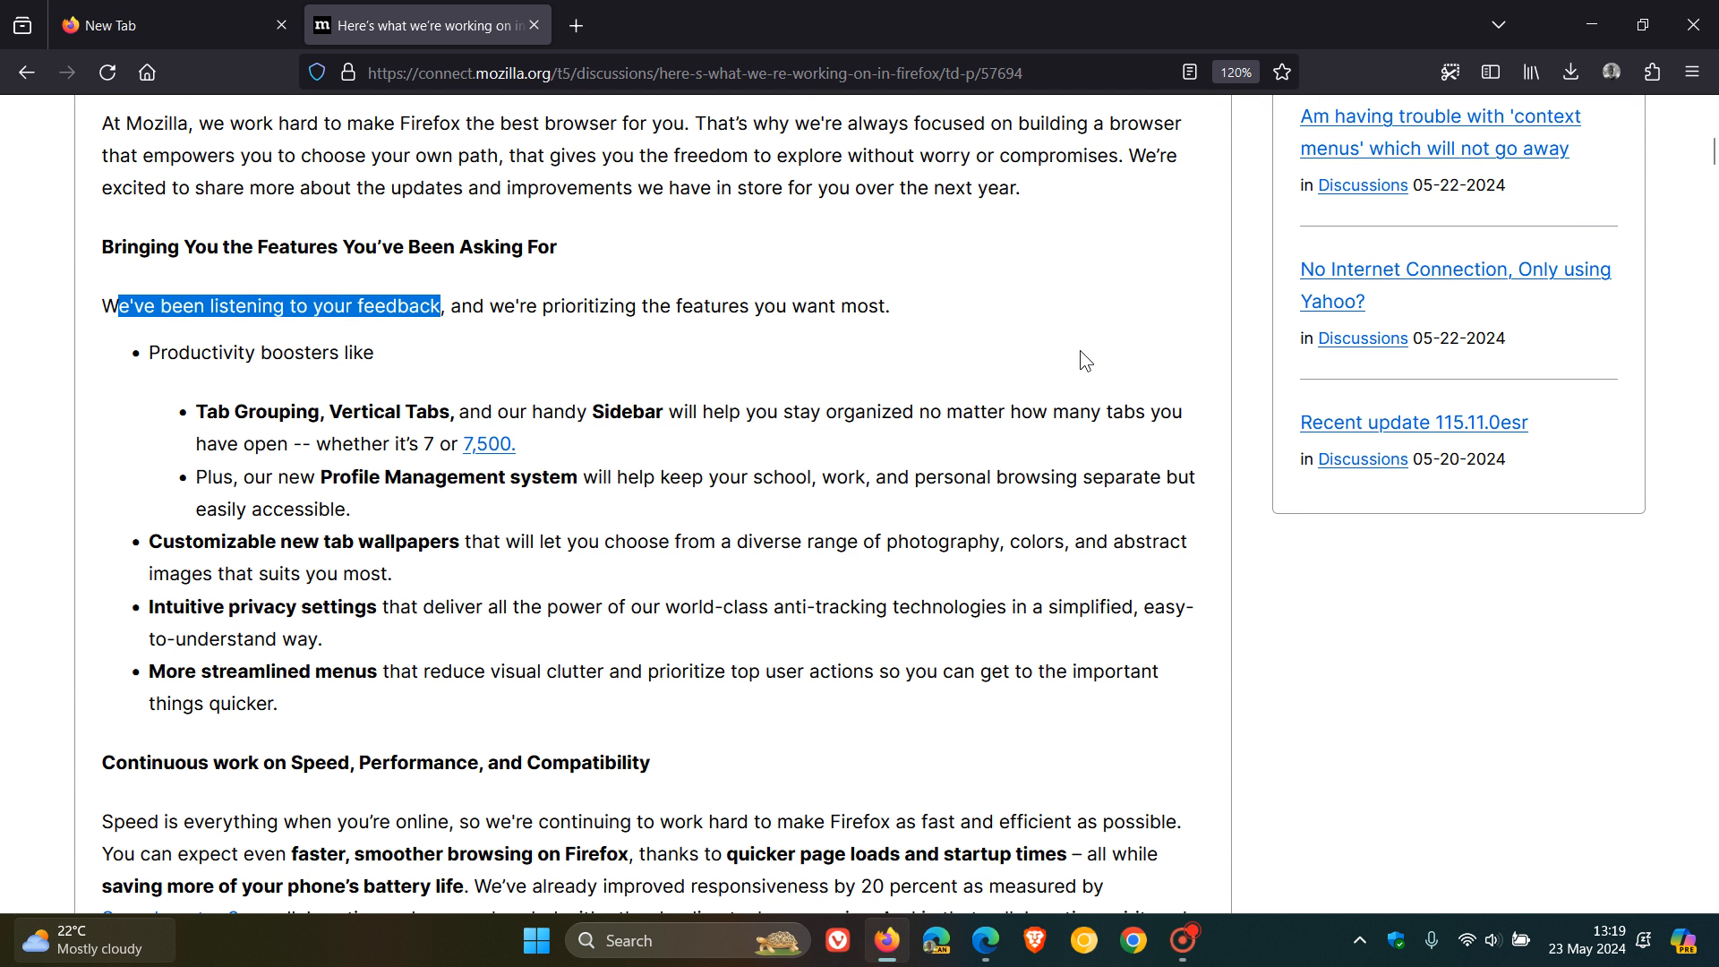
double_click(355, 412)
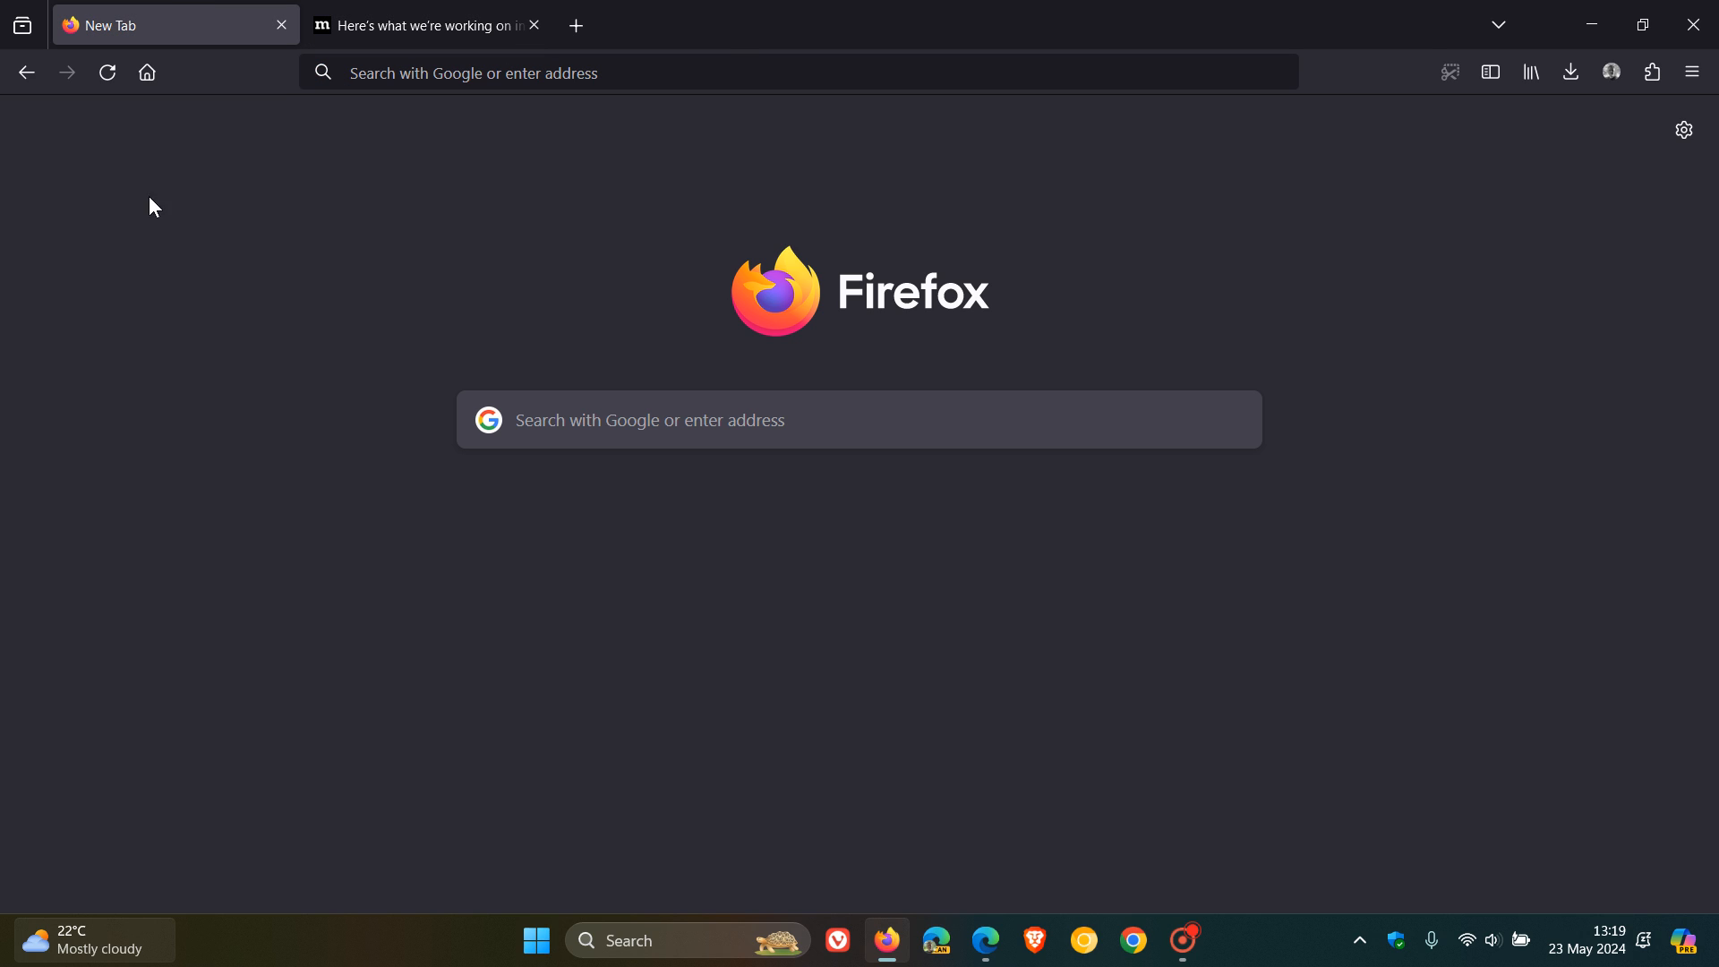
mouse_move(69, 143)
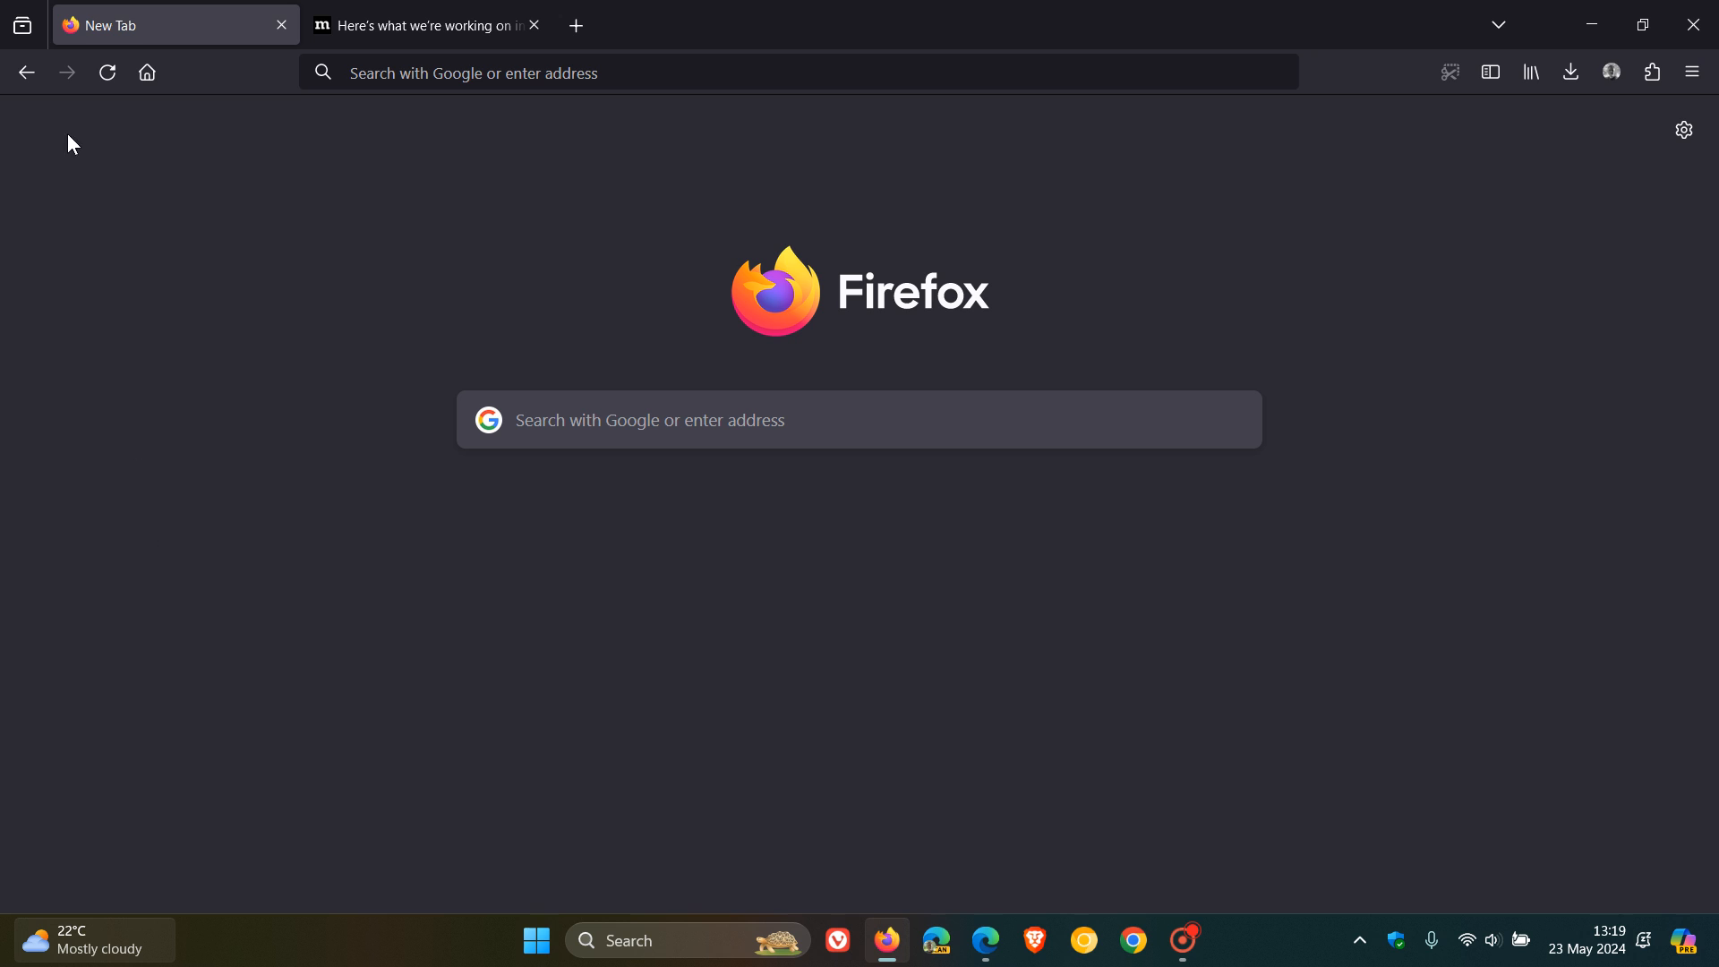
mouse_move(1592, 496)
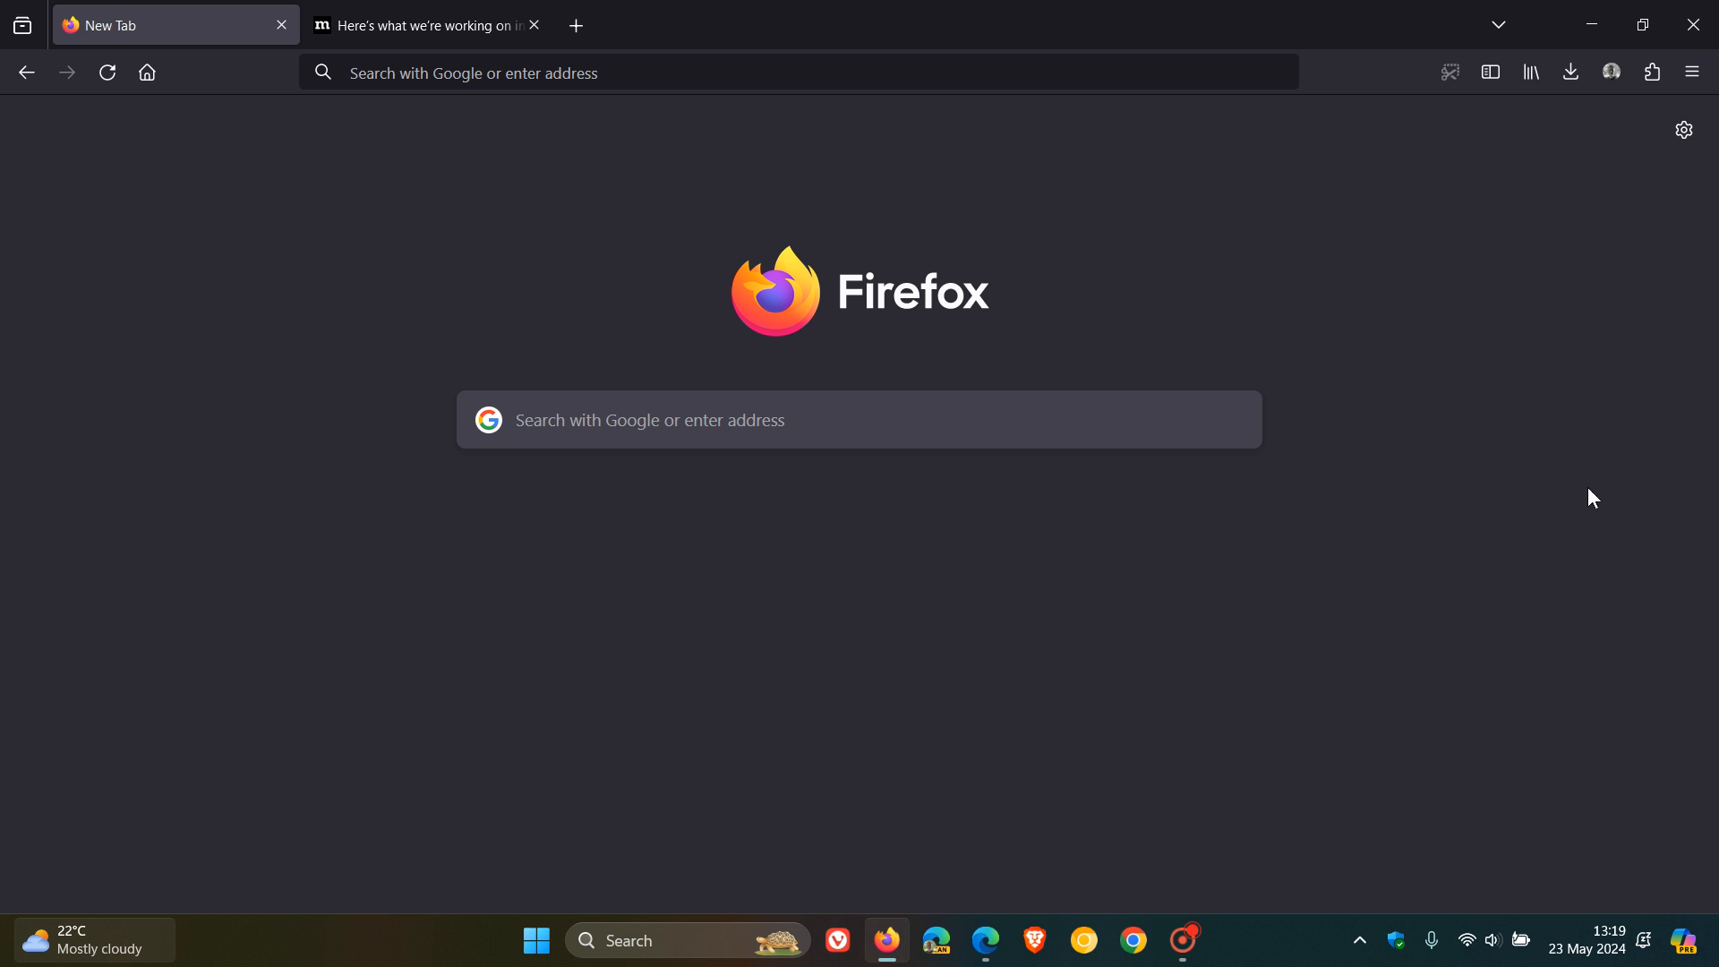
mouse_move(947, 261)
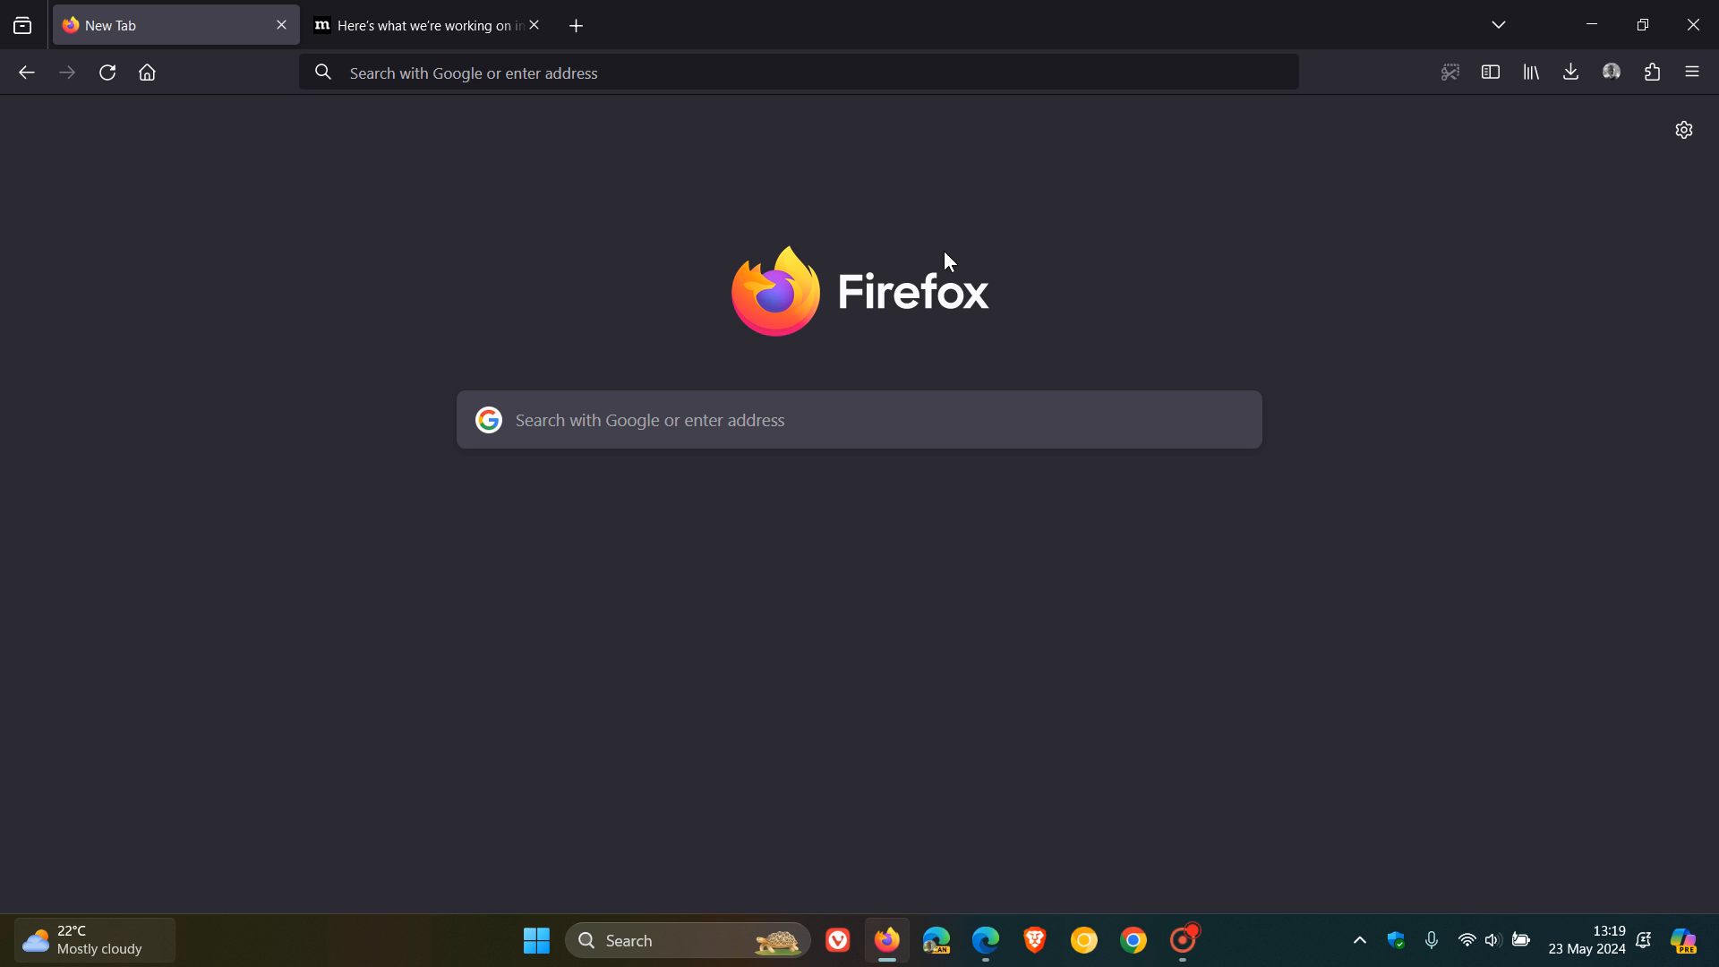
mouse_move(1341, 244)
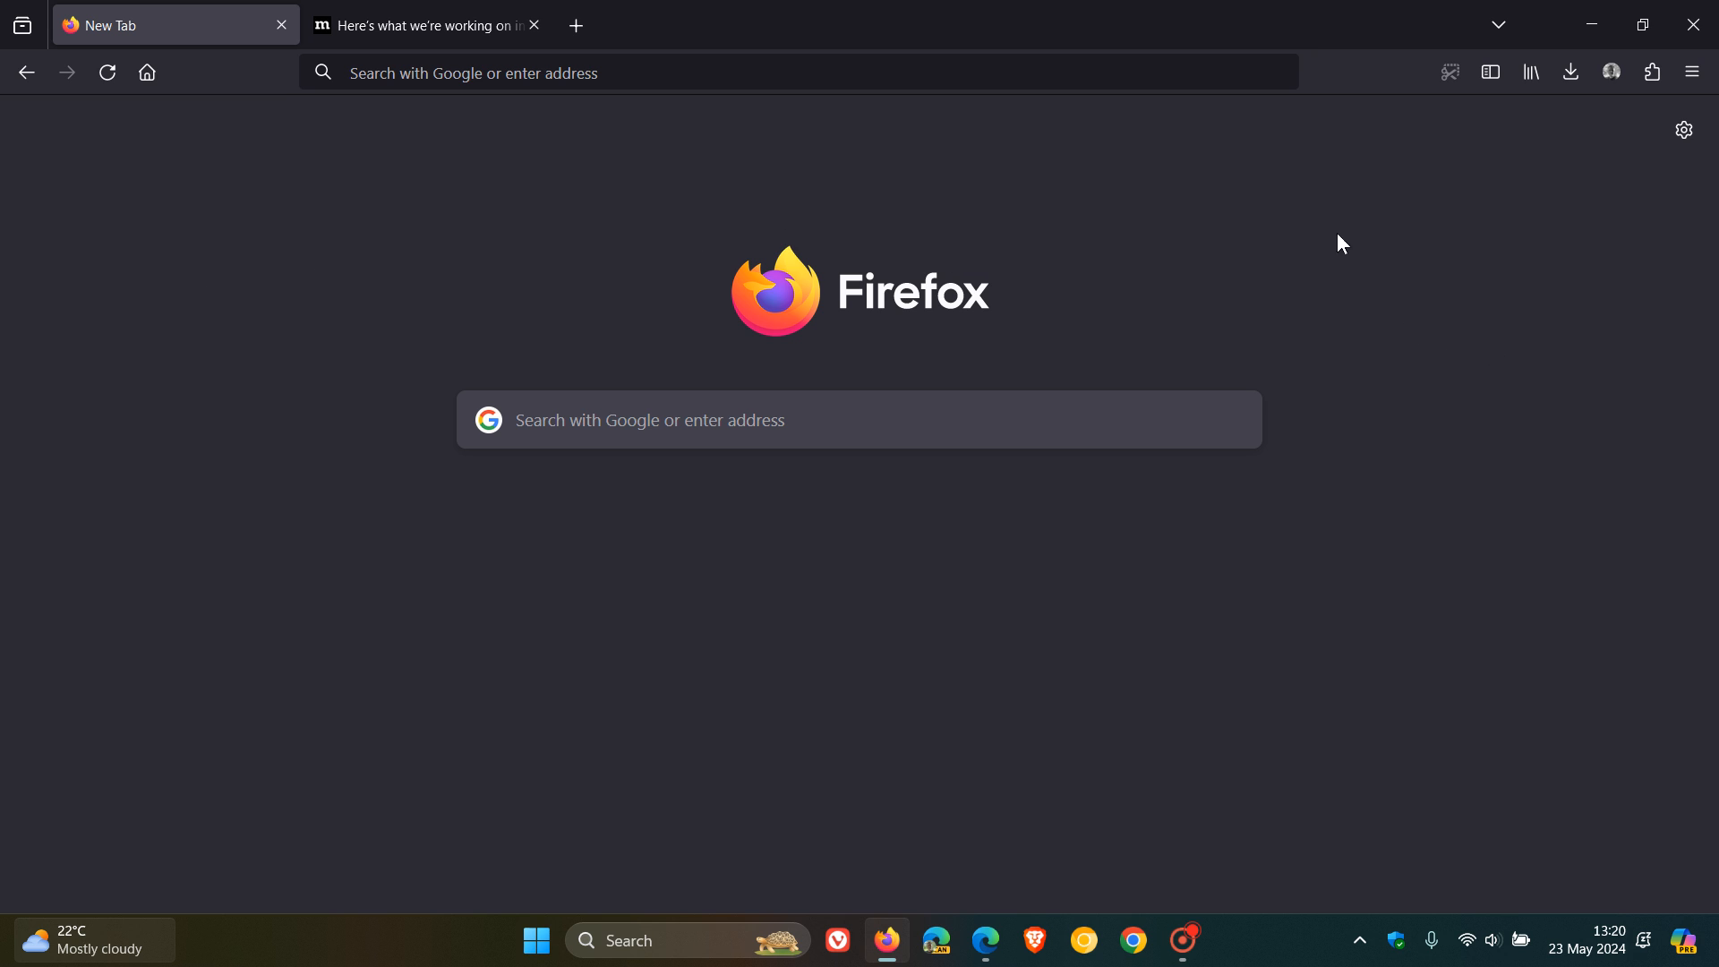
mouse_move(585, 220)
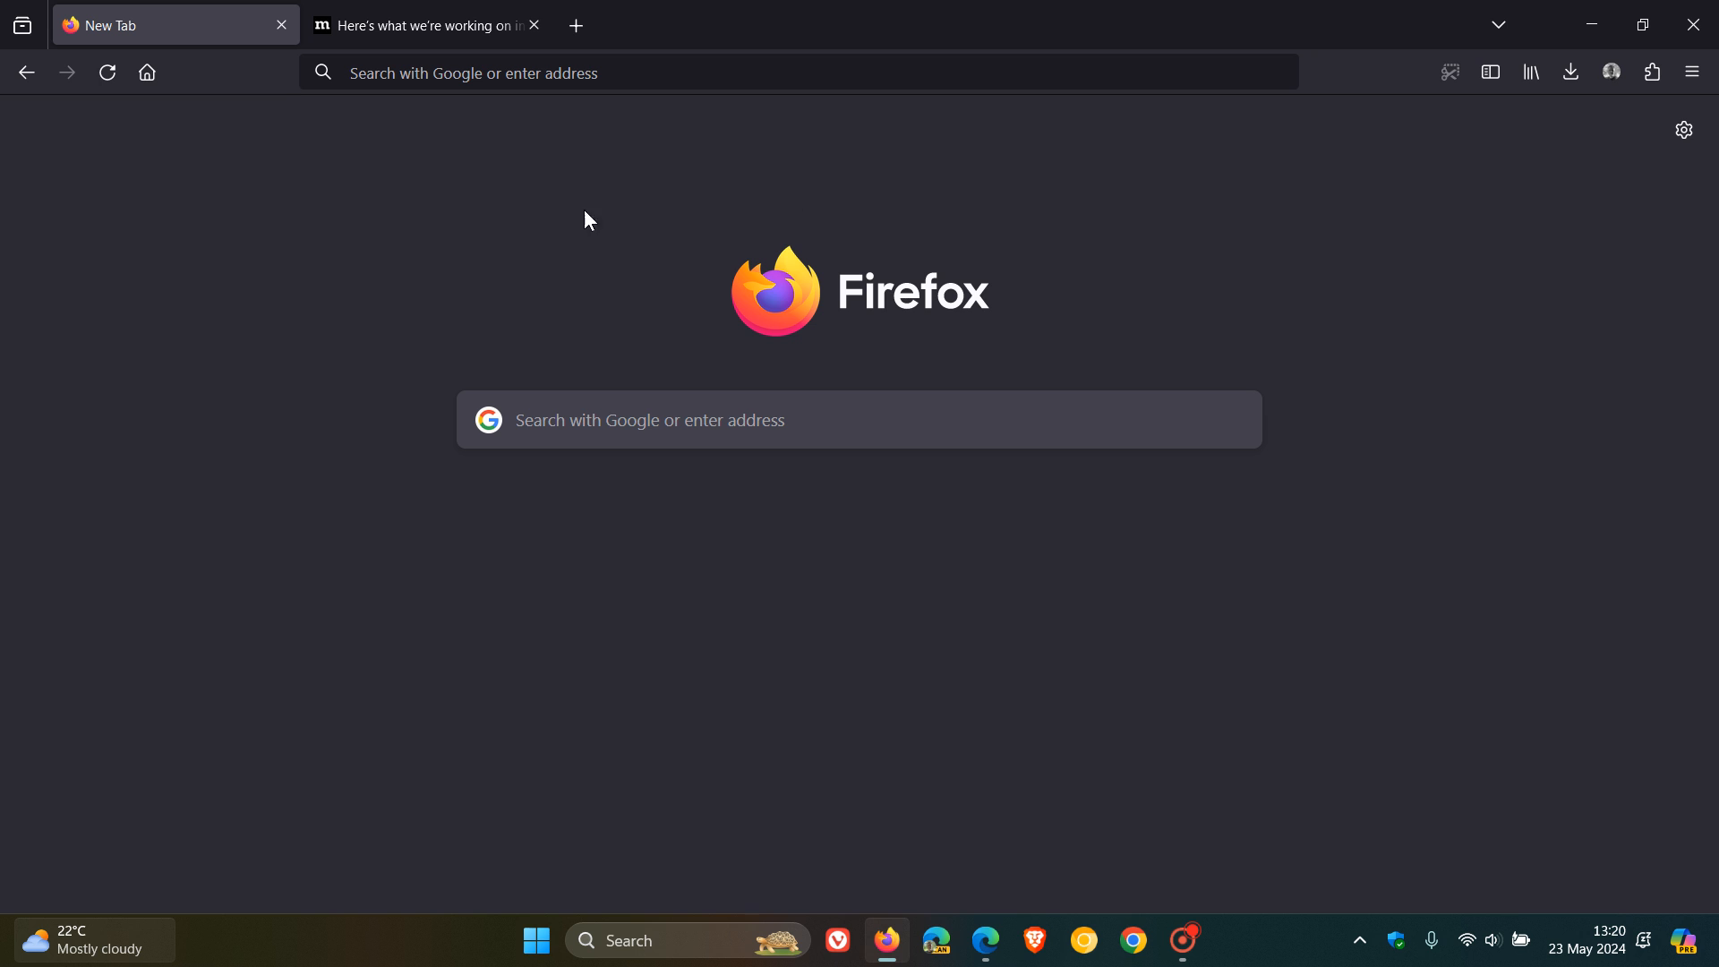
- Highlight the new tab wallpapers and Profile Management system sentences, then leave for the new tab page
left_click(426, 24)
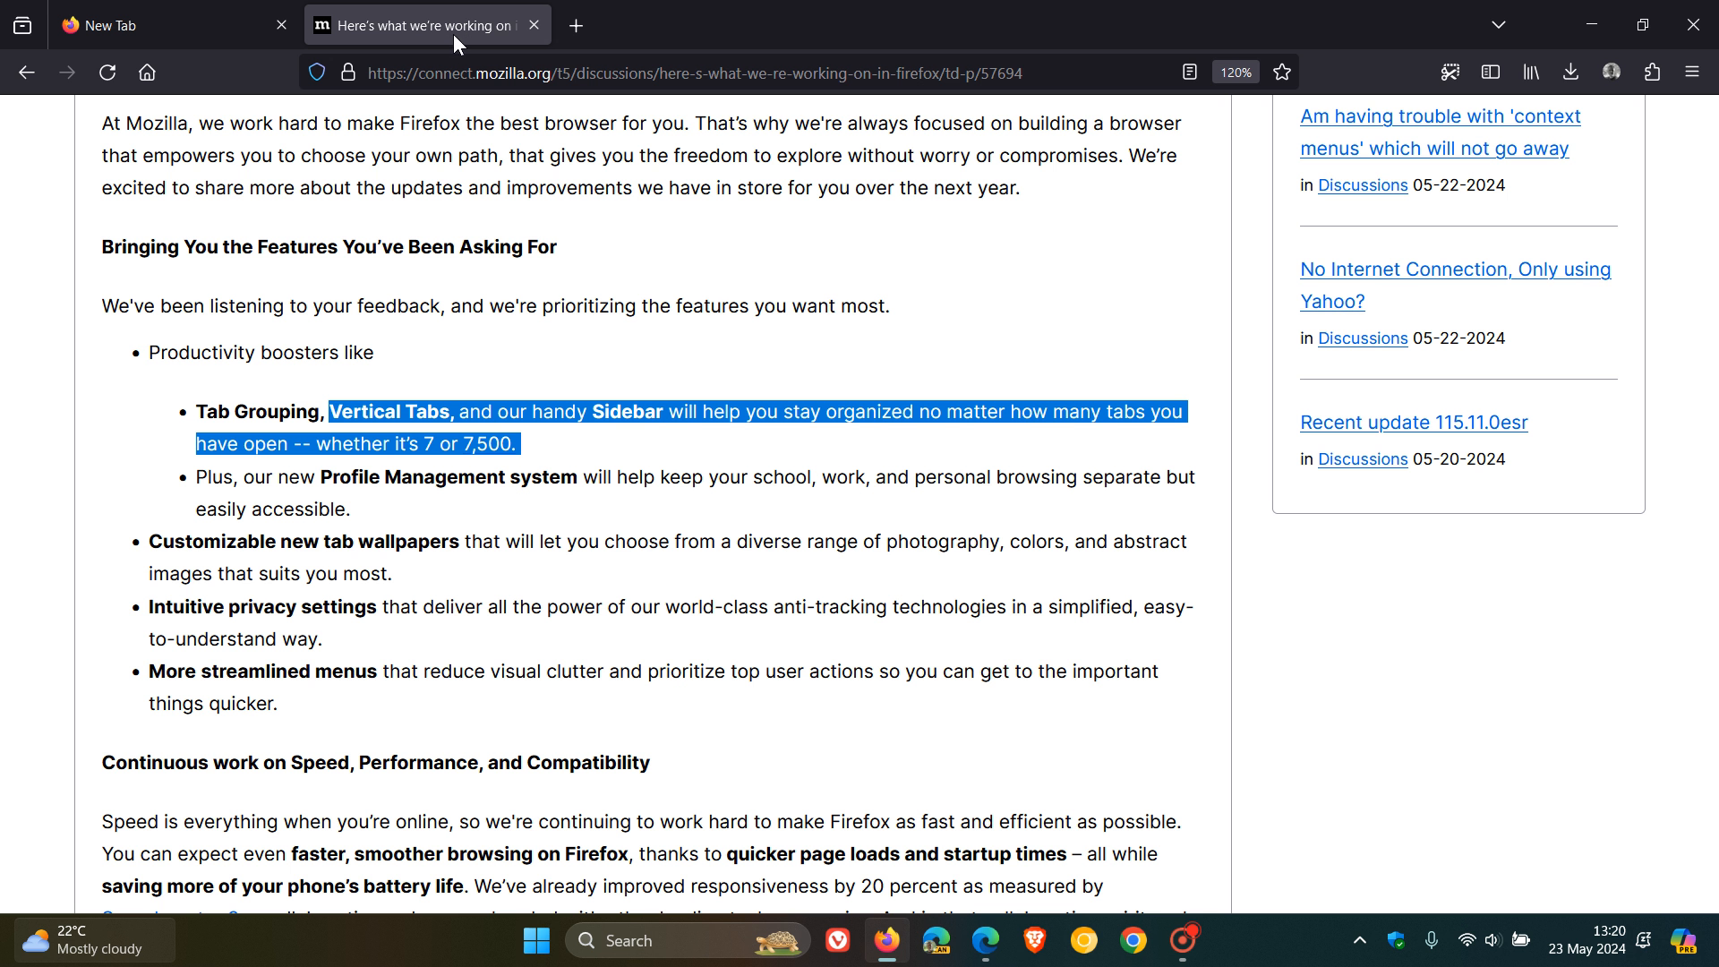
left_click(569, 541)
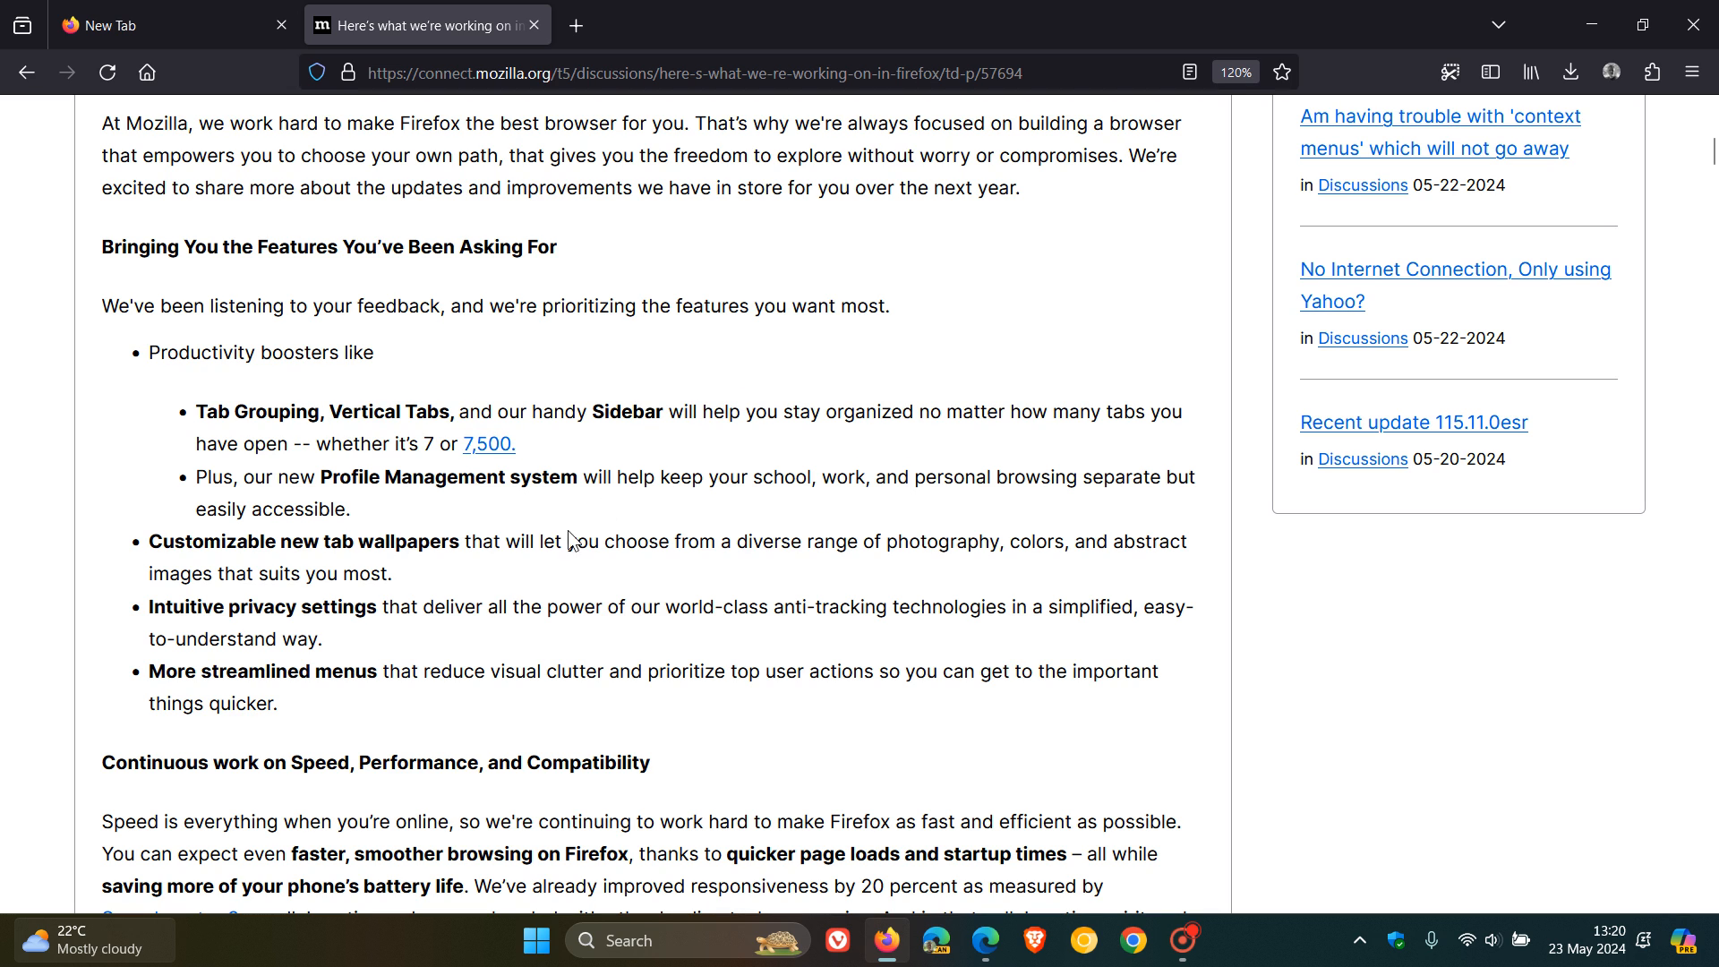
double_click(183, 540)
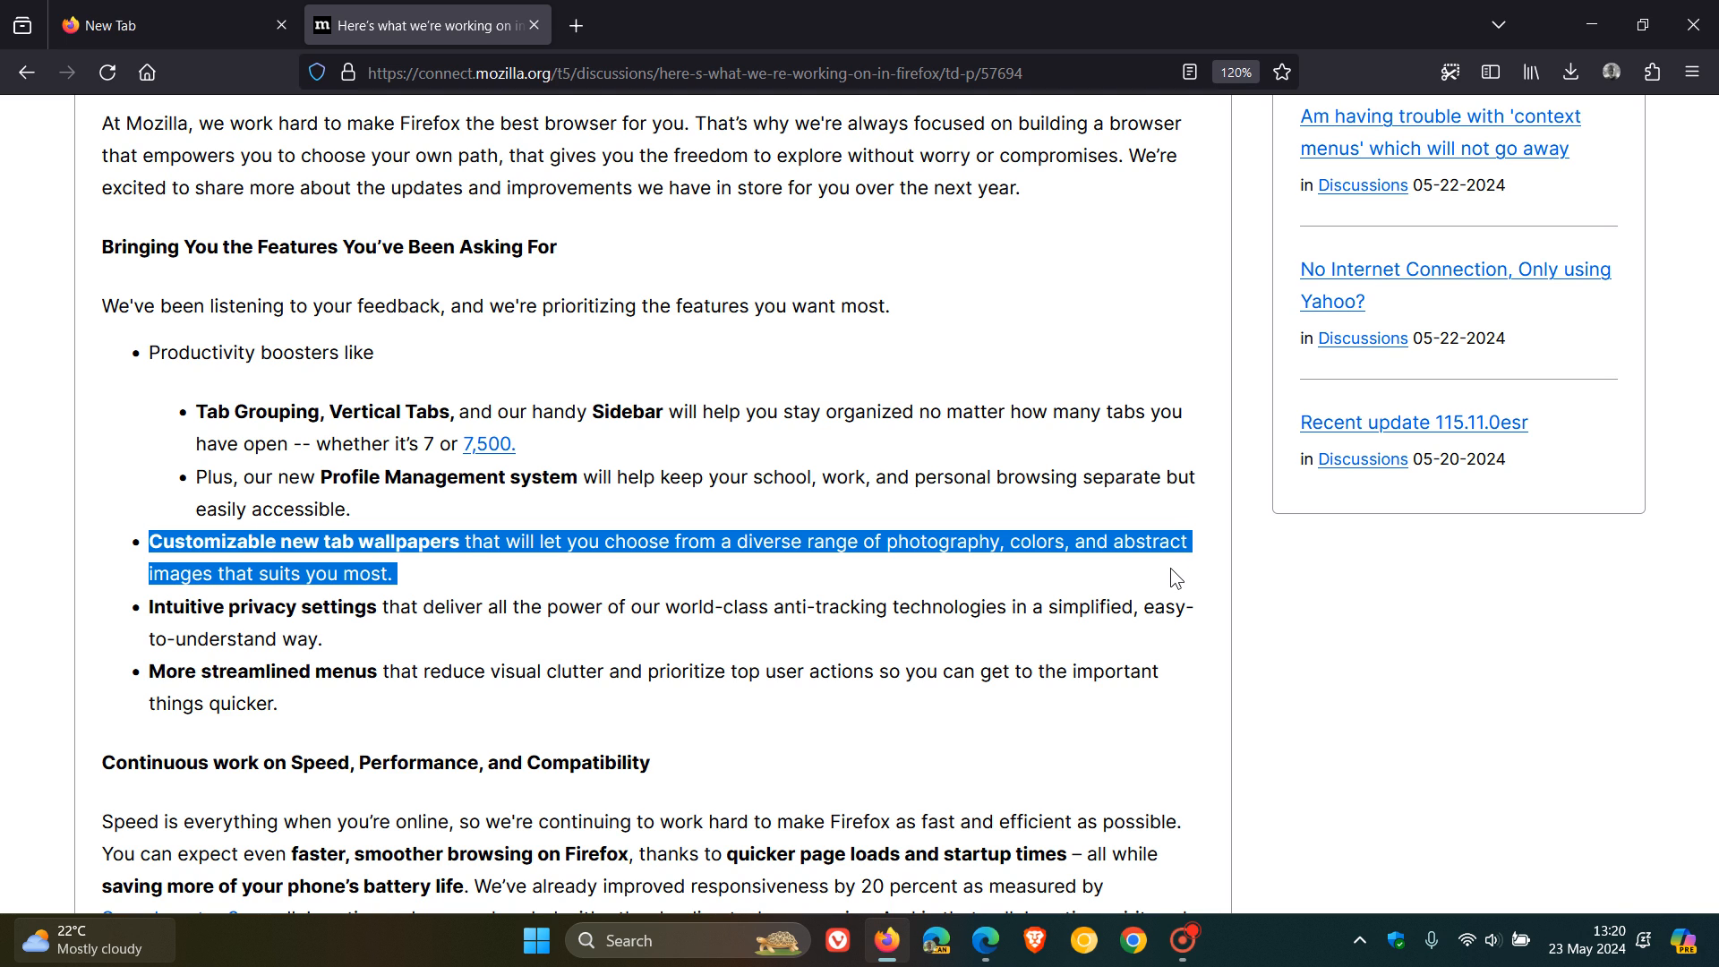
left_click(1171, 579)
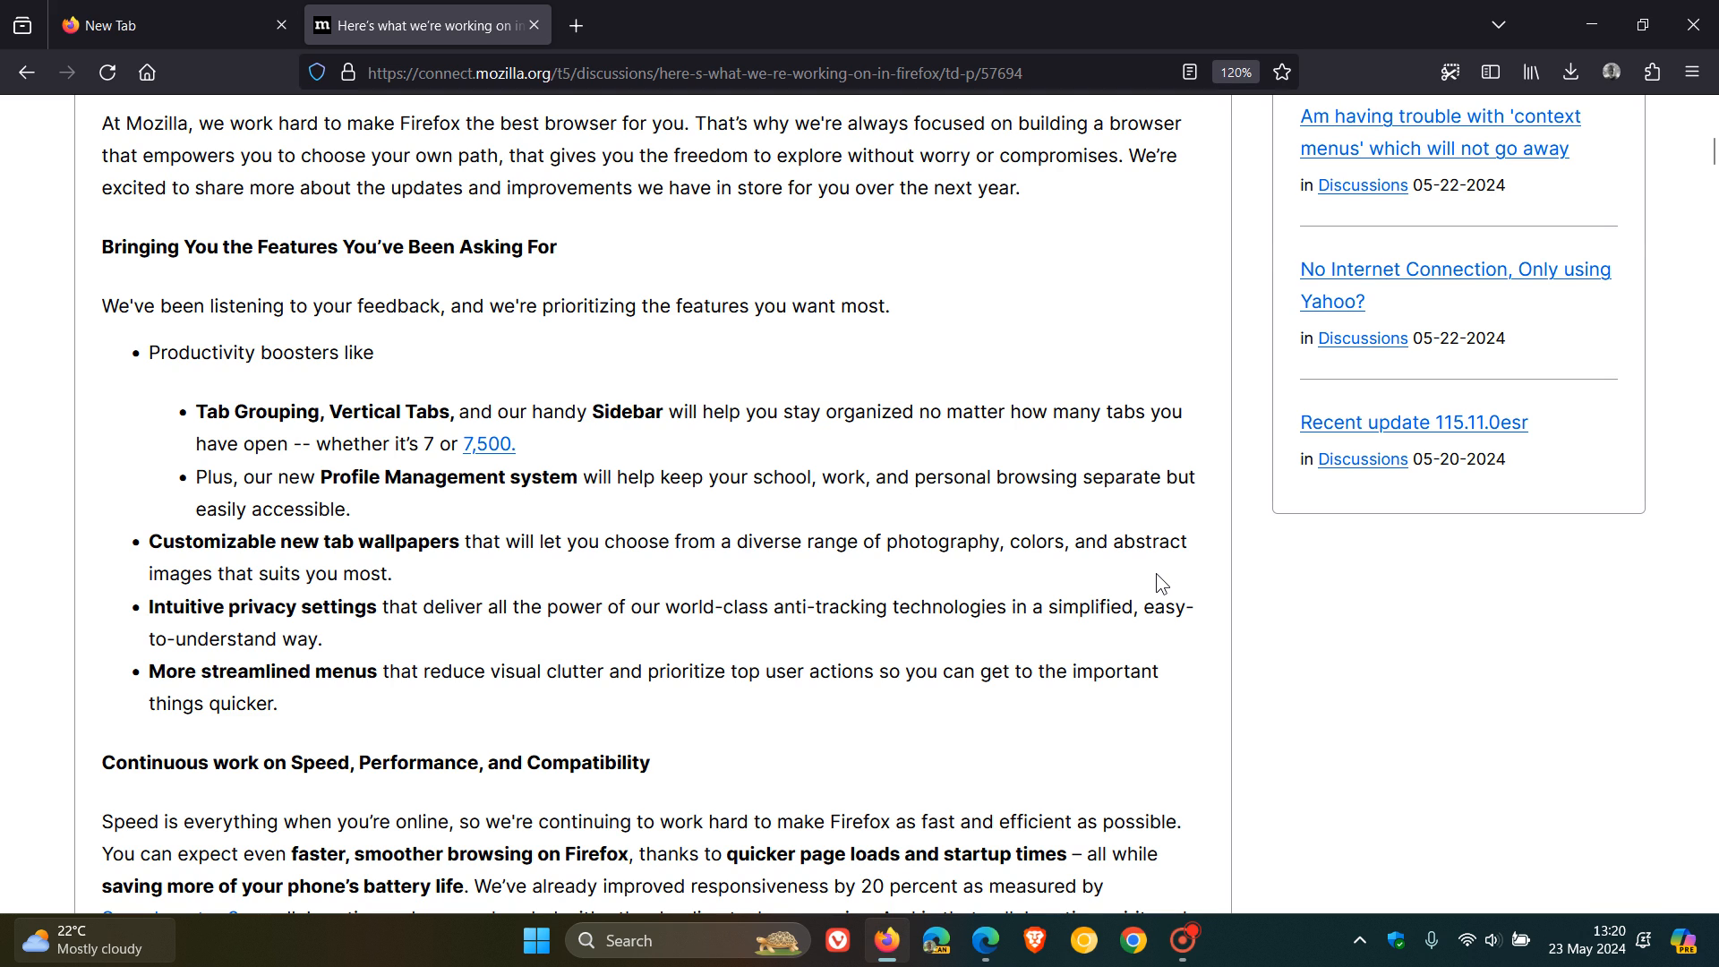
mouse_move(1144, 586)
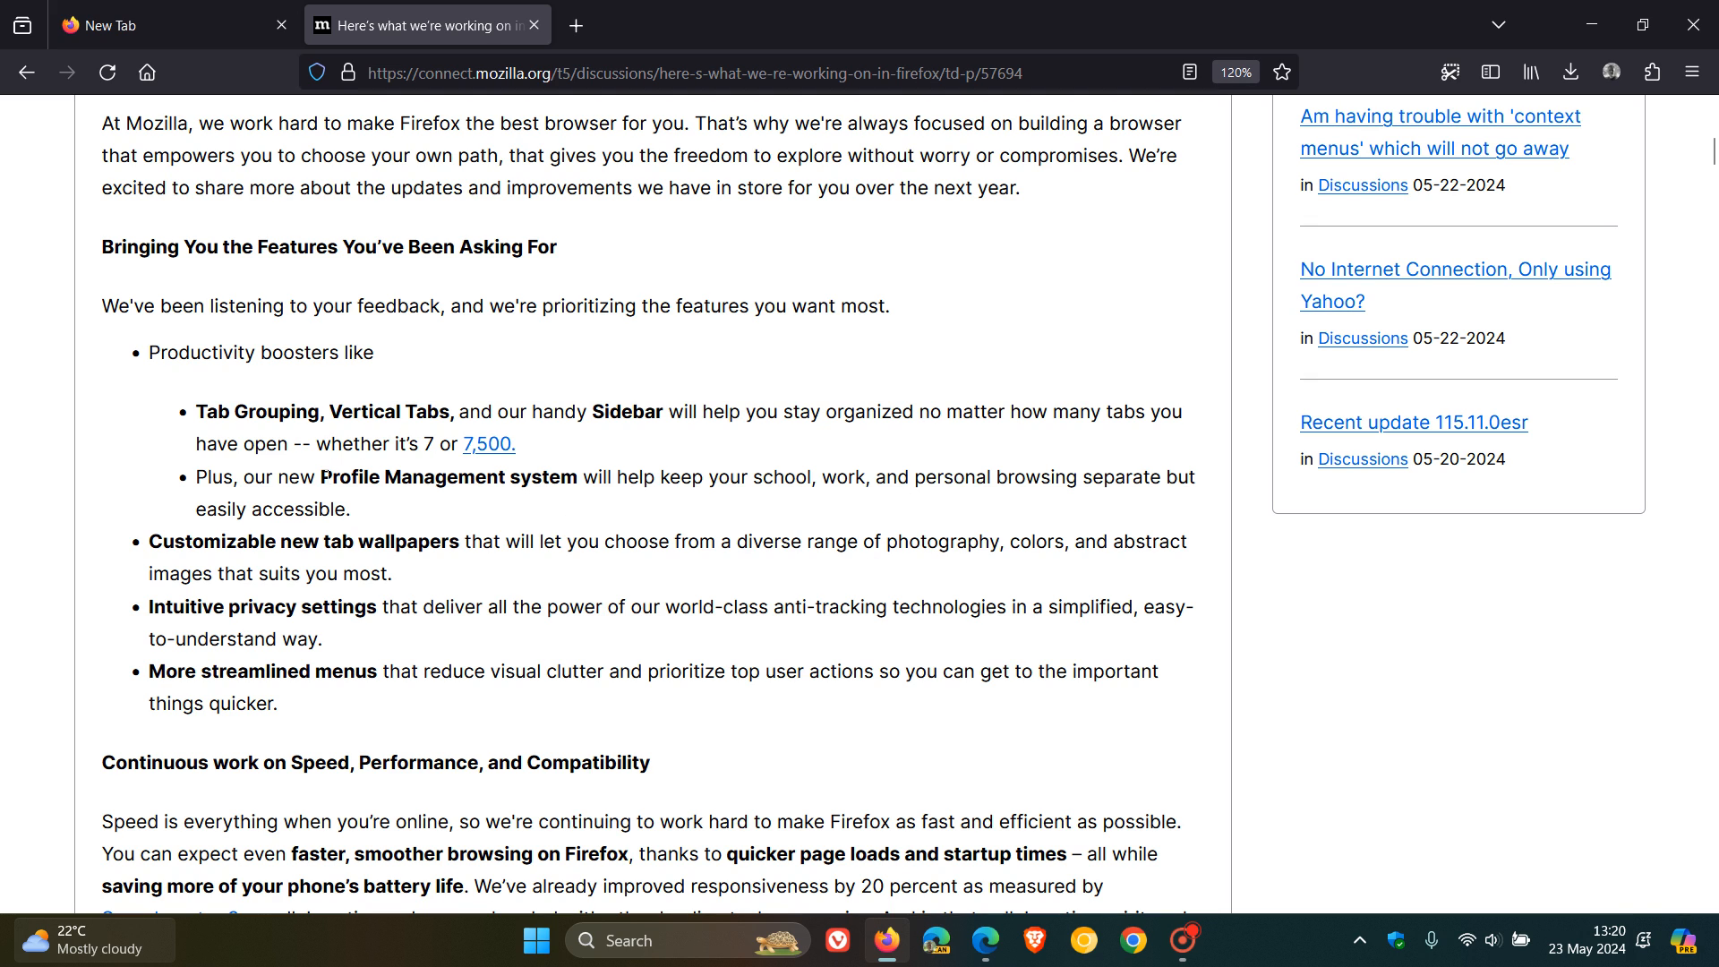
double_click(362, 477)
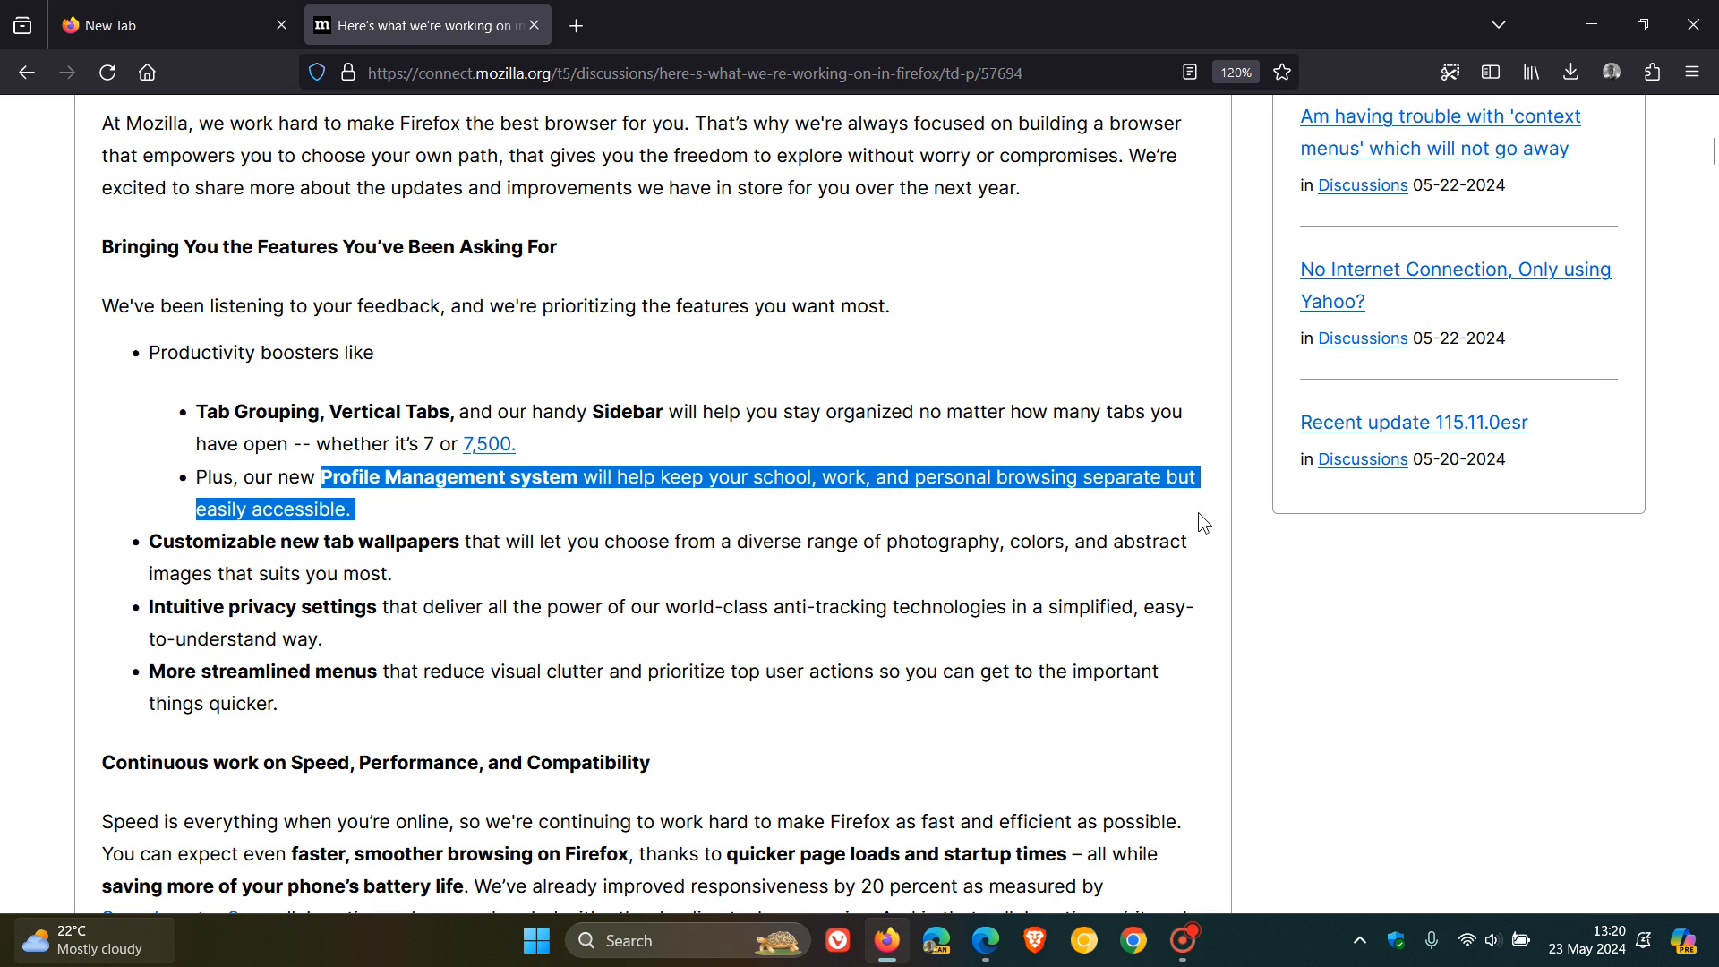
left_click(165, 23)
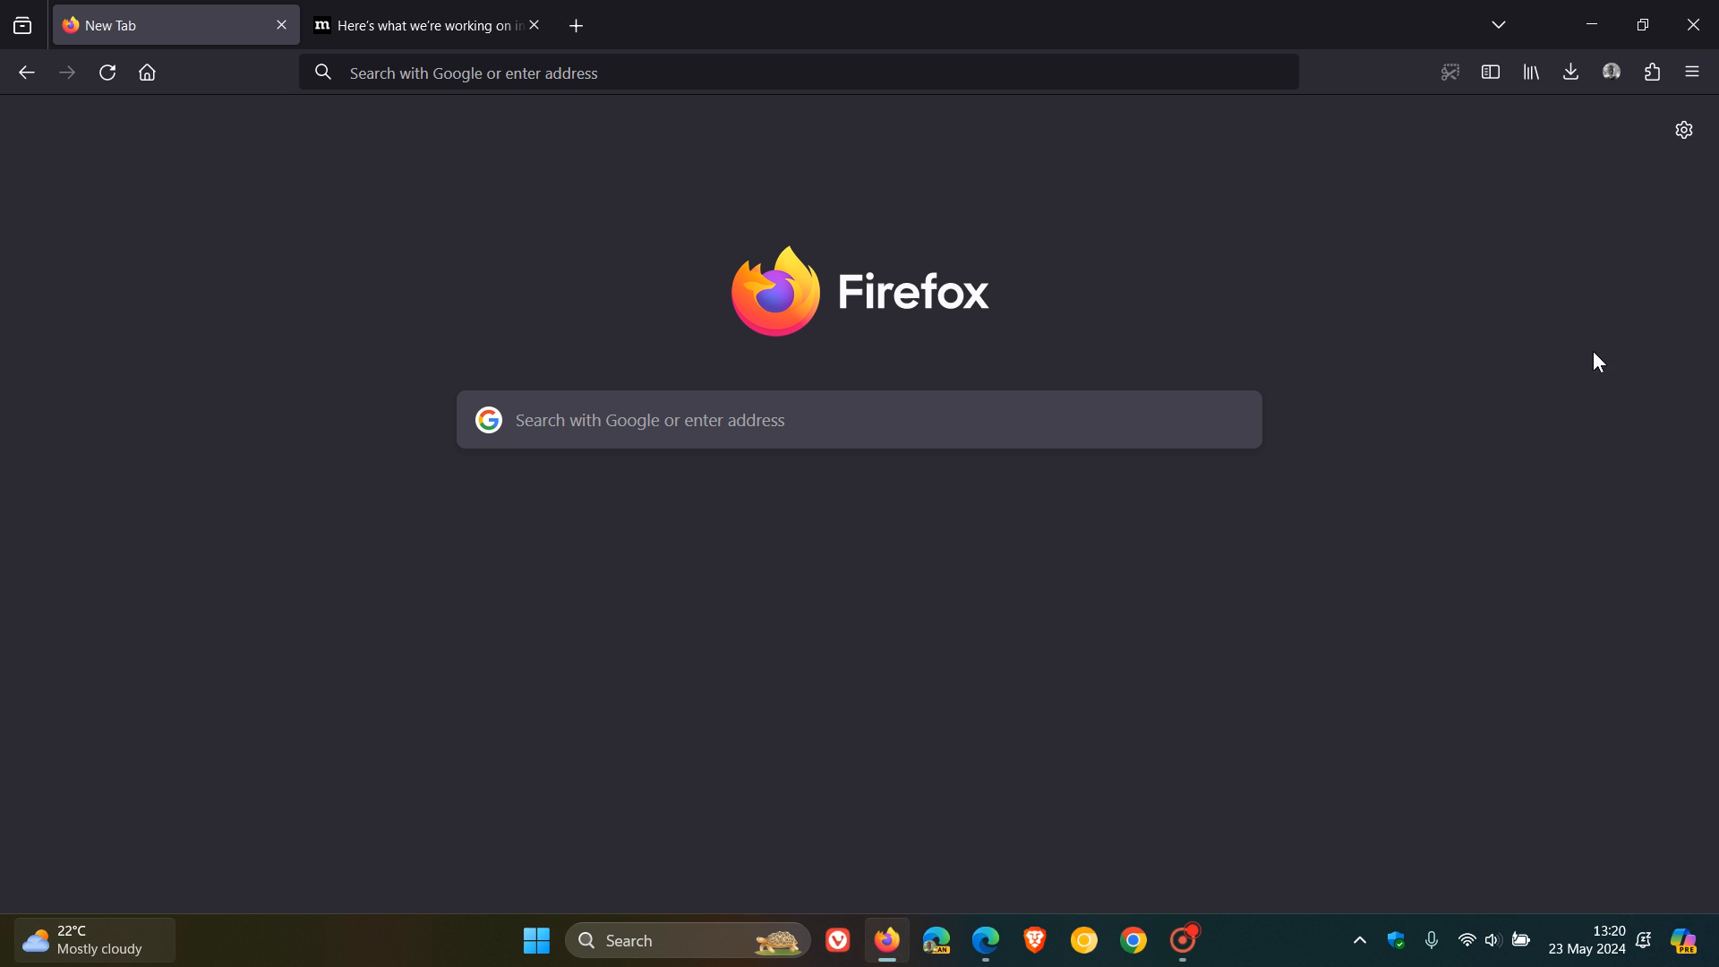
- Dismiss the account and sync menu and go back to the Mozilla Connect announcement tab
left_click(1609, 71)
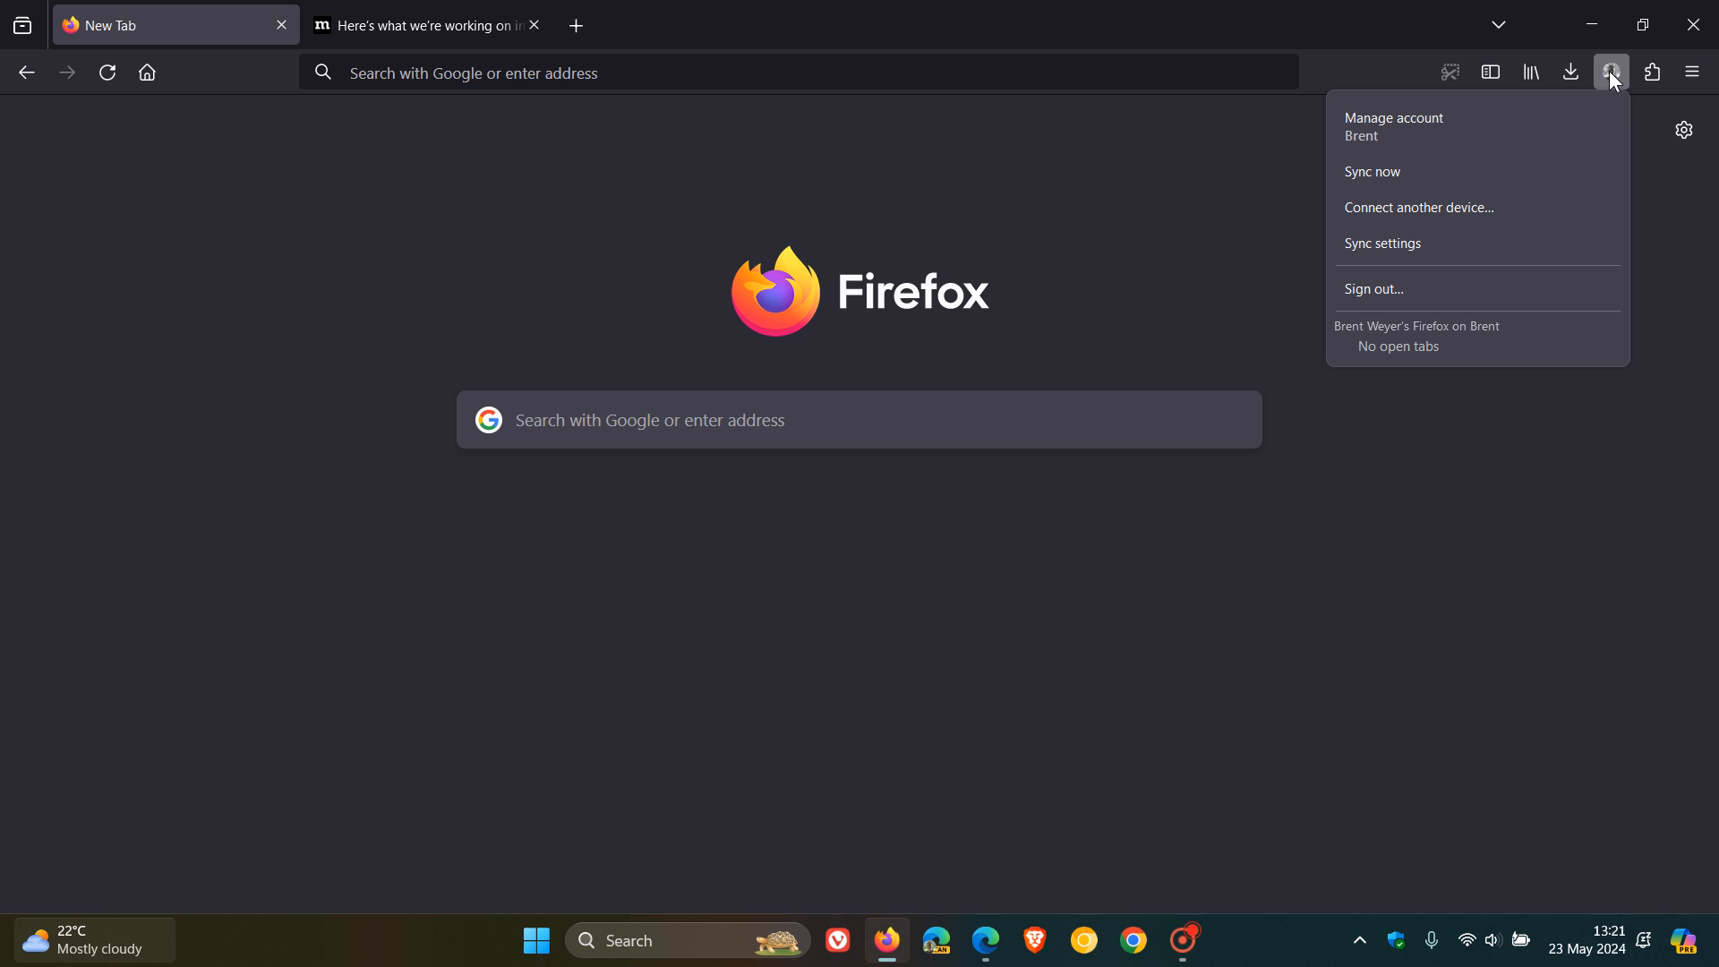
left_click(1158, 198)
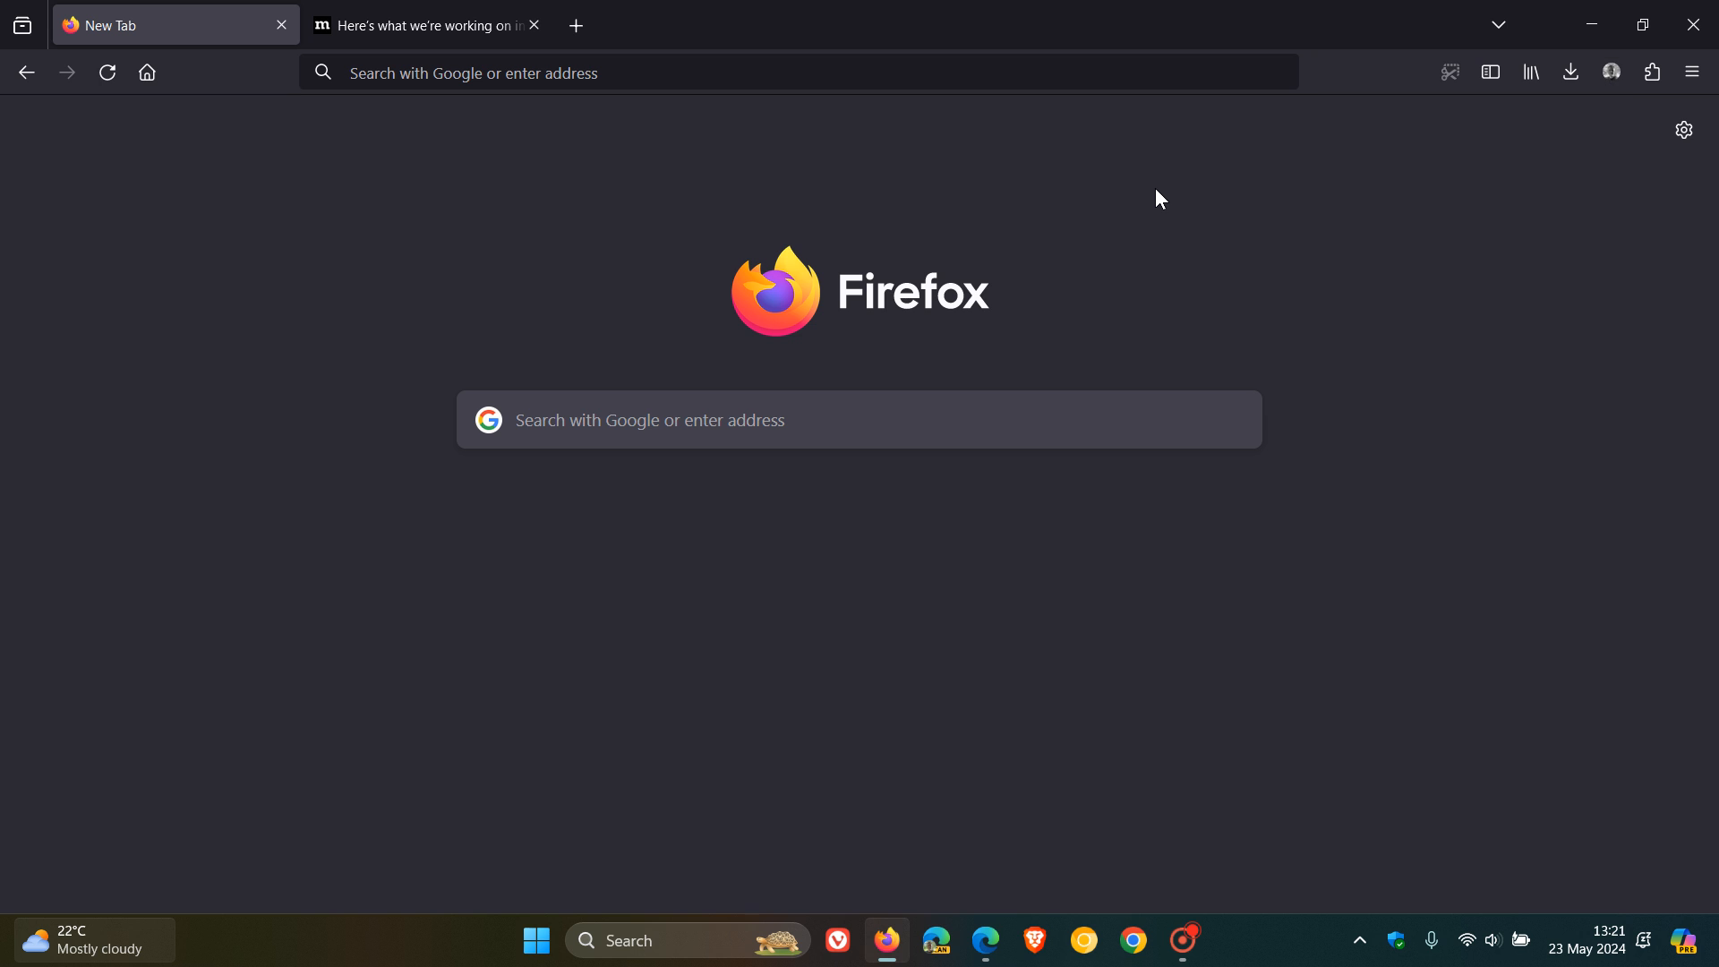
left_click(426, 23)
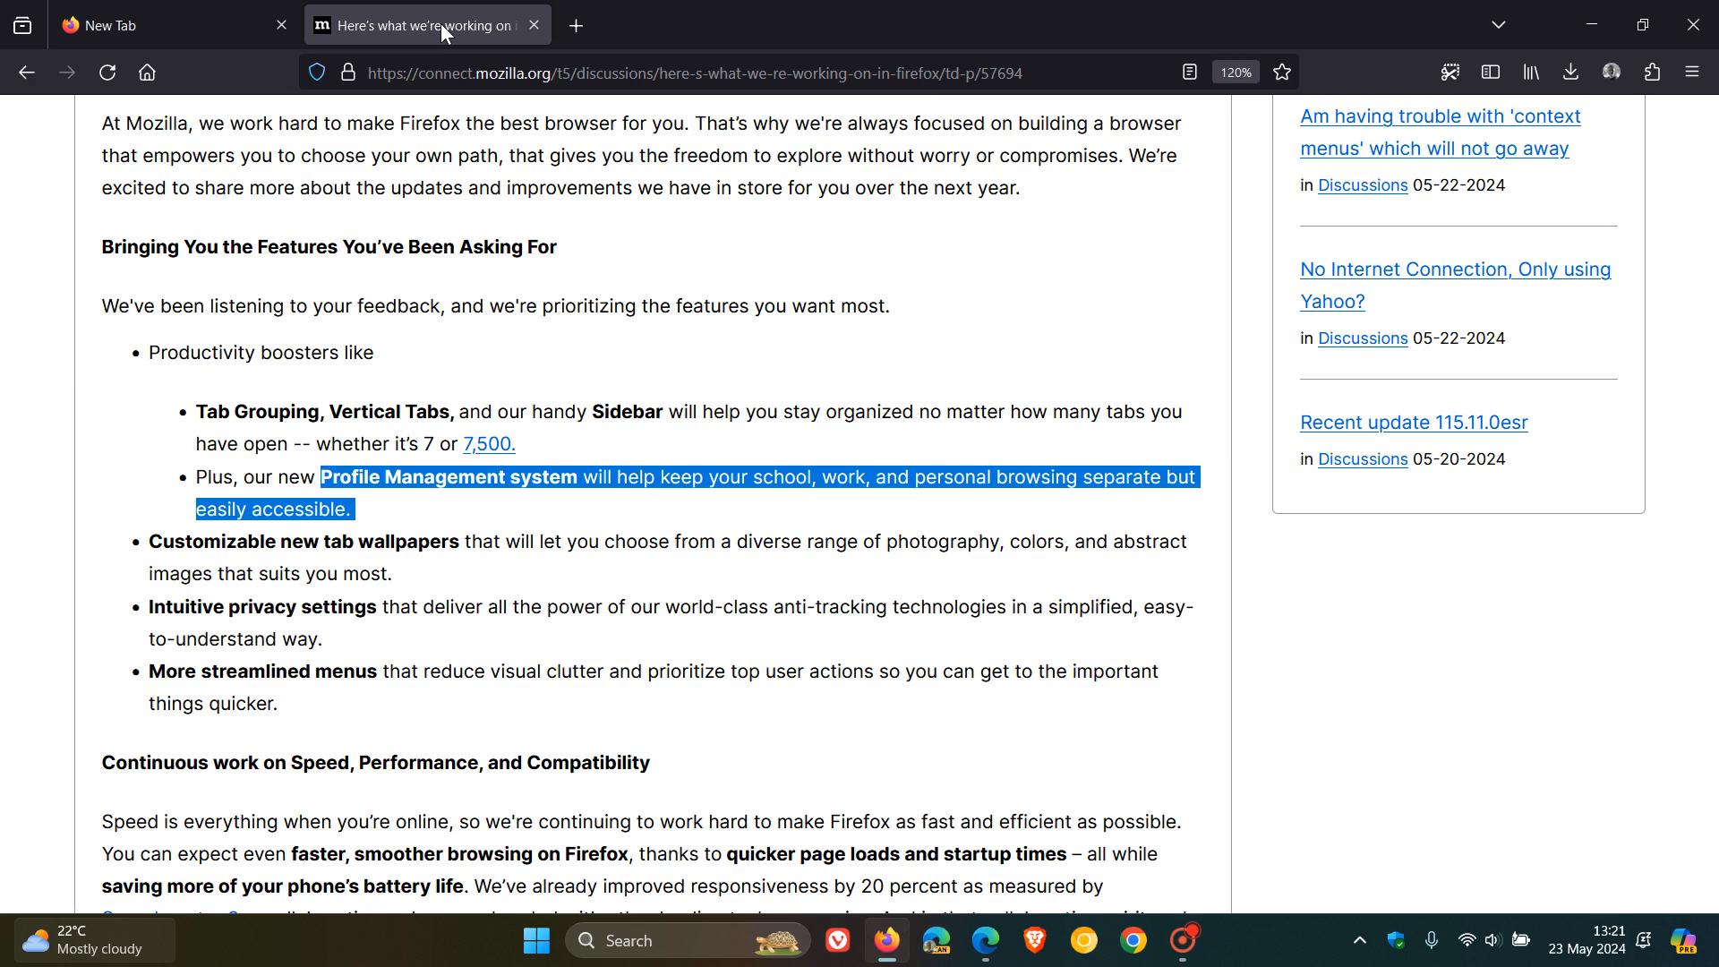
left_click(944, 647)
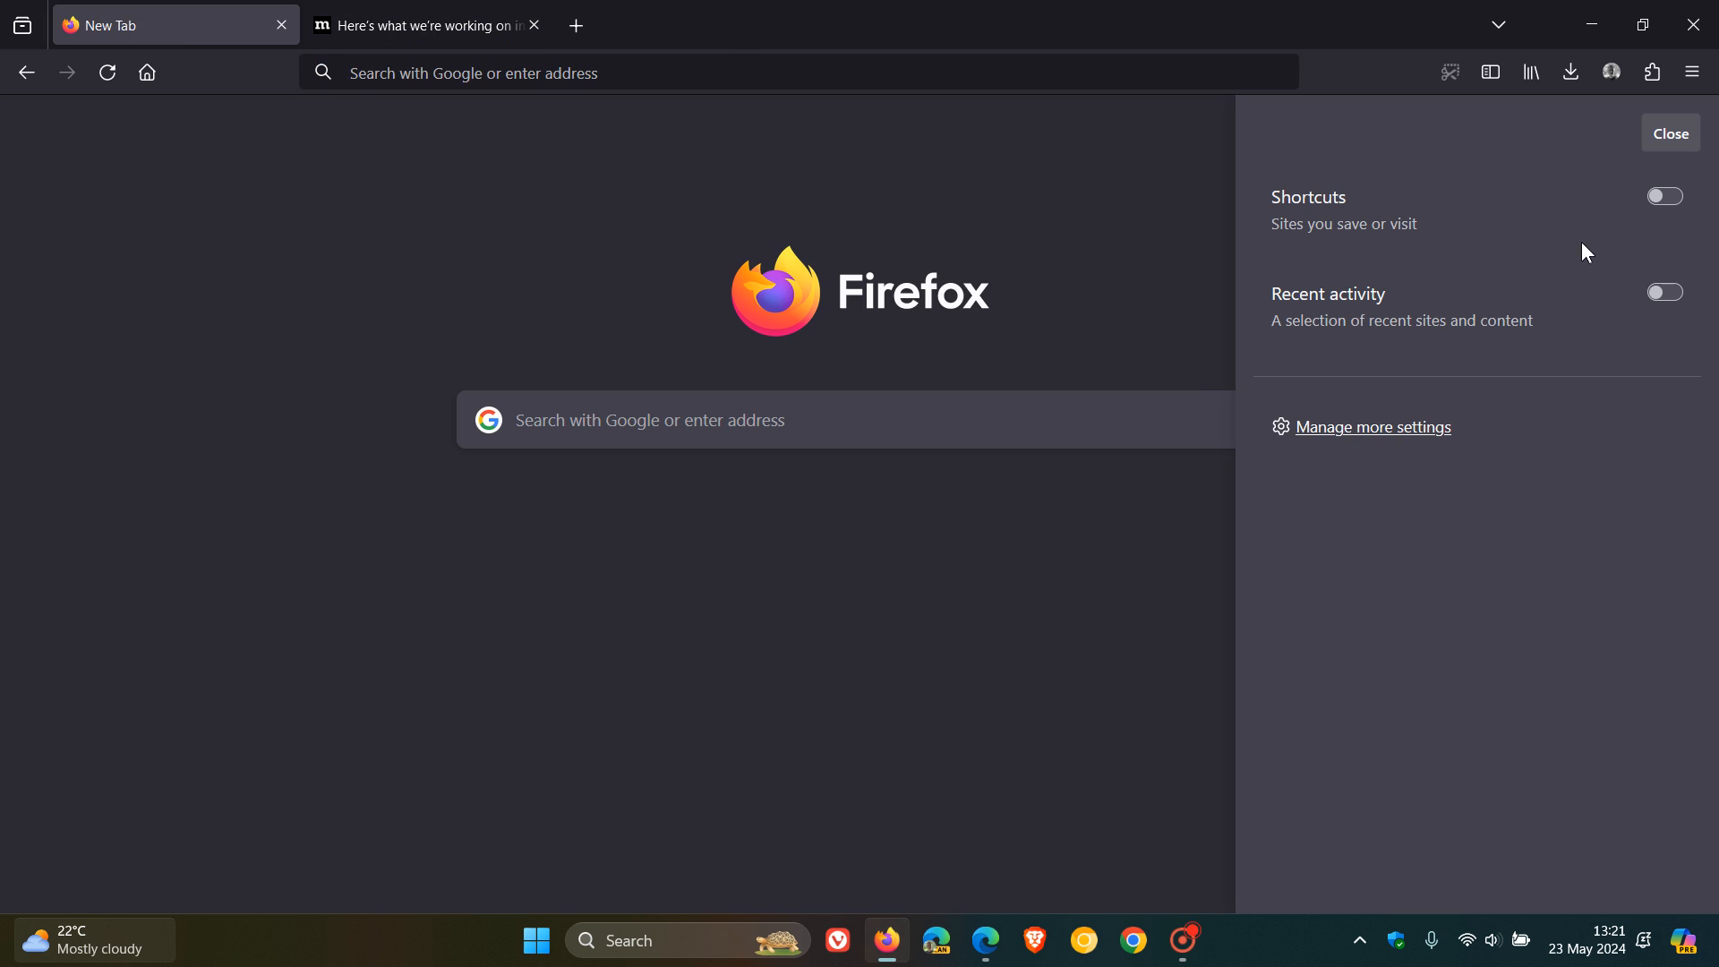
- Show Privacy & Security in a Settings tab, then return to the Mozilla Connect announcement
left_click(1372, 427)
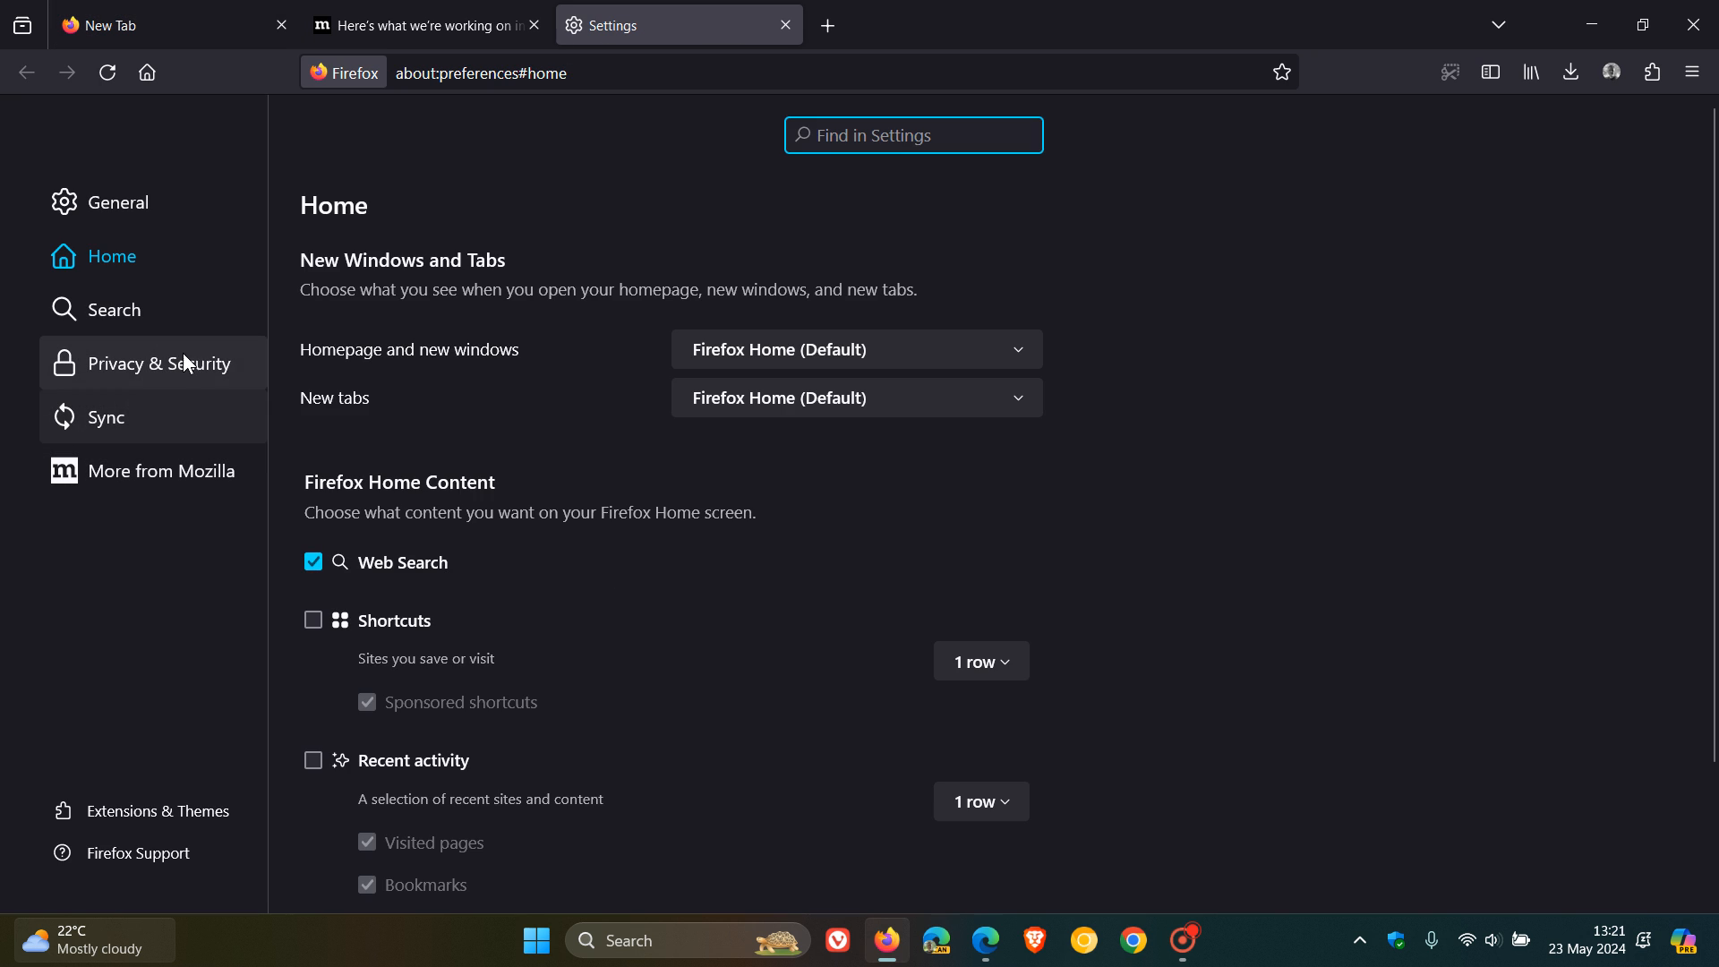
left_click(159, 363)
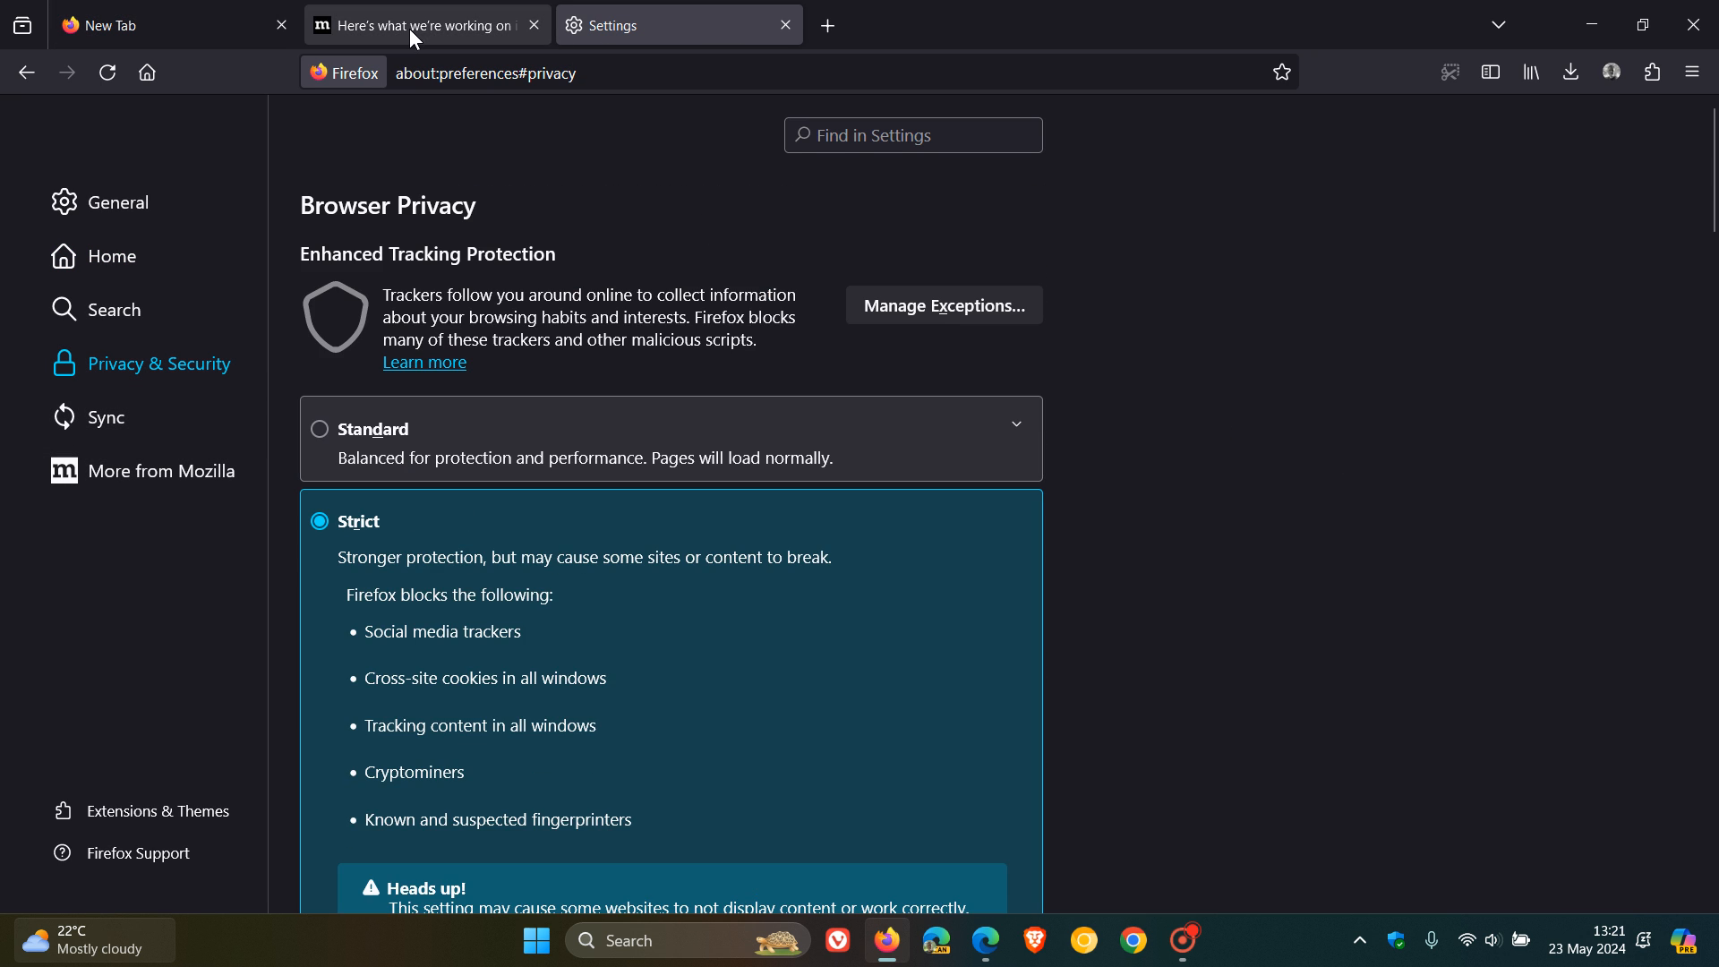
left_click(418, 23)
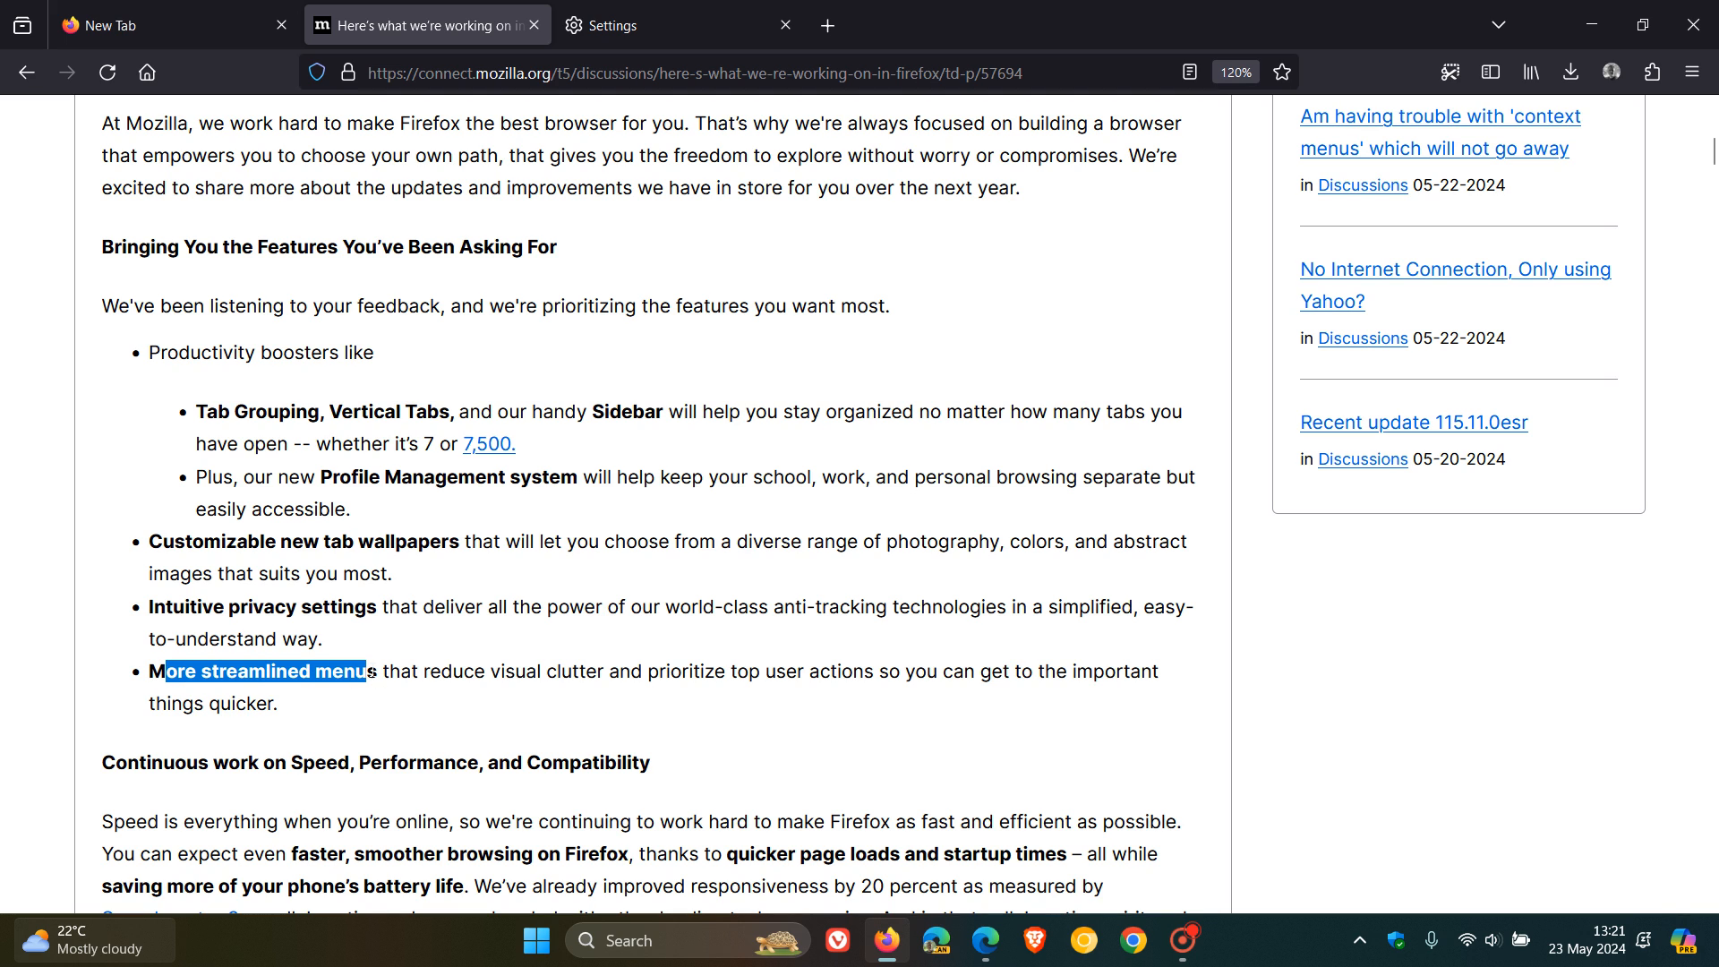
mouse_move(670, 727)
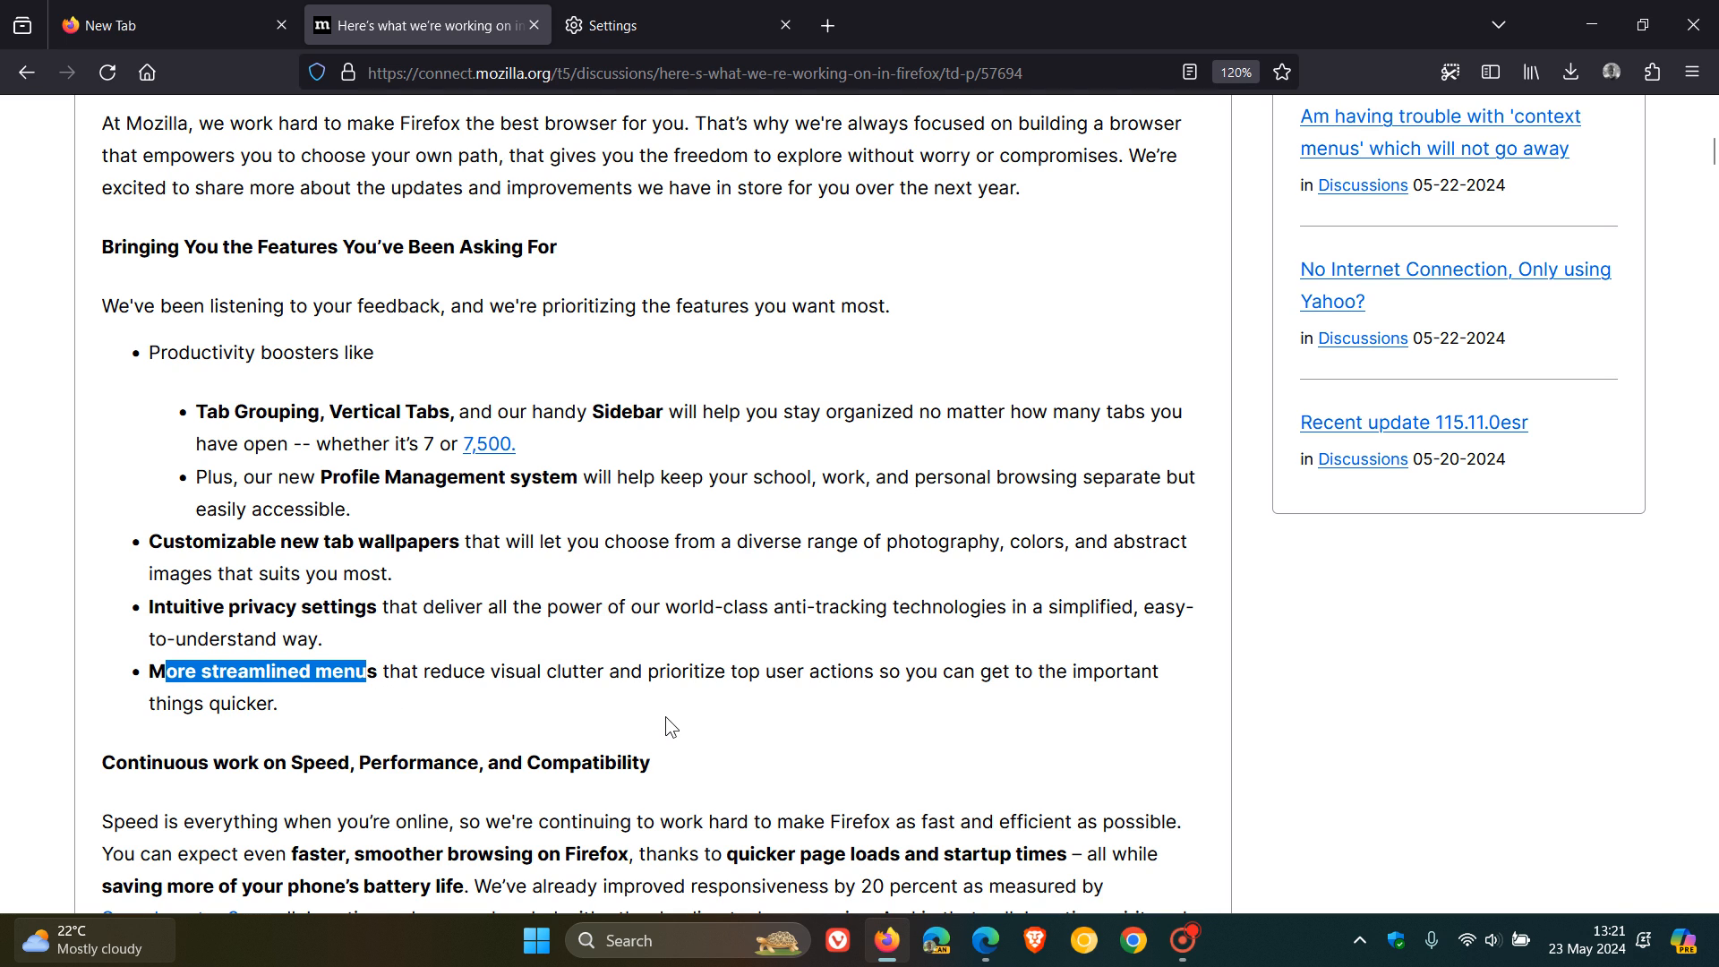
mouse_move(940, 721)
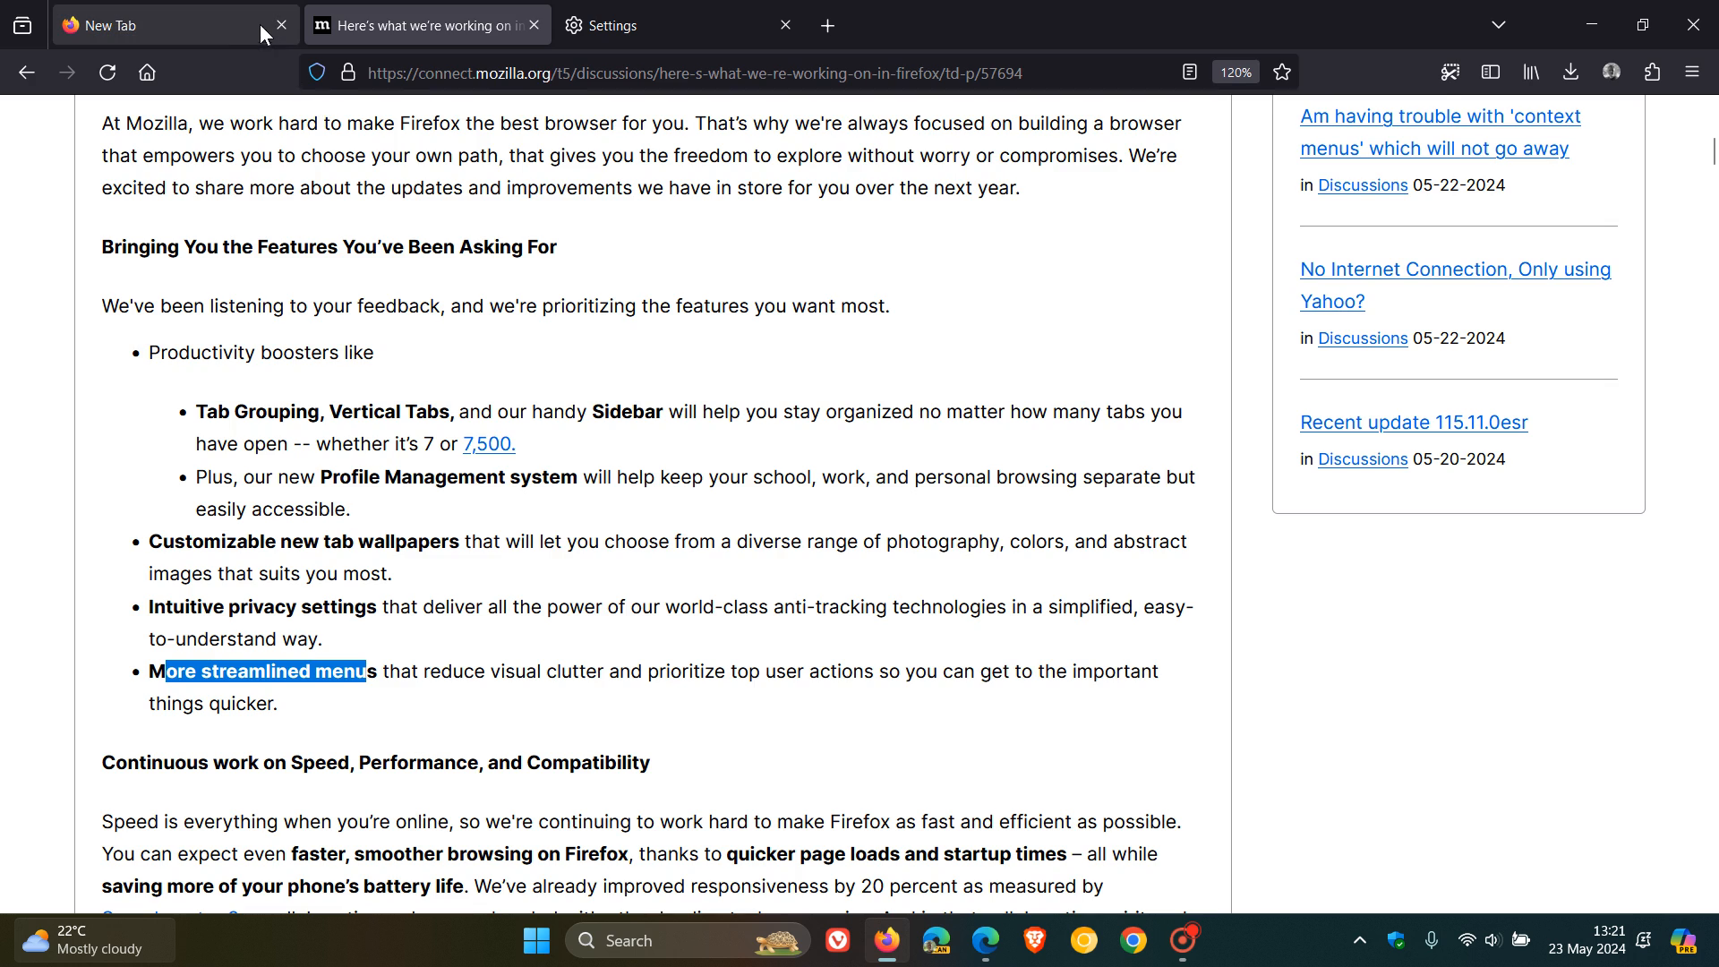
- Return to the new tab page and close its customization panel
left_click(165, 25)
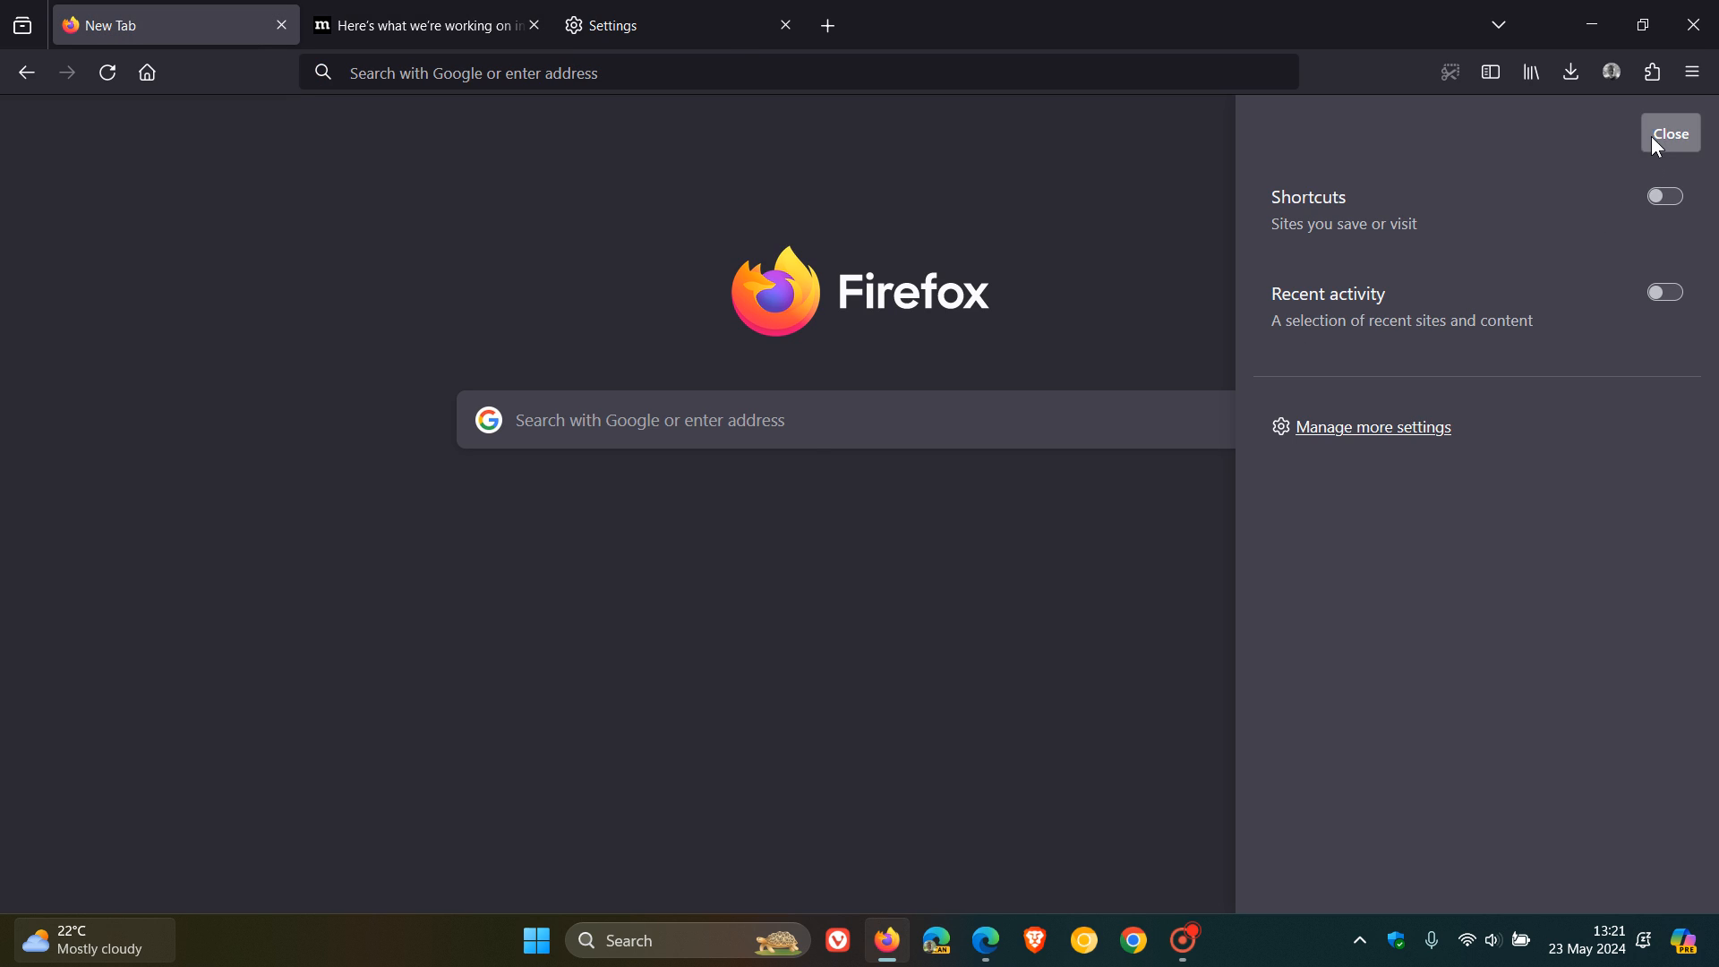
left_click(1692, 72)
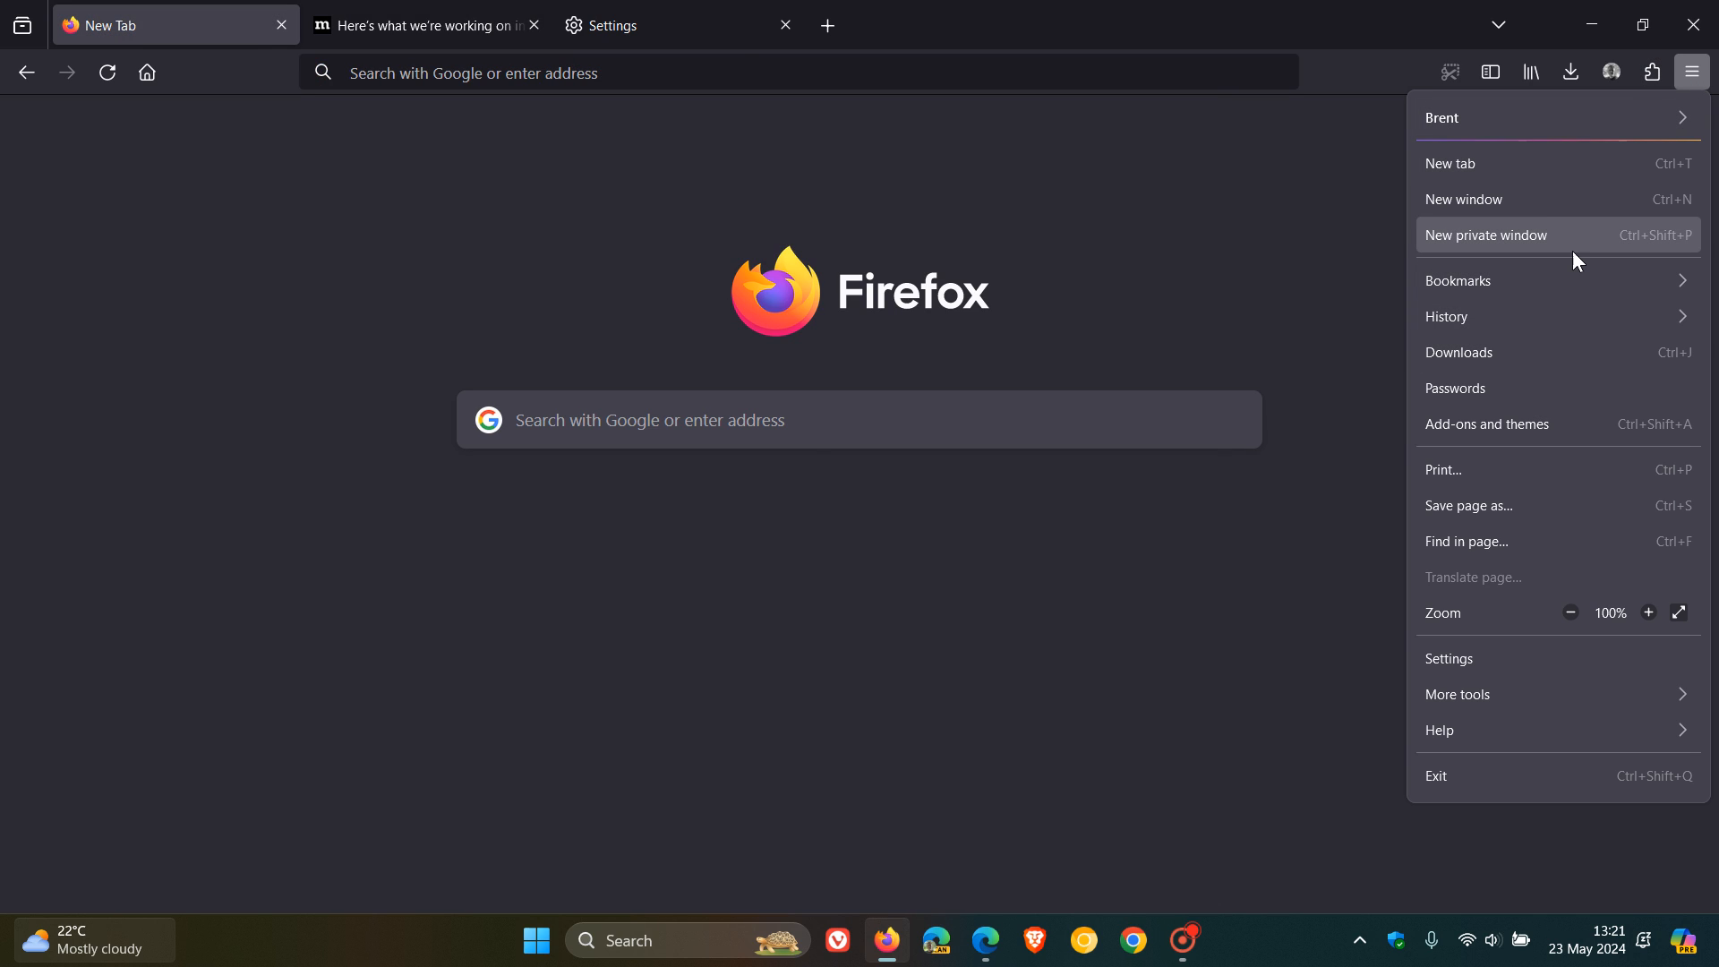
mouse_move(1272, 241)
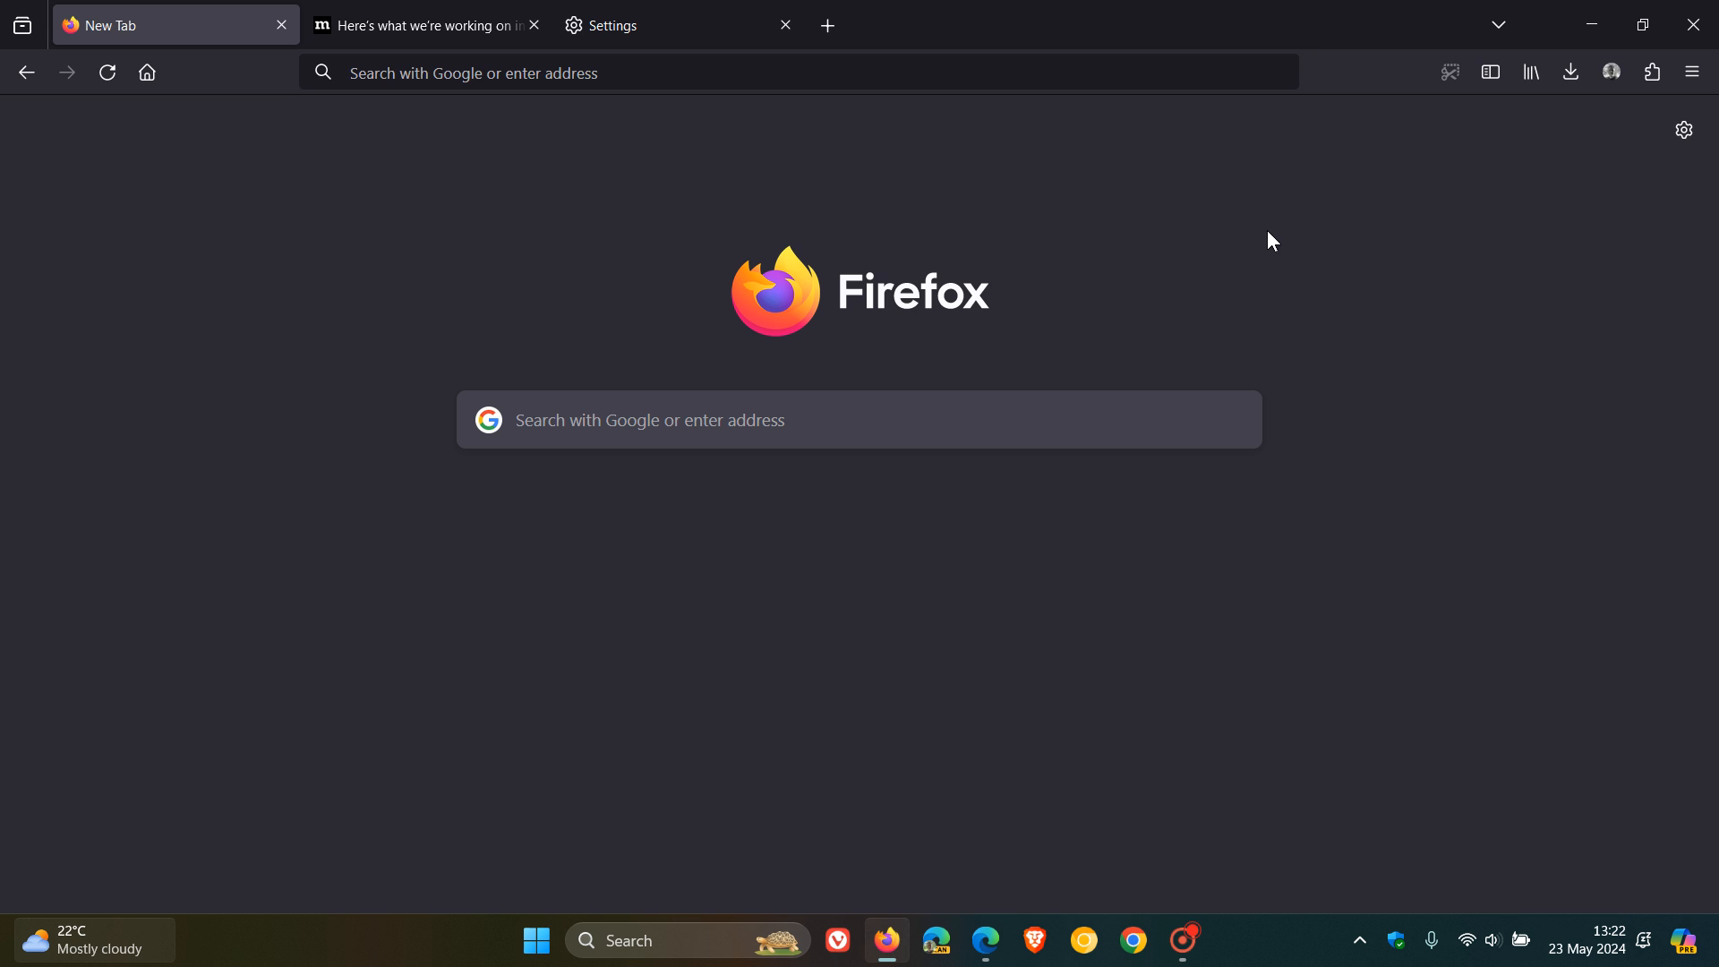
left_click(1690, 72)
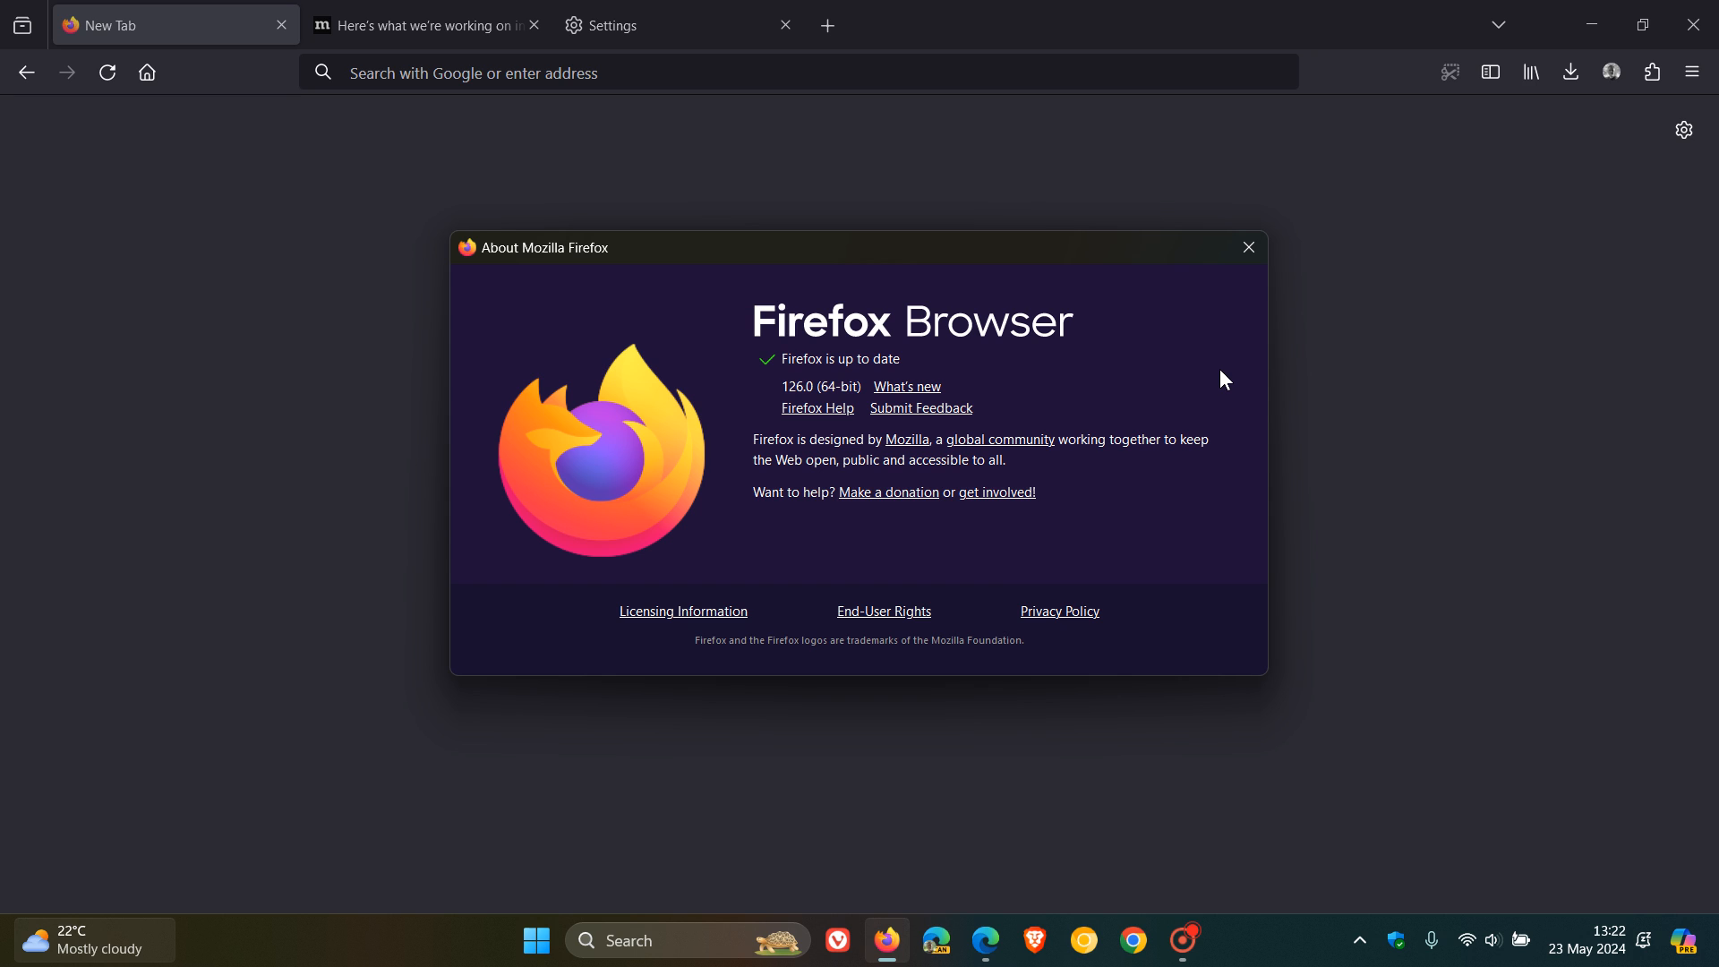
mouse_move(935, 379)
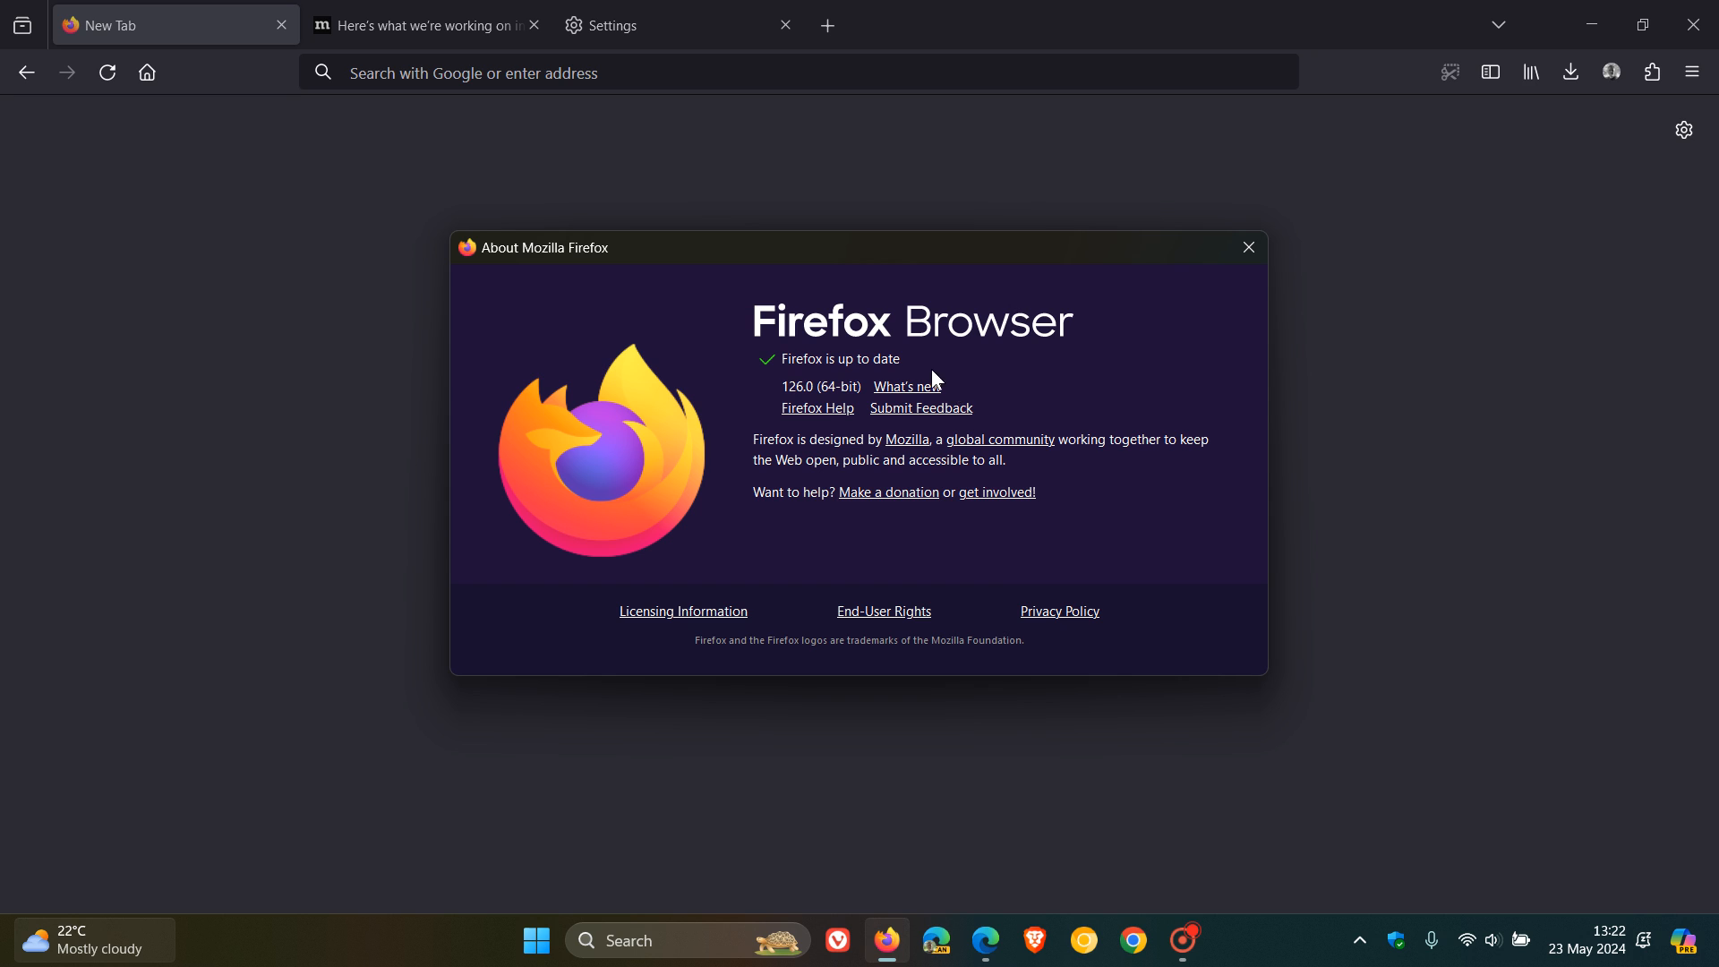
left_click(1246, 247)
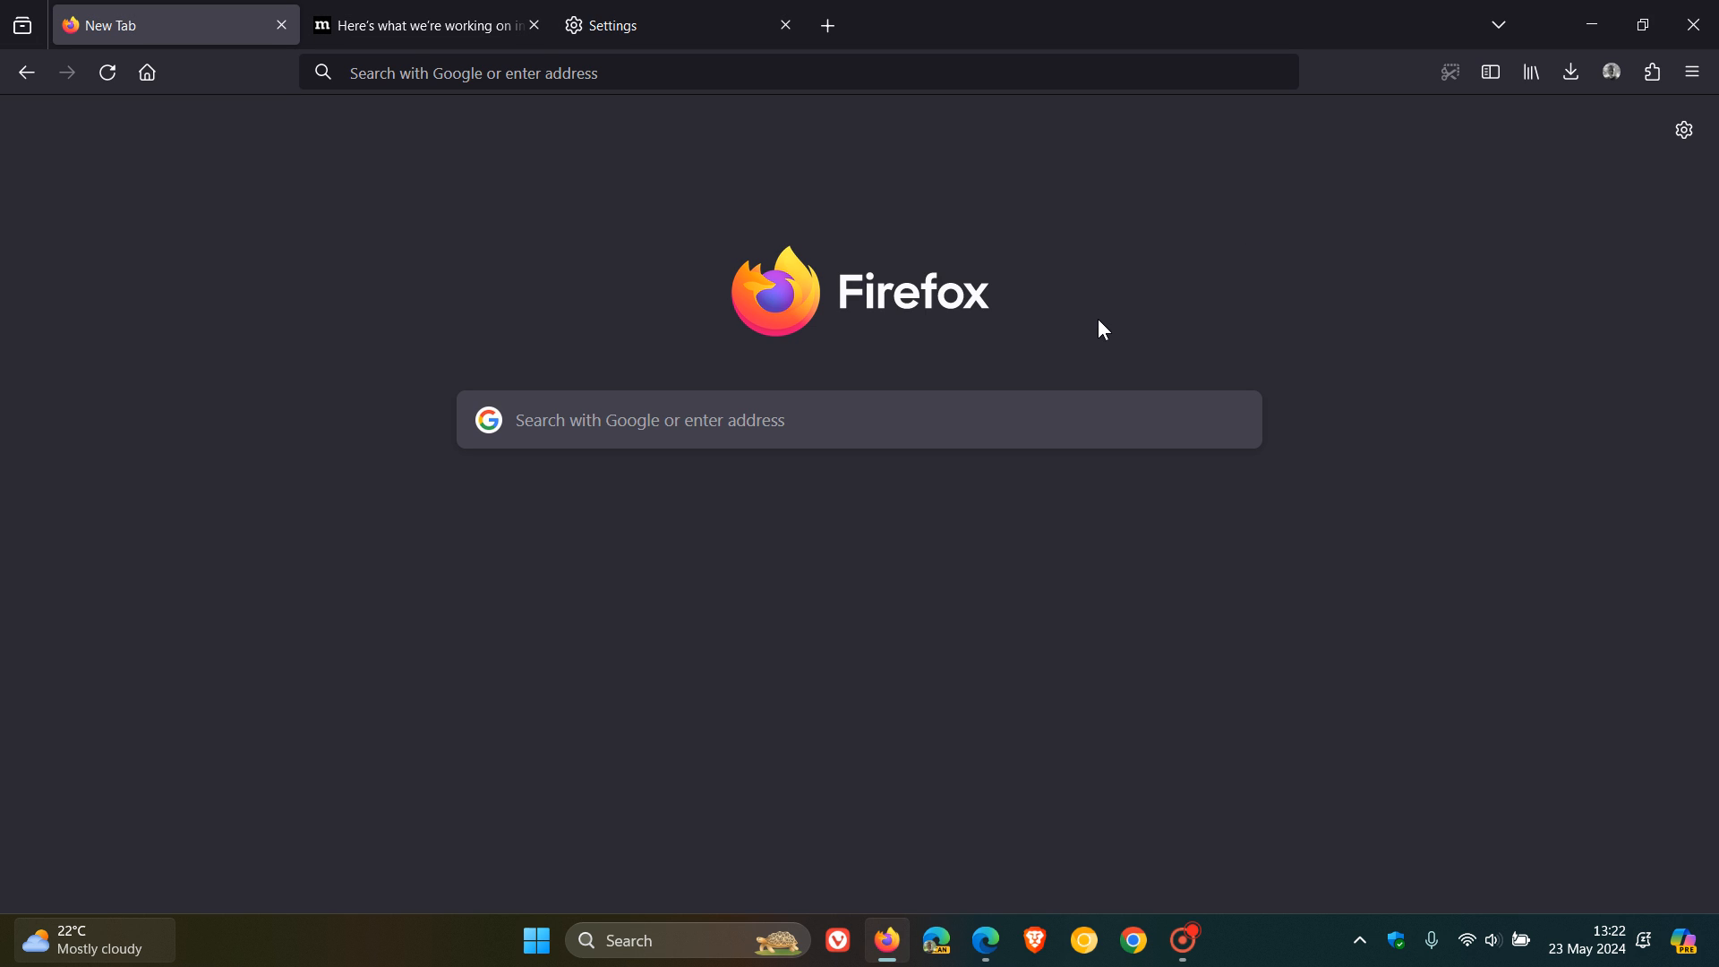
- Highlight 'Tab Grouping' in the announcement, then clear the highlight
left_click(417, 25)
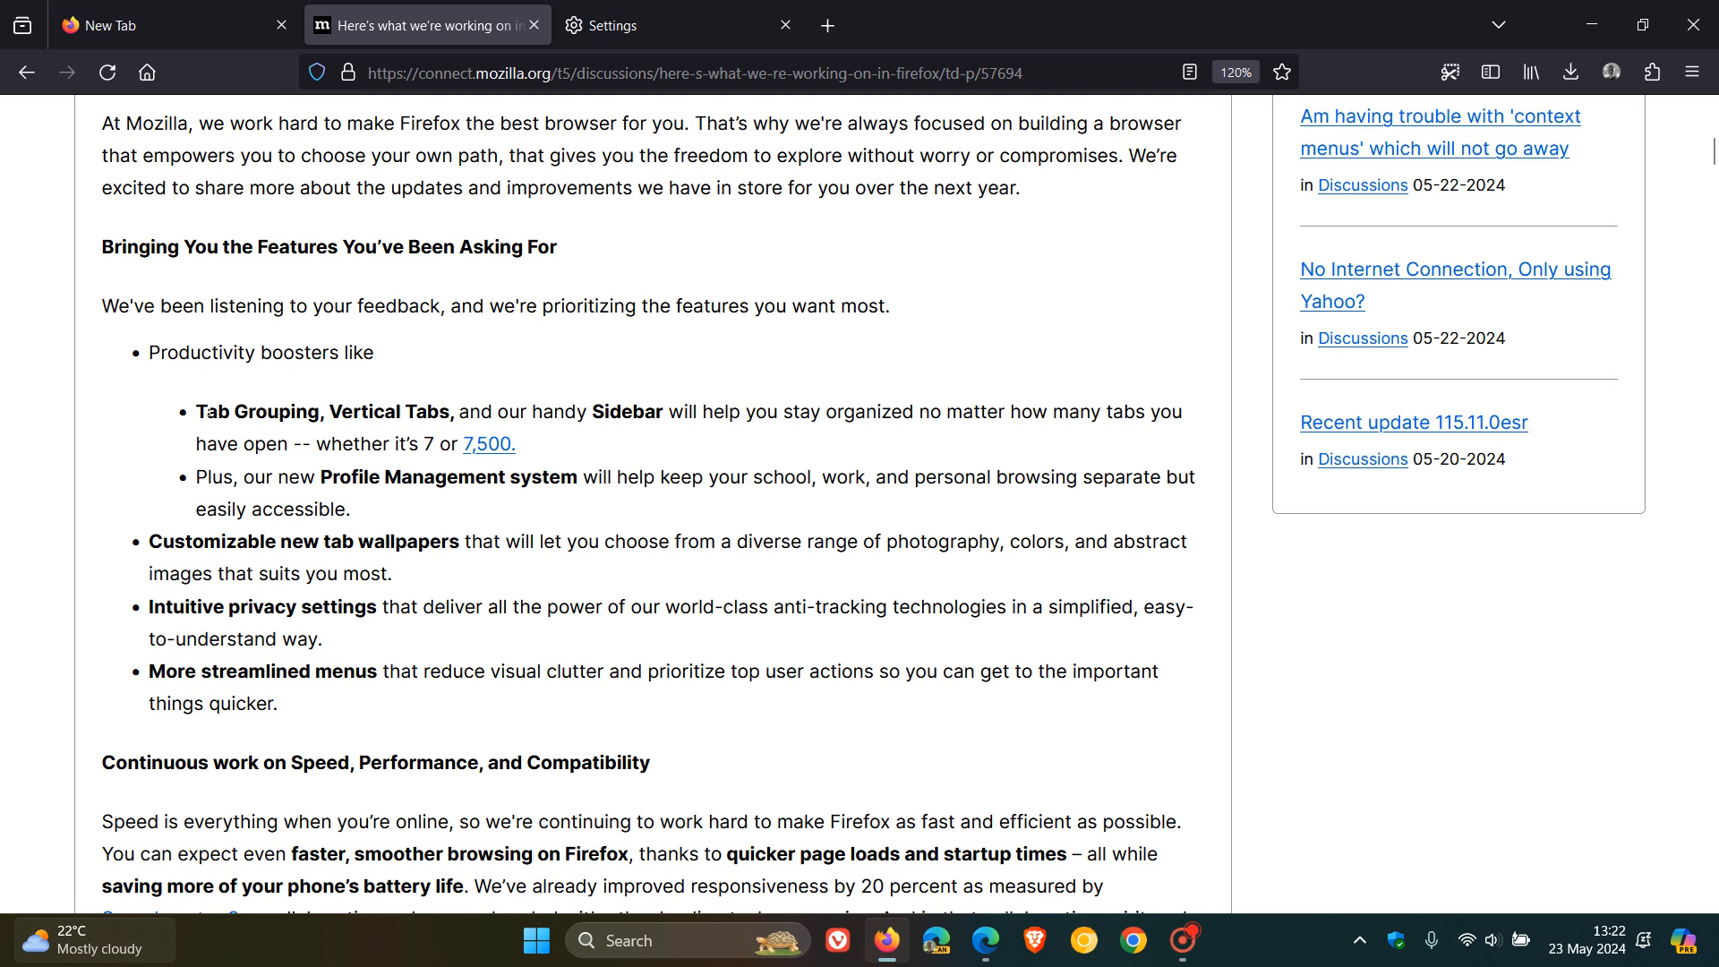
double_click(263, 412)
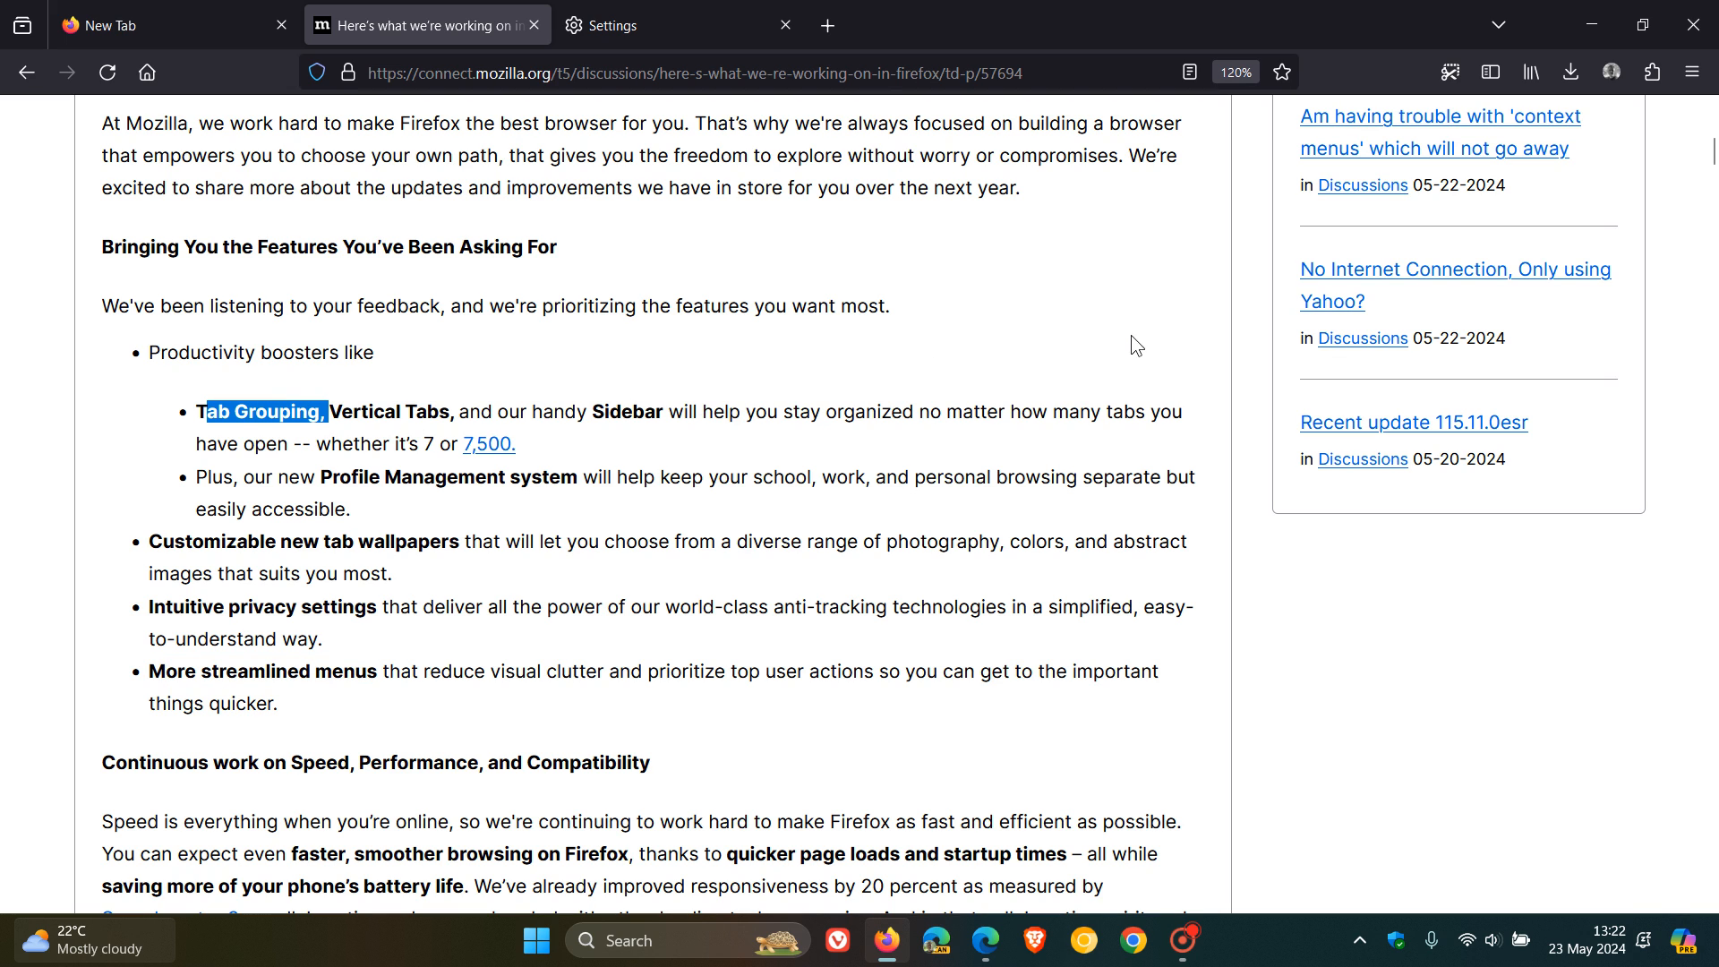
mouse_move(1144, 301)
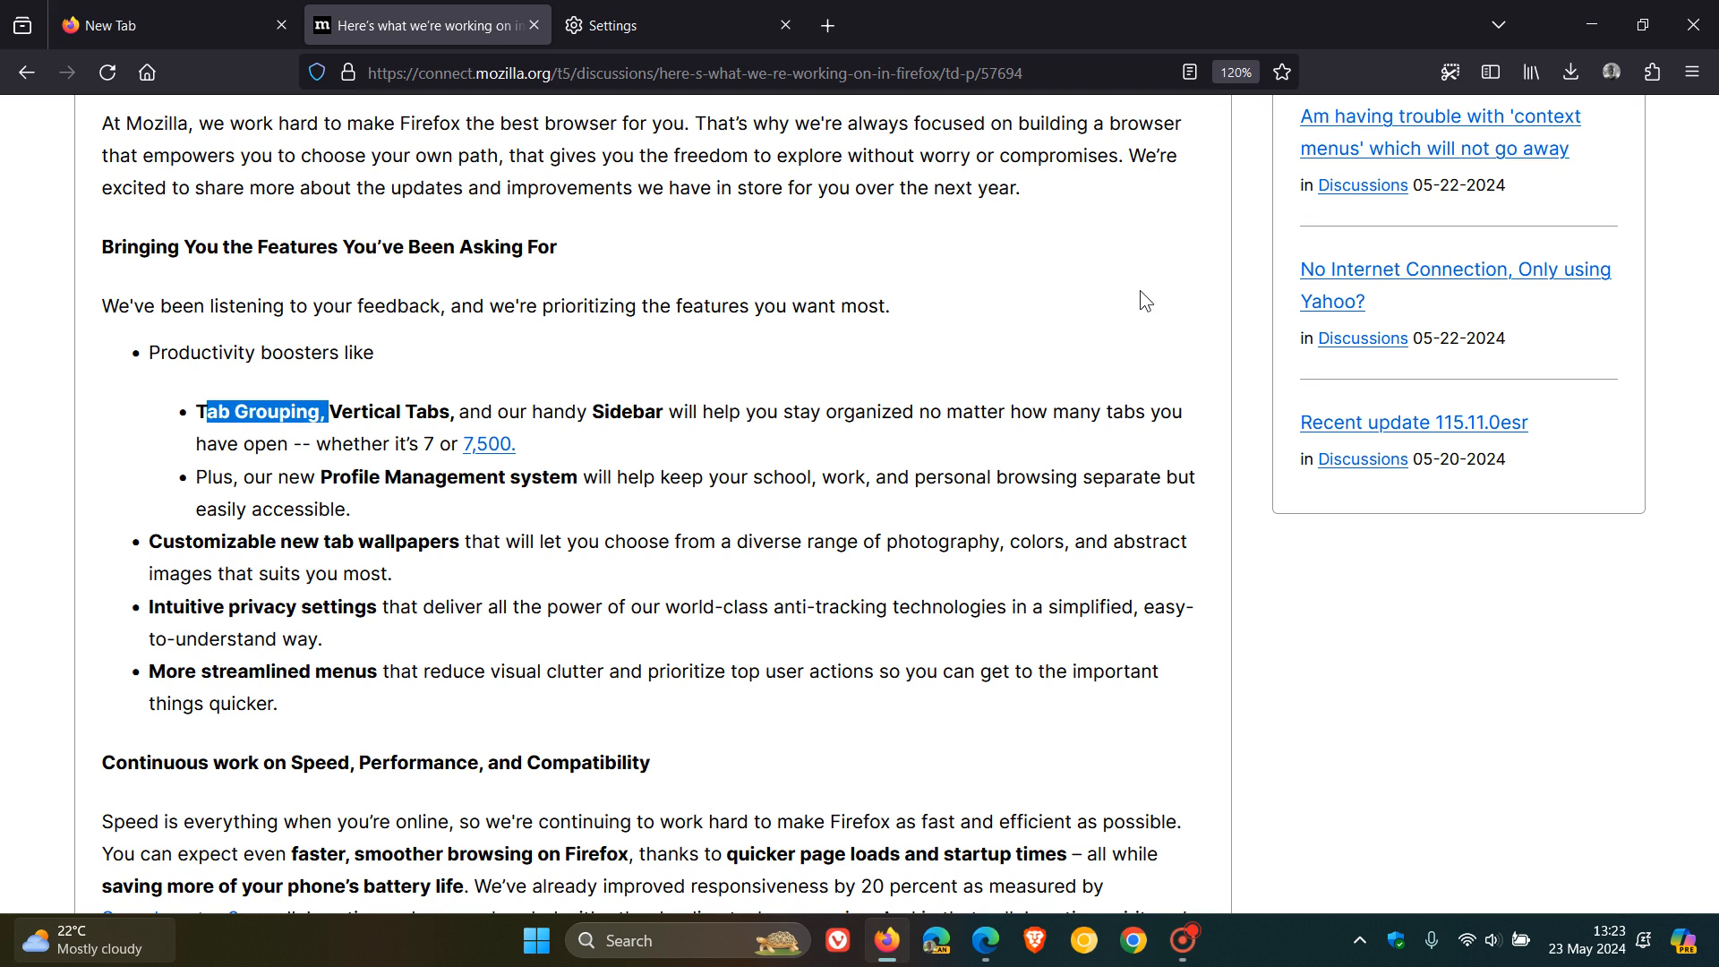
left_click(556, 530)
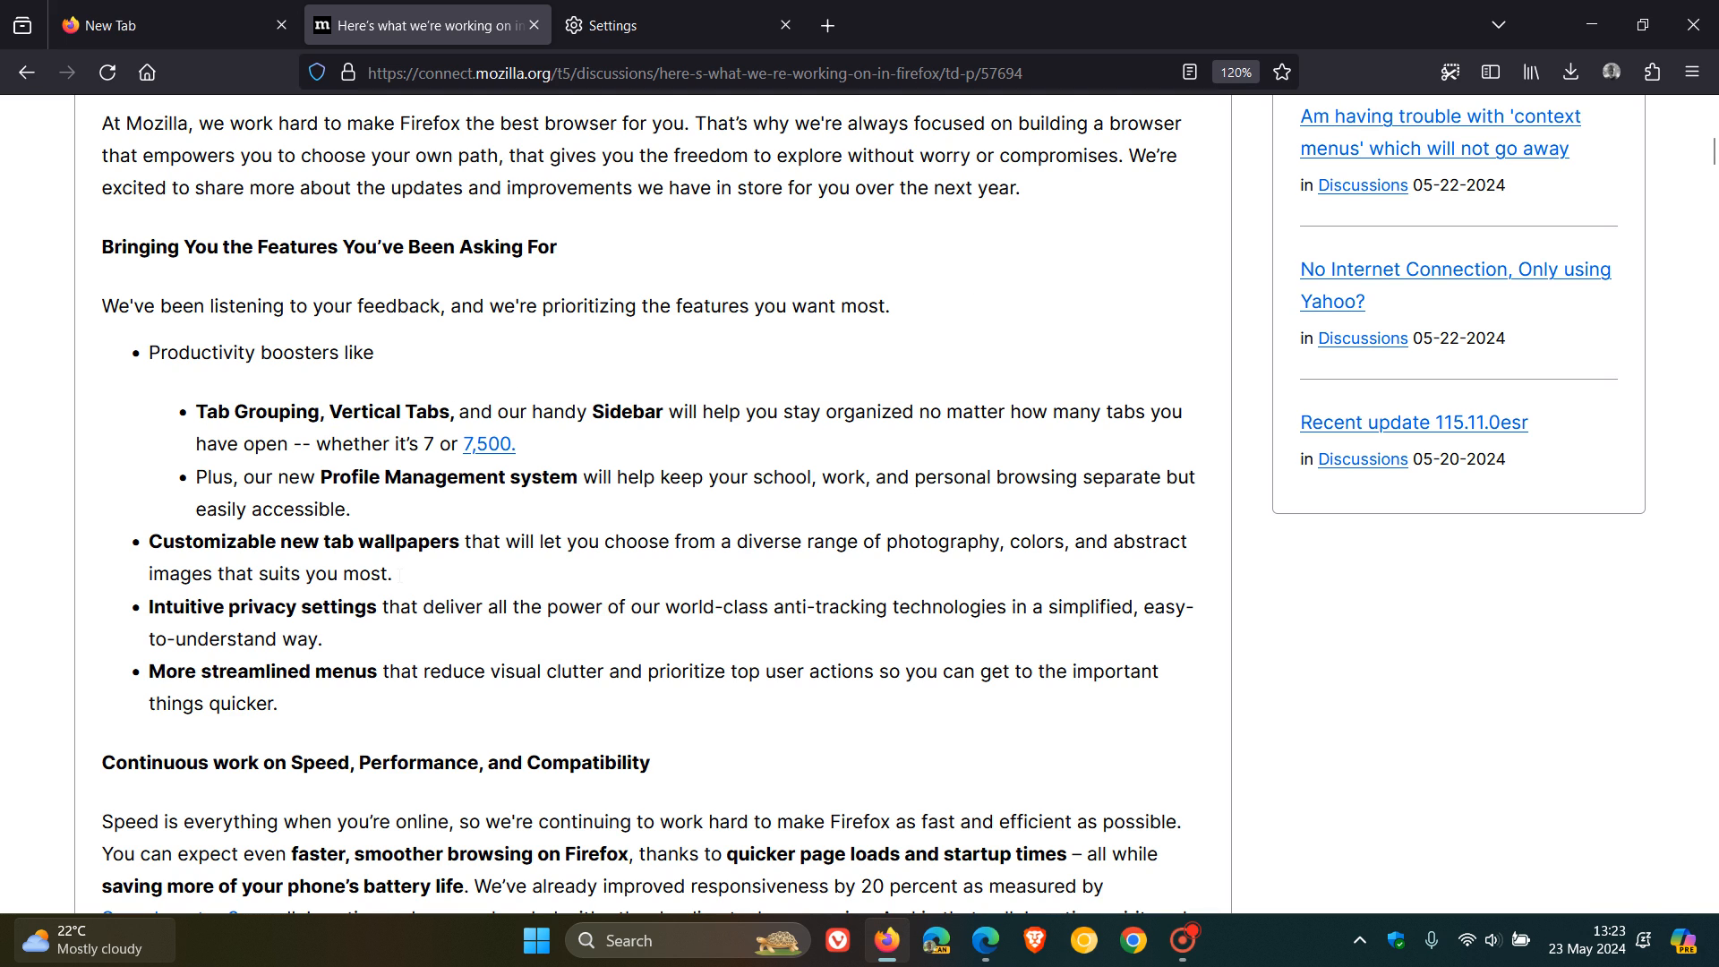
mouse_move(378, 655)
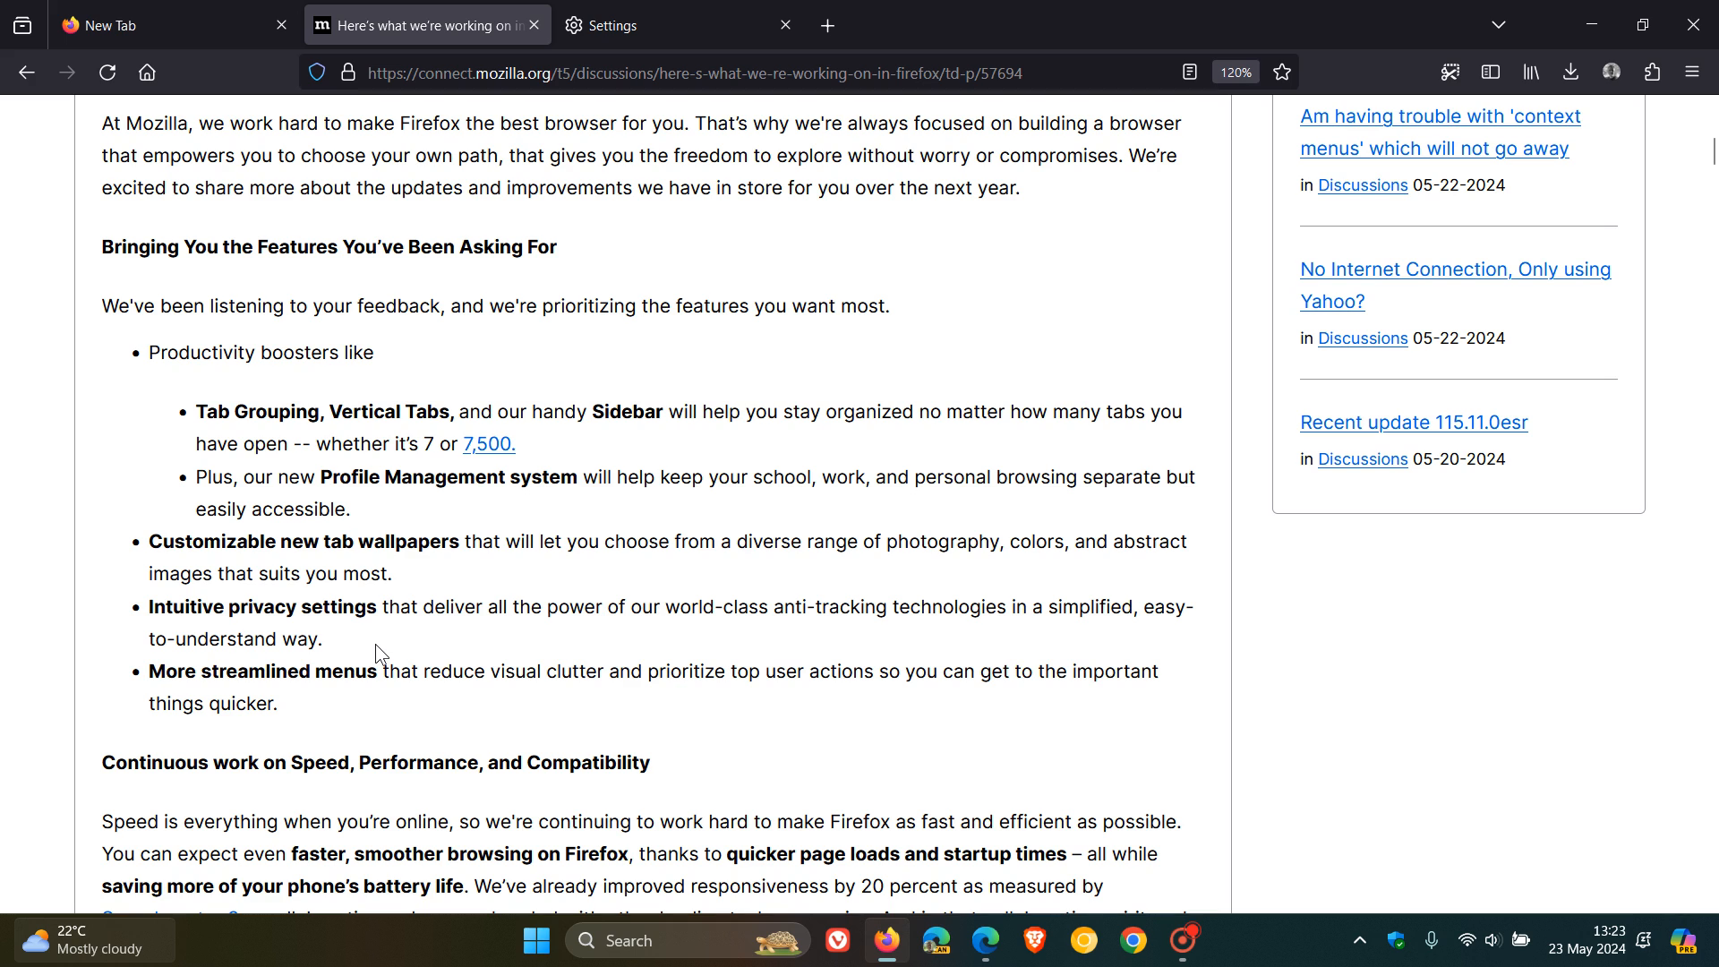
mouse_move(195, 82)
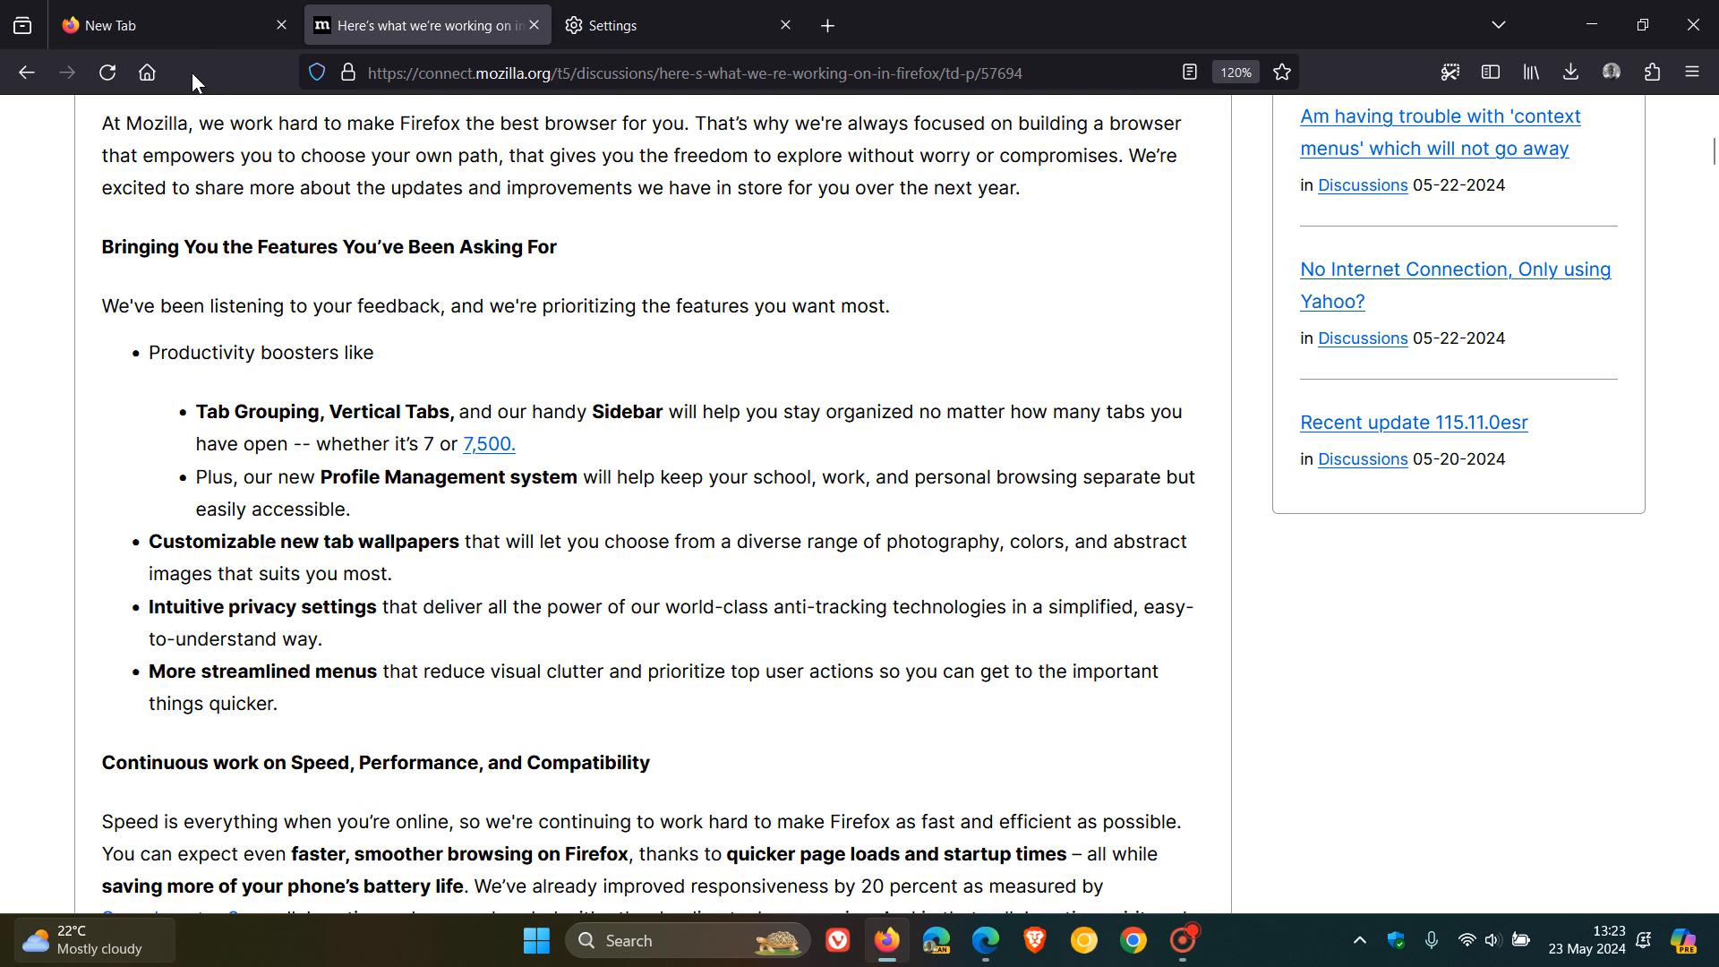
- Switch to the plain new tab page with the Firefox logo and search box
left_click(131, 23)
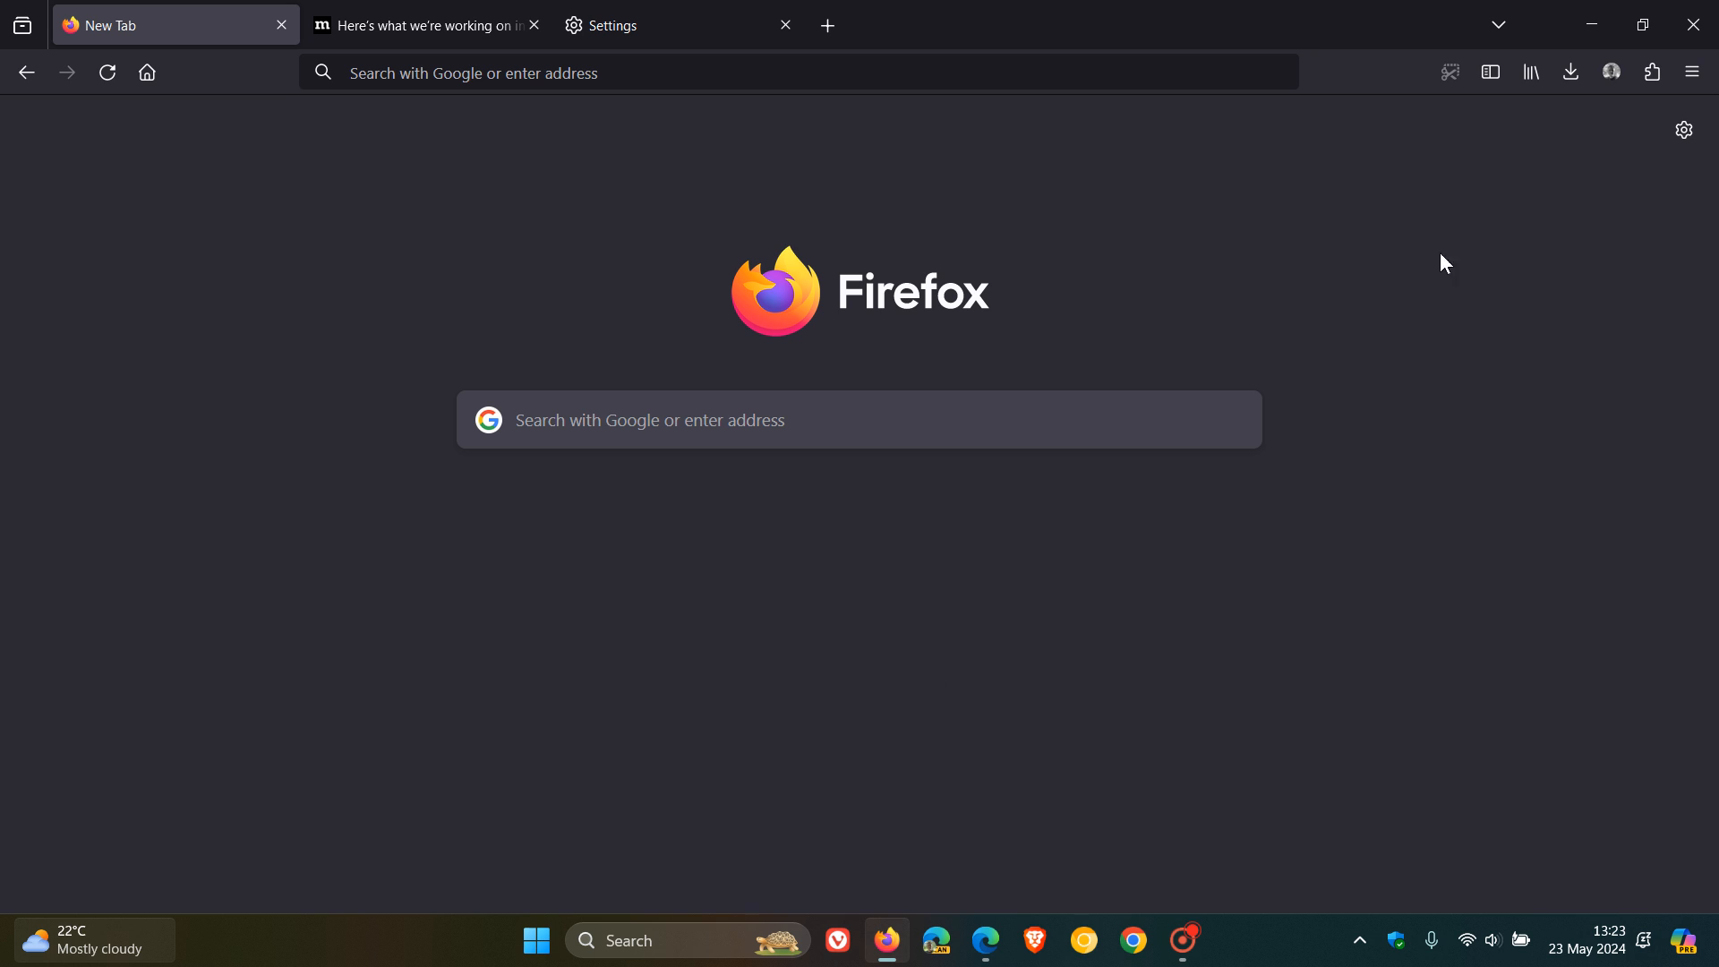
mouse_move(1343, 249)
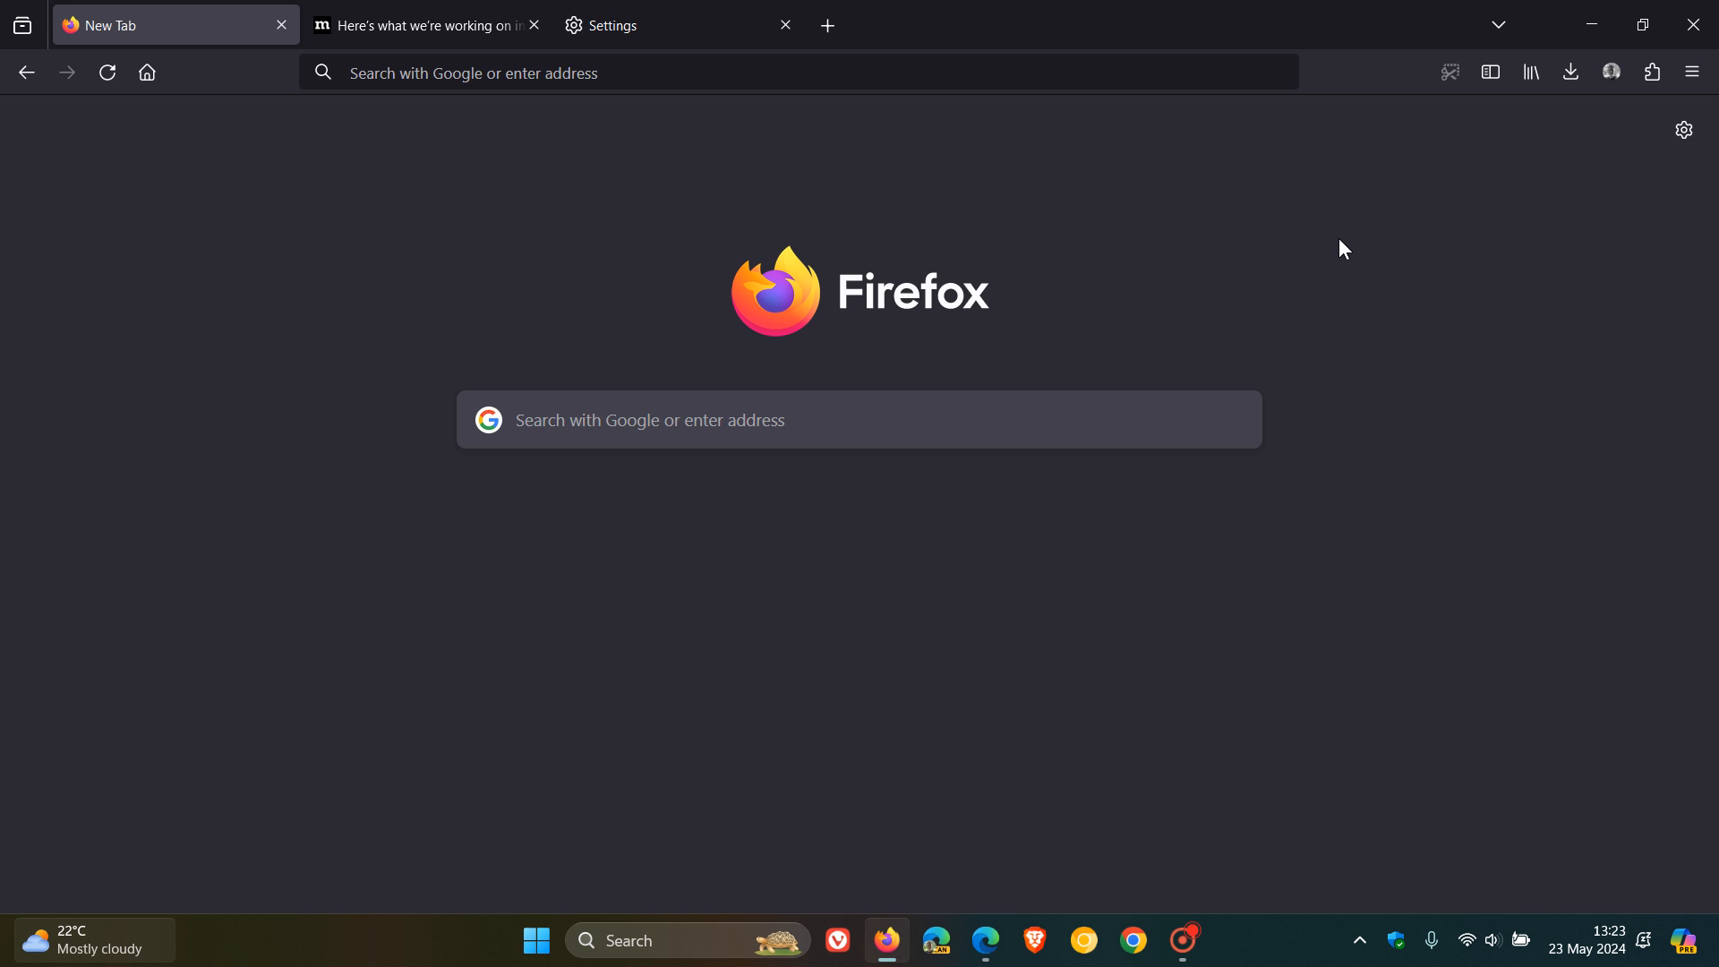